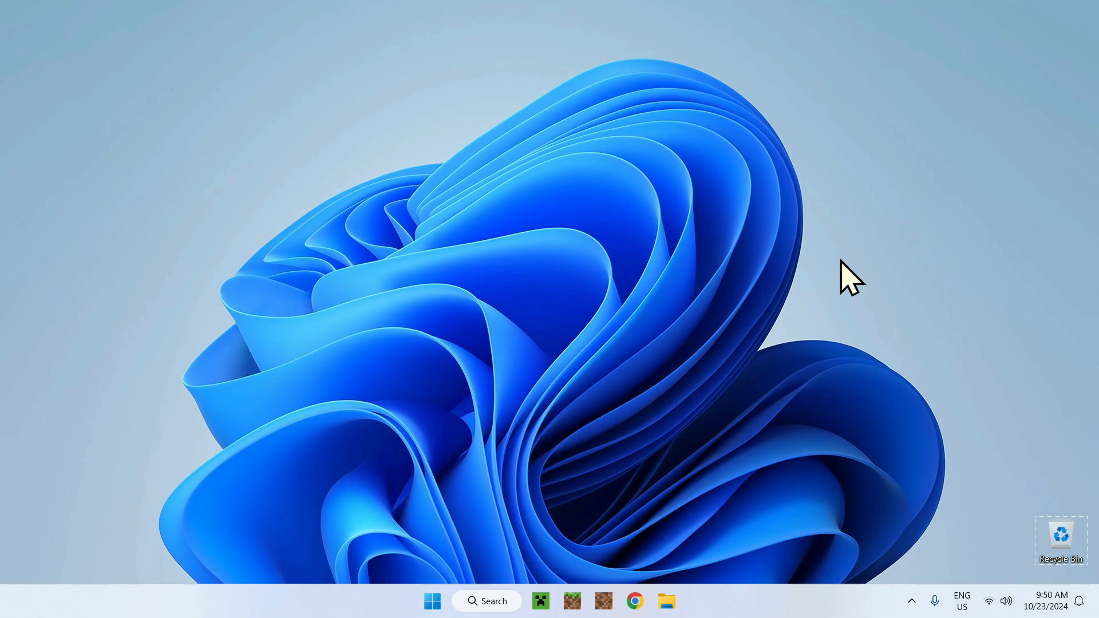
{"action": "mouse_move", "coordinate": [603, 568]}
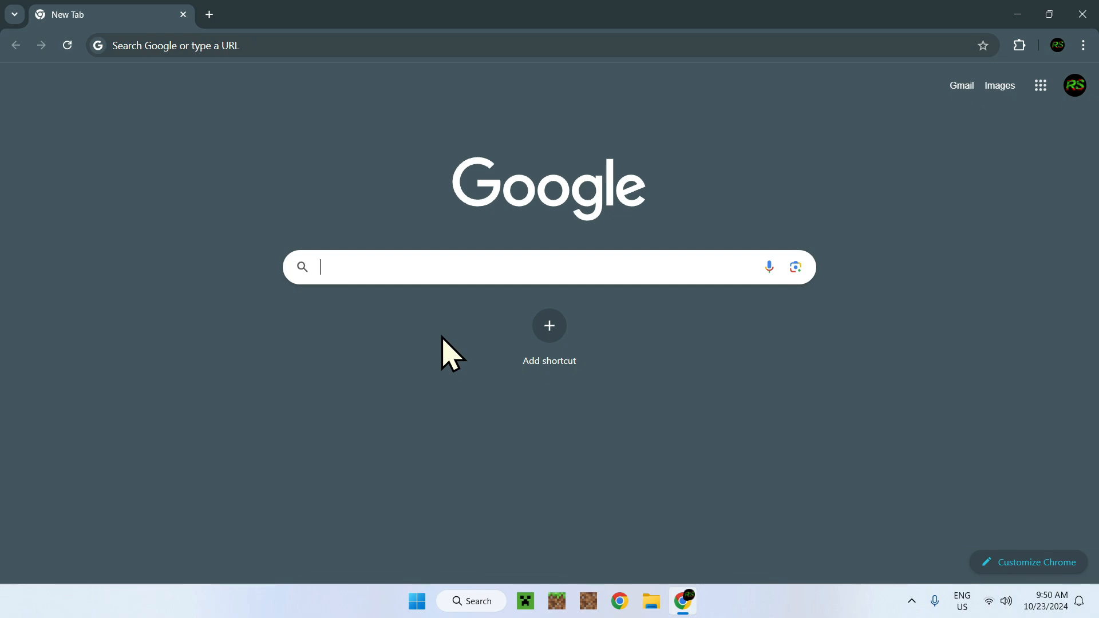
- Search for the Minecraft 1.21.3 server jar and open the official Minecraft Server Download page
{"action": "type", "text": "minecraft server jar 1.21.3"}
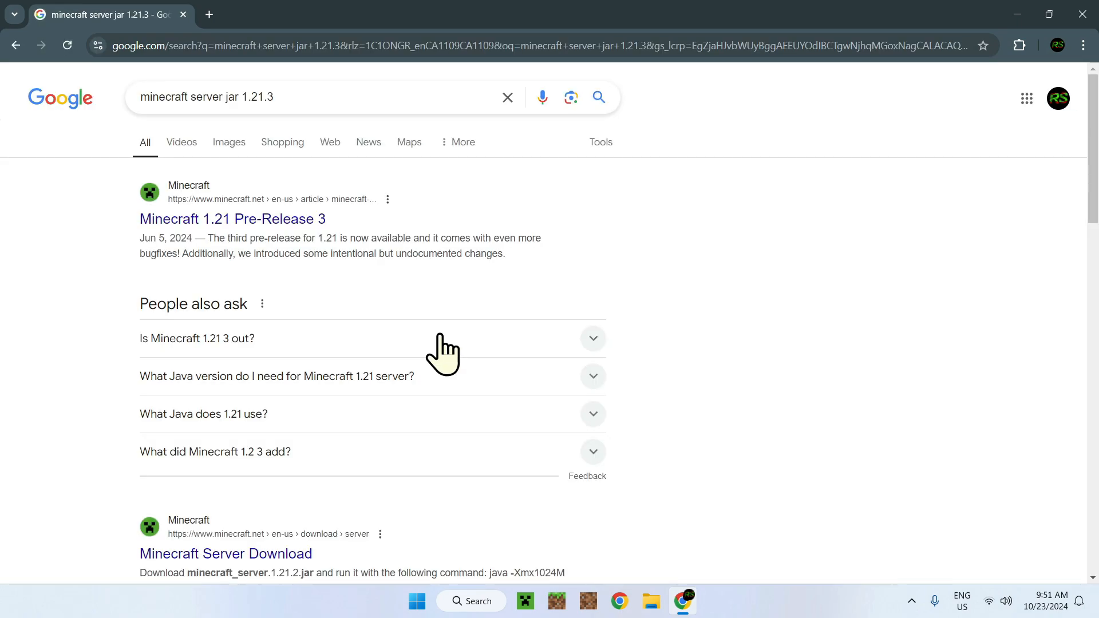
{"action": "scroll", "scroll_direction": "down", "scroll_amount": 3}
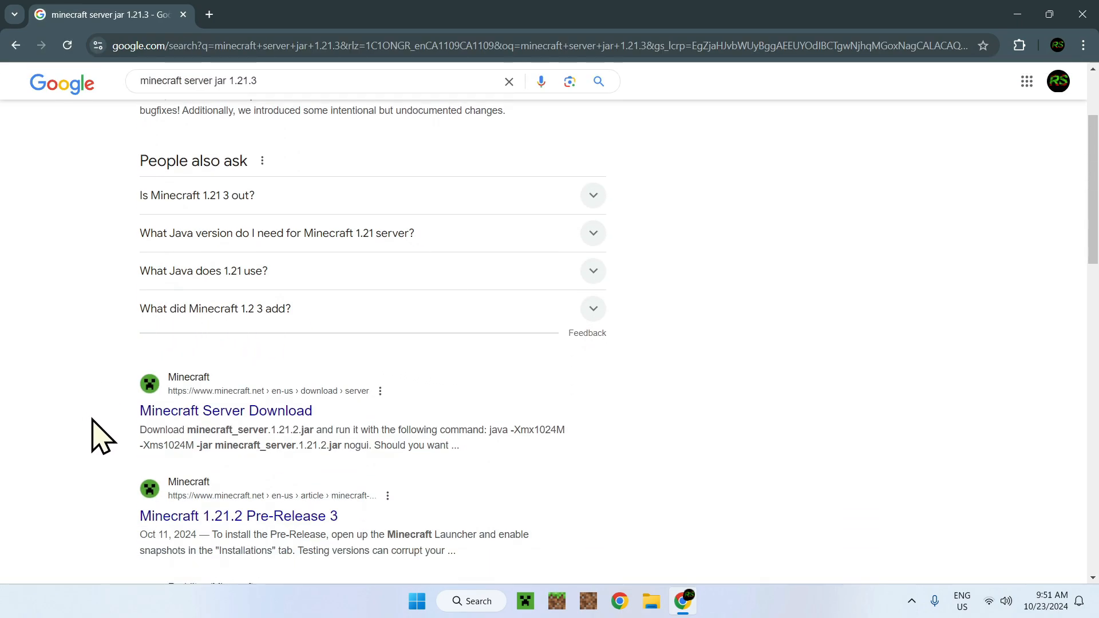
{"action": "left_click_drag", "start_coordinate": [139, 430], "coordinate": [288, 429]}
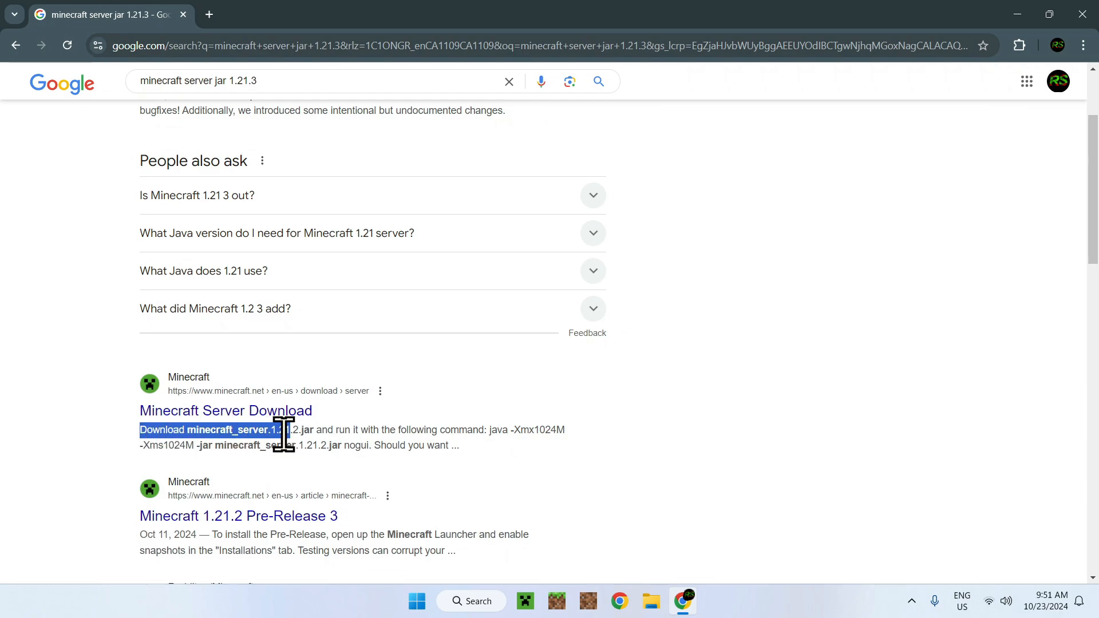
{"action": "left_click", "coordinate": [225, 409]}
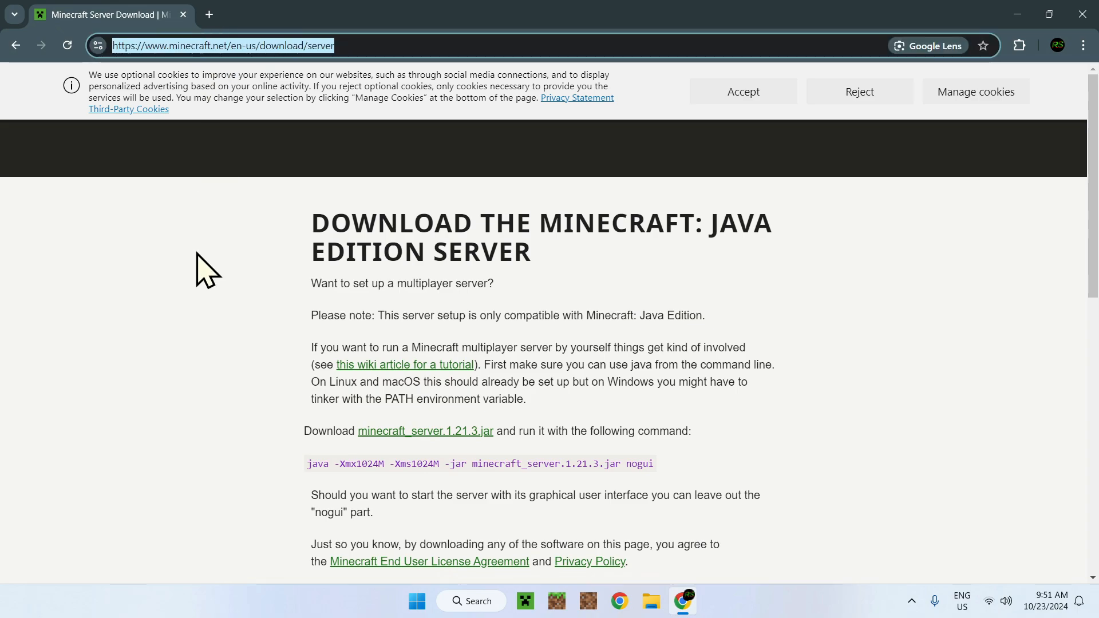
{"action": "mouse_move", "coordinate": [225, 60]}
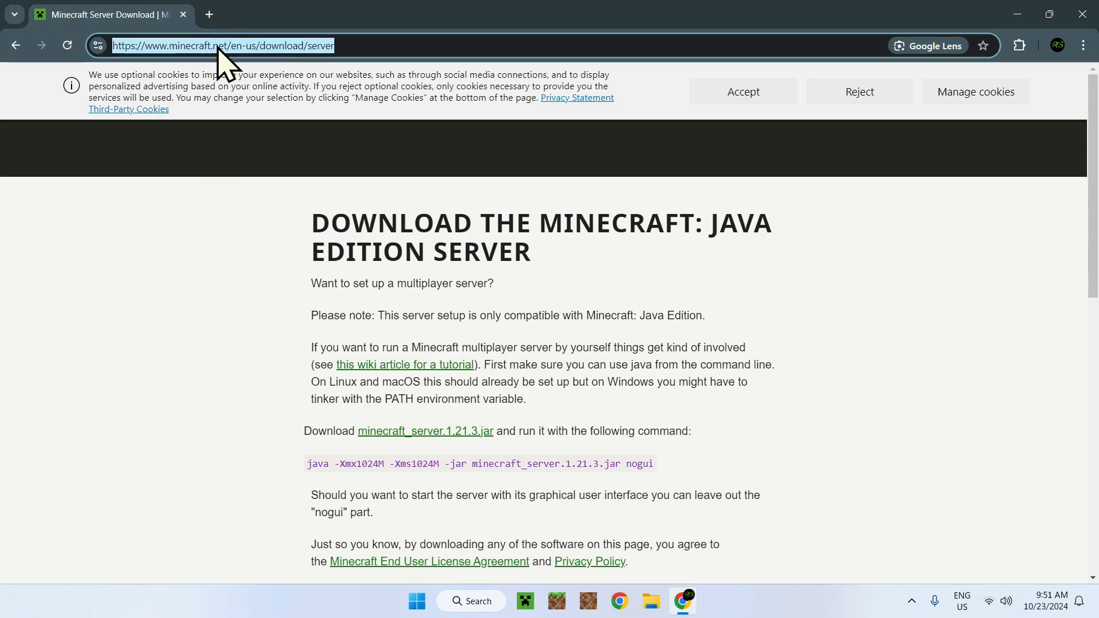
{"action": "mouse_move", "coordinate": [231, 309]}
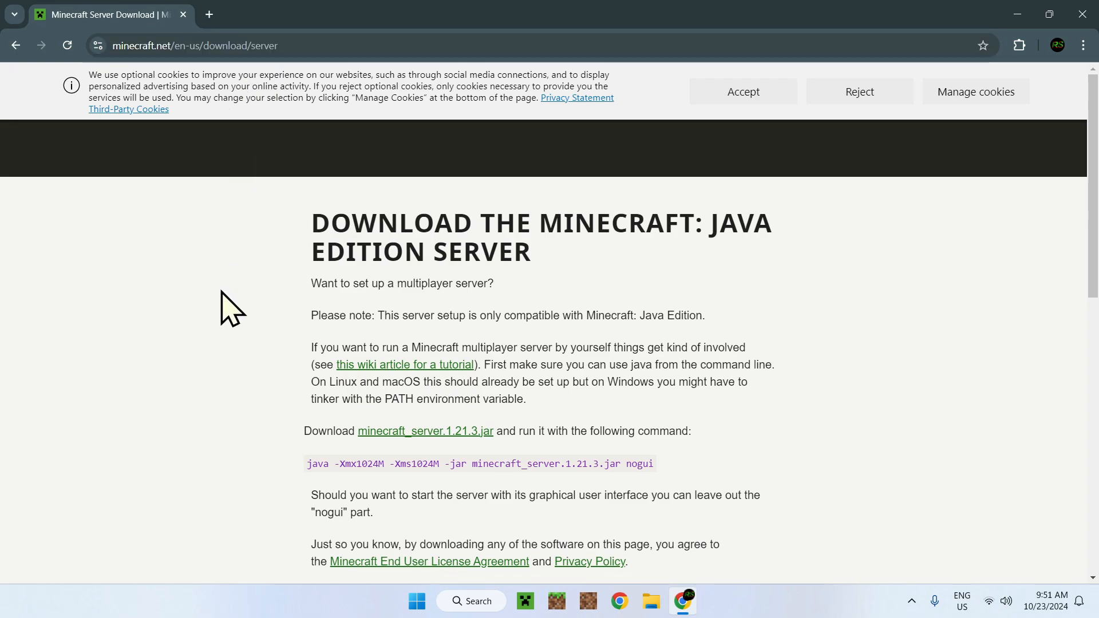
{"action": "mouse_move", "coordinate": [273, 428]}
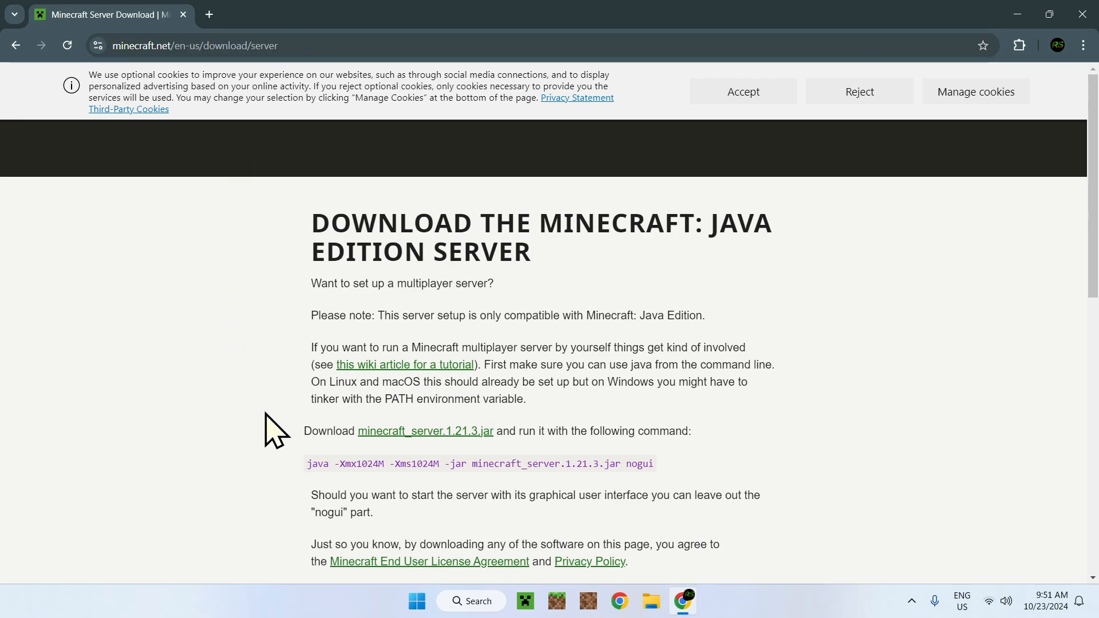
- Download minecraft_server.1.21.3.jar and confirm server.jar (53.5 MB) finished in Chrome's downloads
{"action": "left_click_drag", "start_coordinate": [303, 430], "coordinate": [512, 430]}
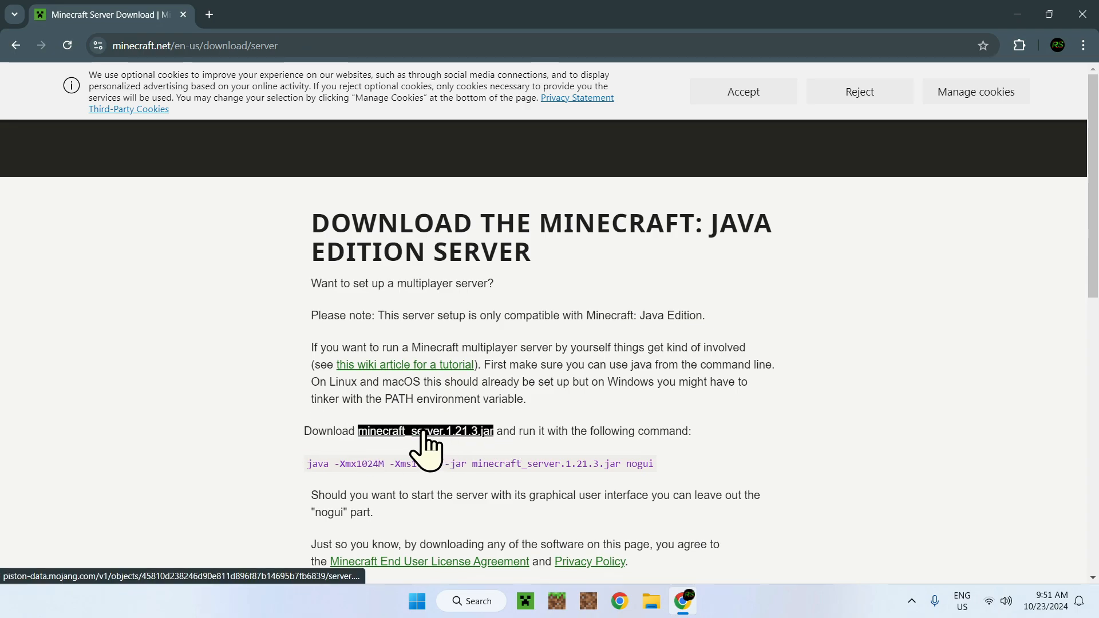
{"action": "left_click", "coordinate": [424, 431]}
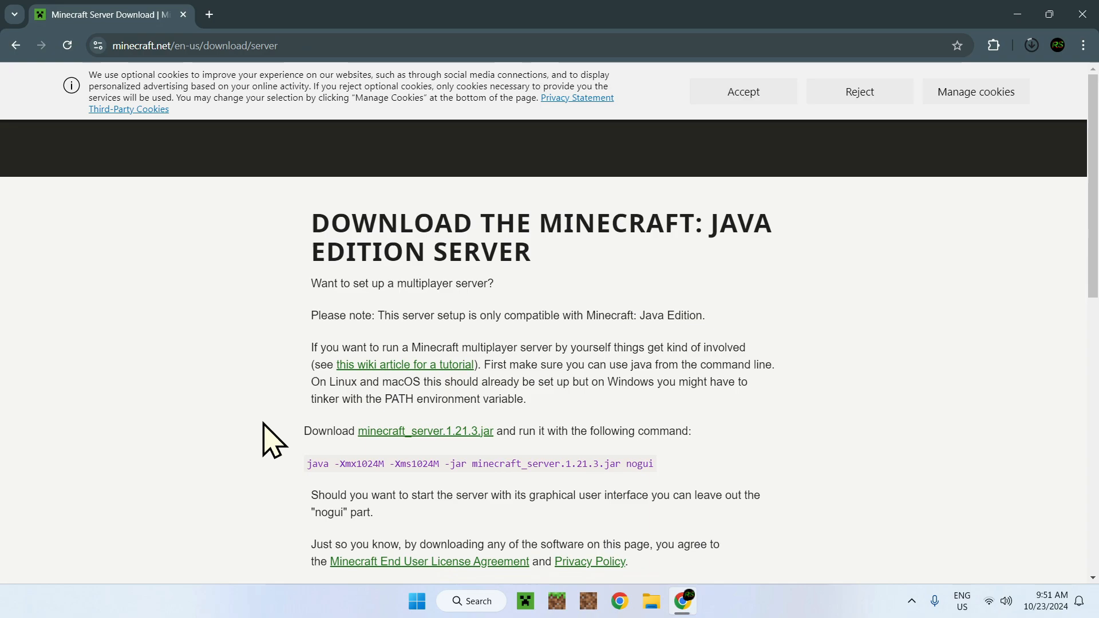
{"action": "left_click", "coordinate": [424, 431]}
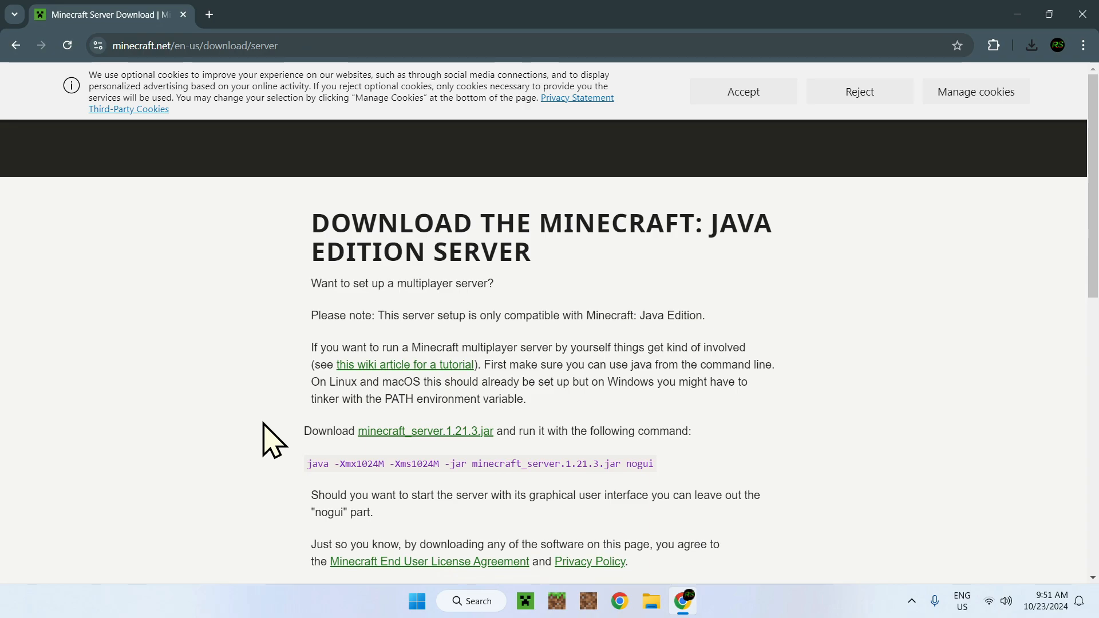
{"action": "mouse_move", "coordinate": [272, 433]}
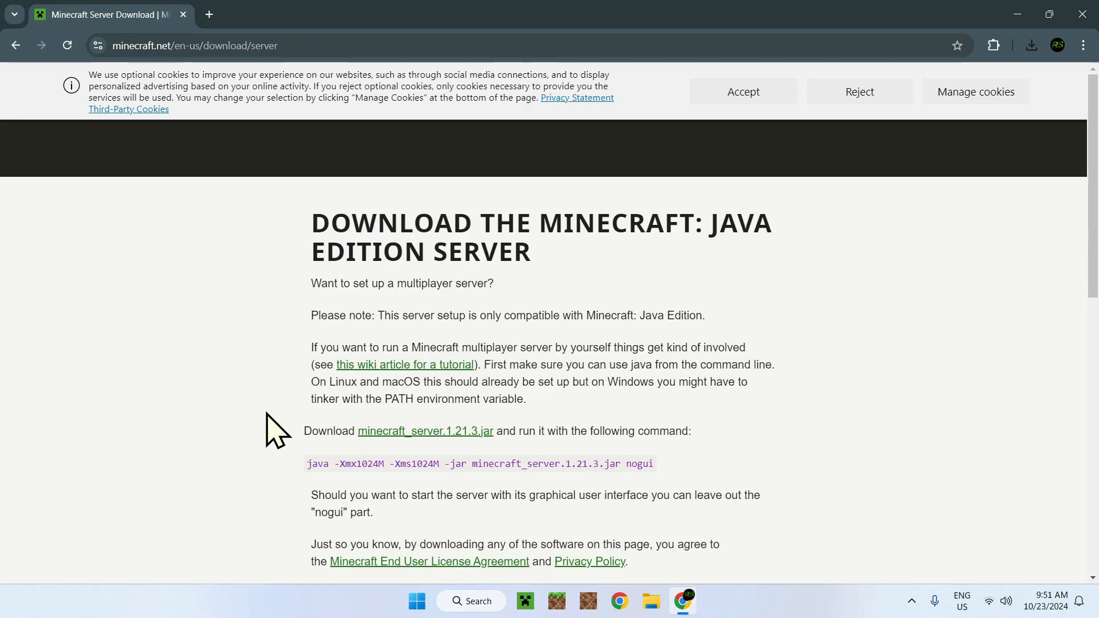
{"action": "left_click", "coordinate": [1030, 45]}
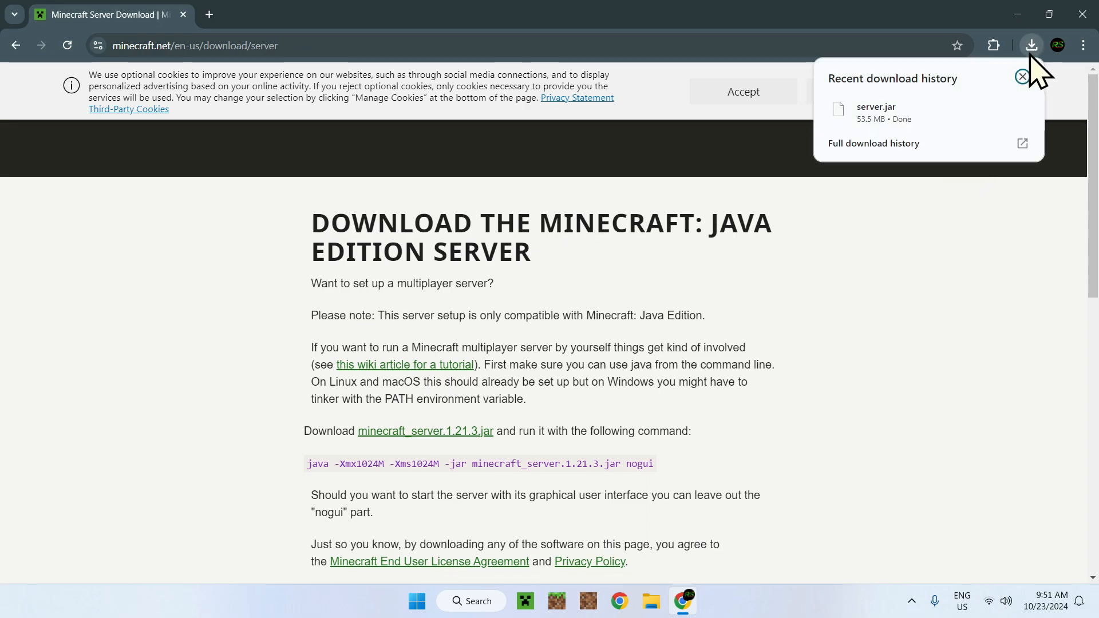
{"action": "mouse_move", "coordinate": [911, 113]}
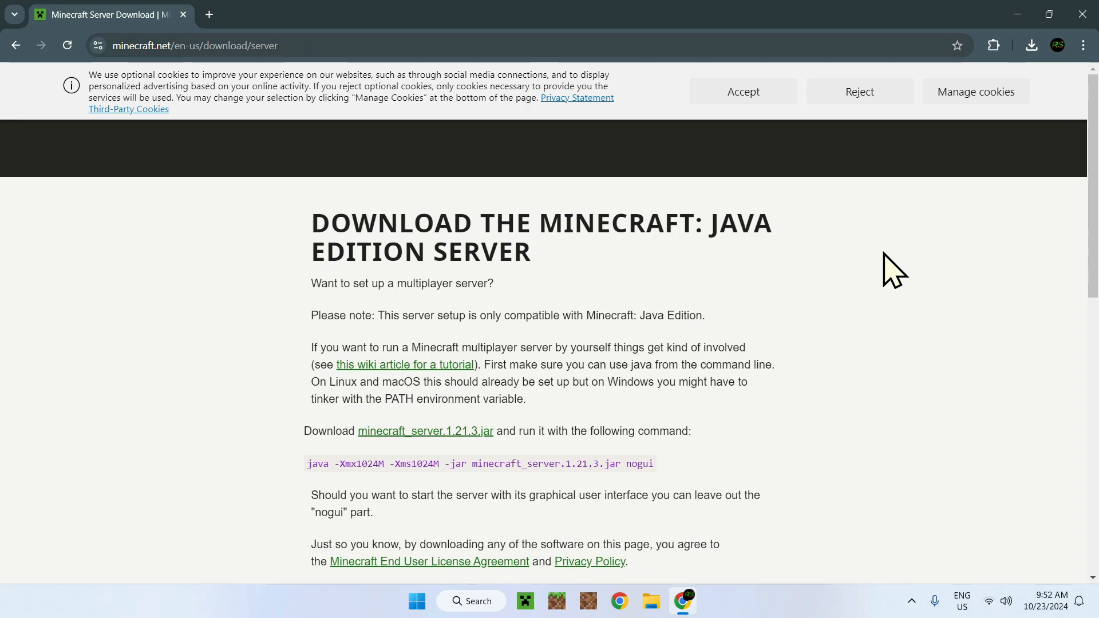
{"action": "mouse_move", "coordinate": [899, 272]}
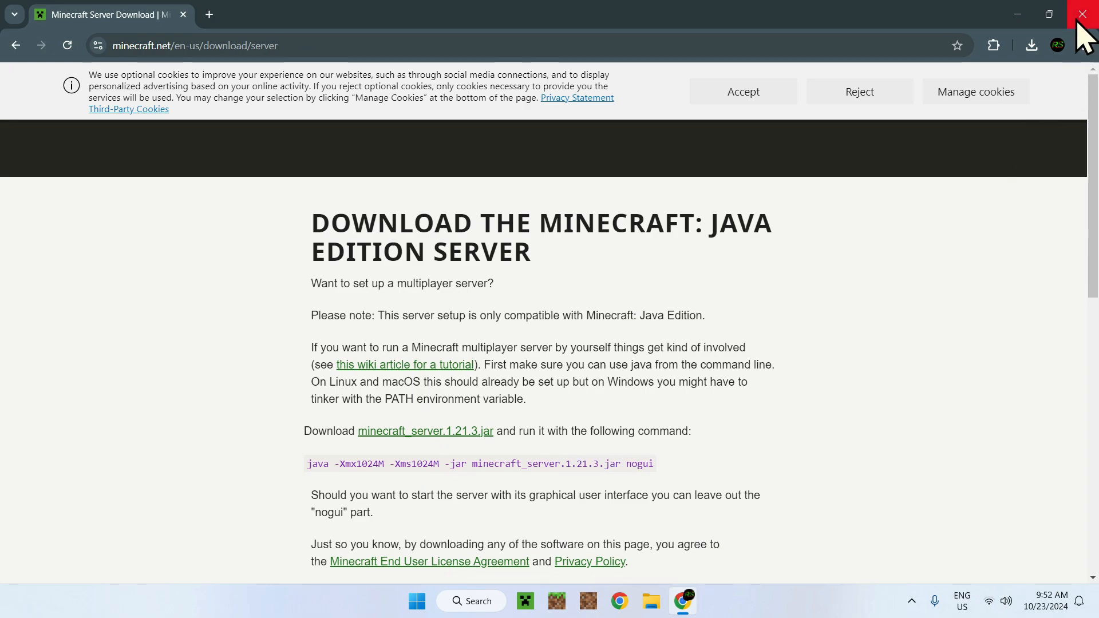
- Close Chrome and open the Downloads folder in File Explorer
{"action": "left_click", "coordinate": [1085, 13]}
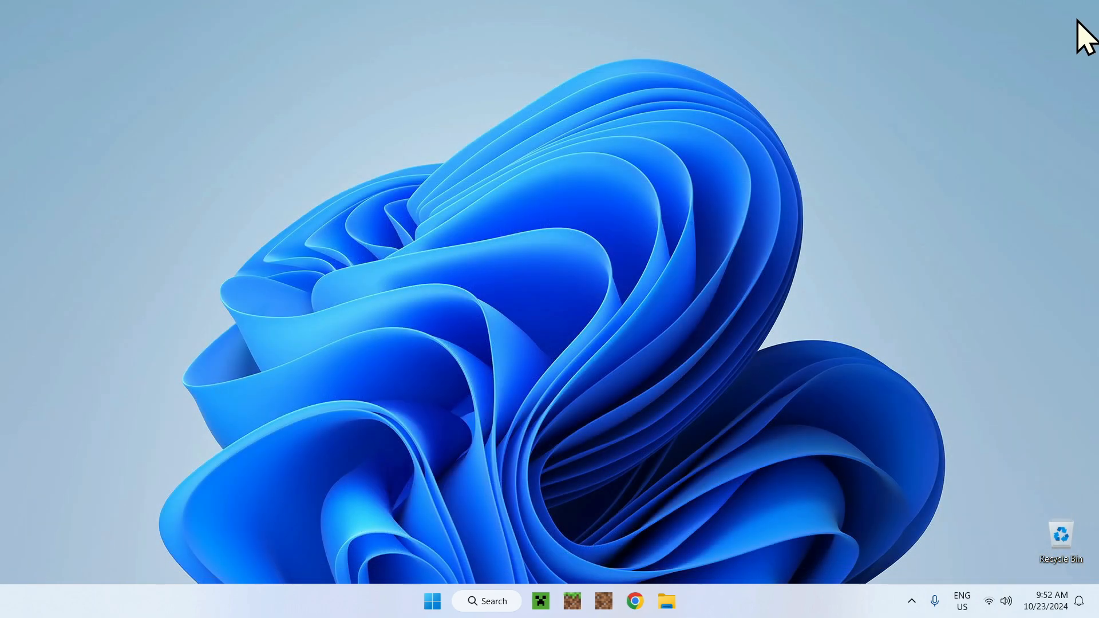
{"action": "mouse_move", "coordinate": [668, 600]}
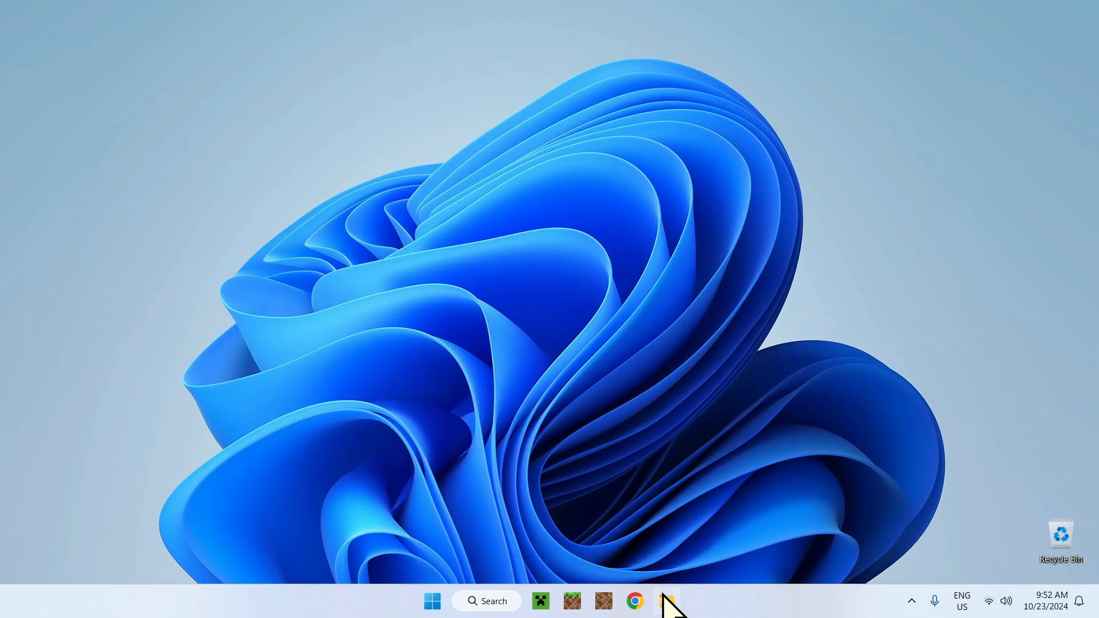
{"action": "left_click", "coordinate": [664, 601]}
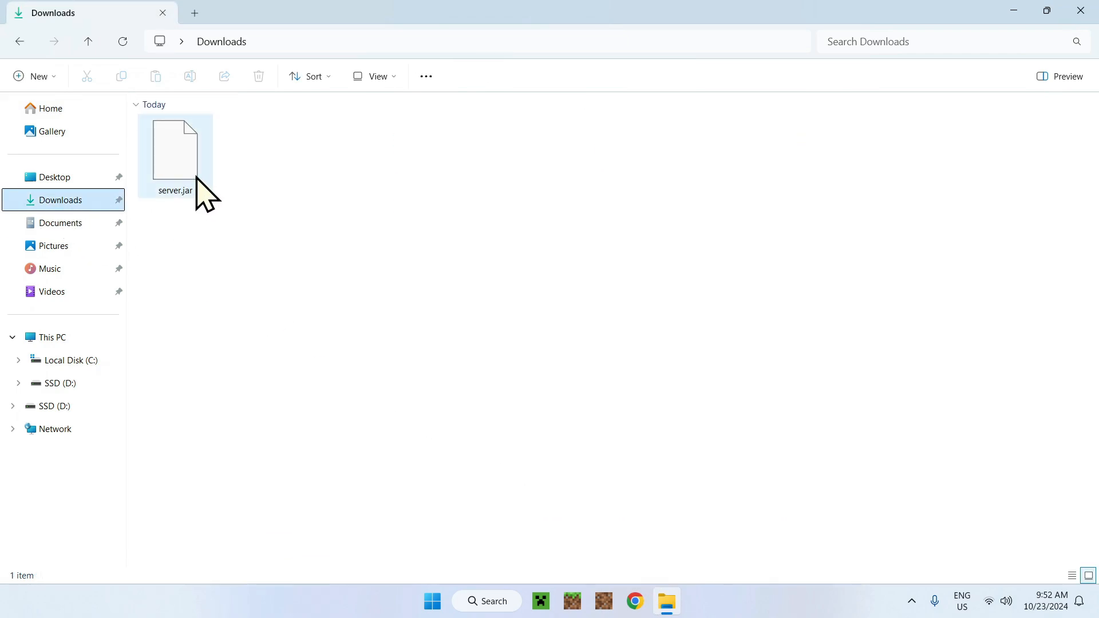
{"action": "mouse_move", "coordinate": [199, 214]}
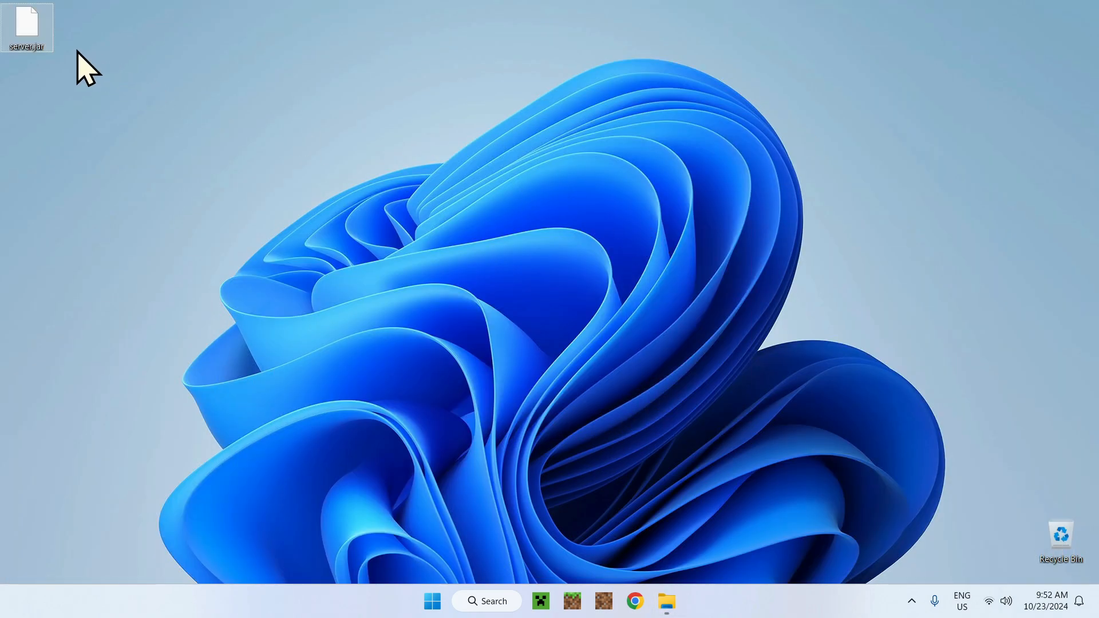
- Drag server.jar onto the middle of the desktop
{"action": "left_click_drag", "start_coordinate": [26, 23], "coordinate": [502, 149]}
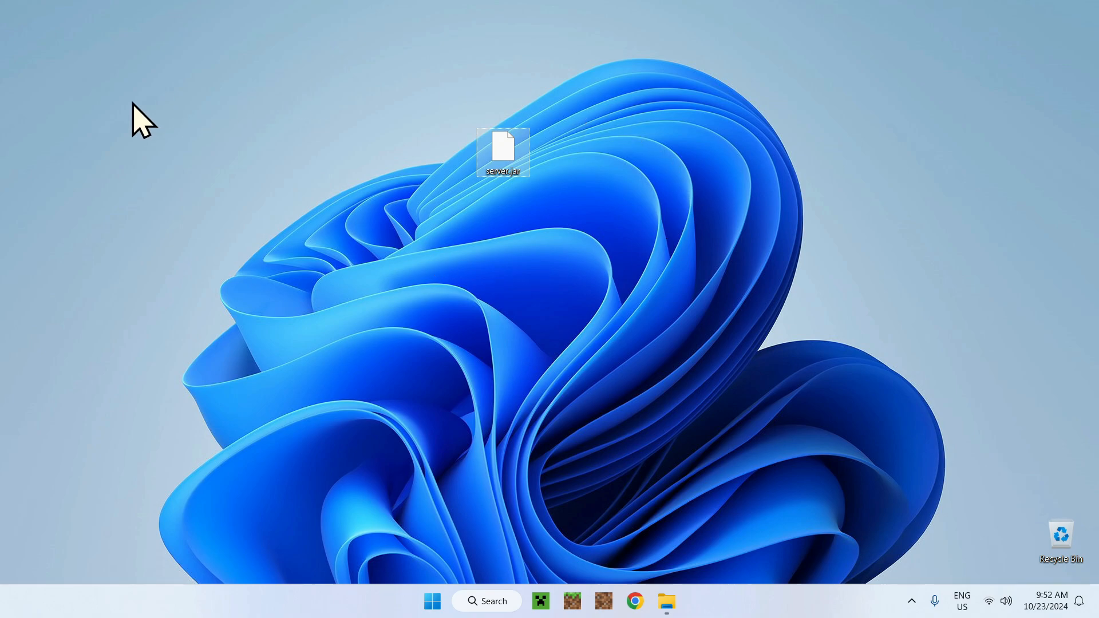
{"action": "mouse_move", "coordinate": [294, 280]}
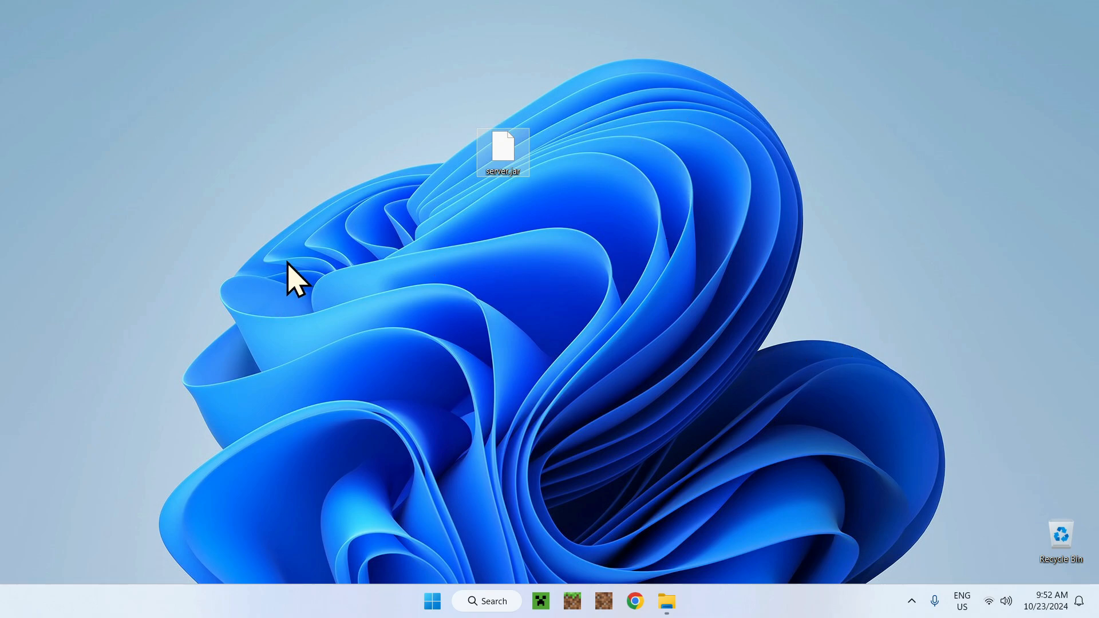
{"action": "mouse_move", "coordinate": [587, 152]}
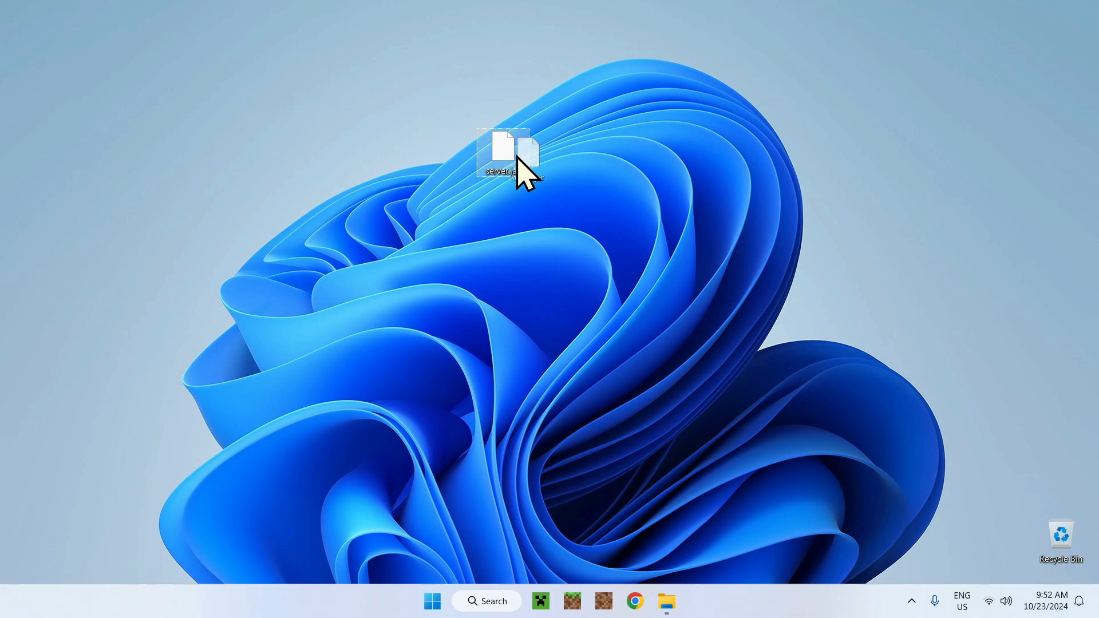
{"action": "left_click_drag", "start_coordinate": [509, 152], "coordinate": [559, 152]}
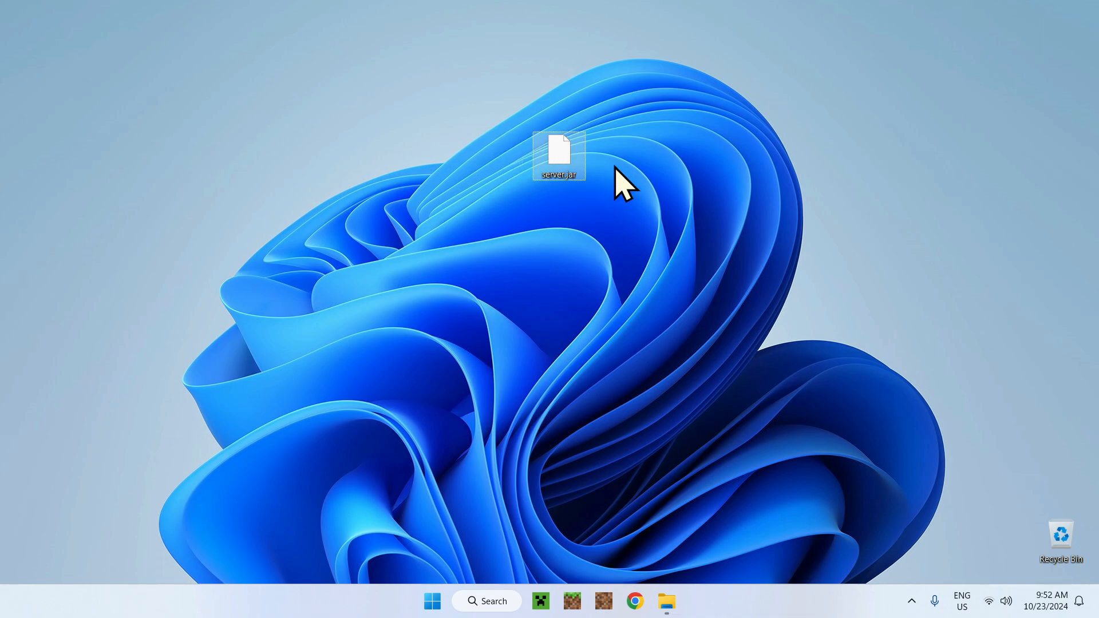
{"action": "mouse_move", "coordinate": [559, 153]}
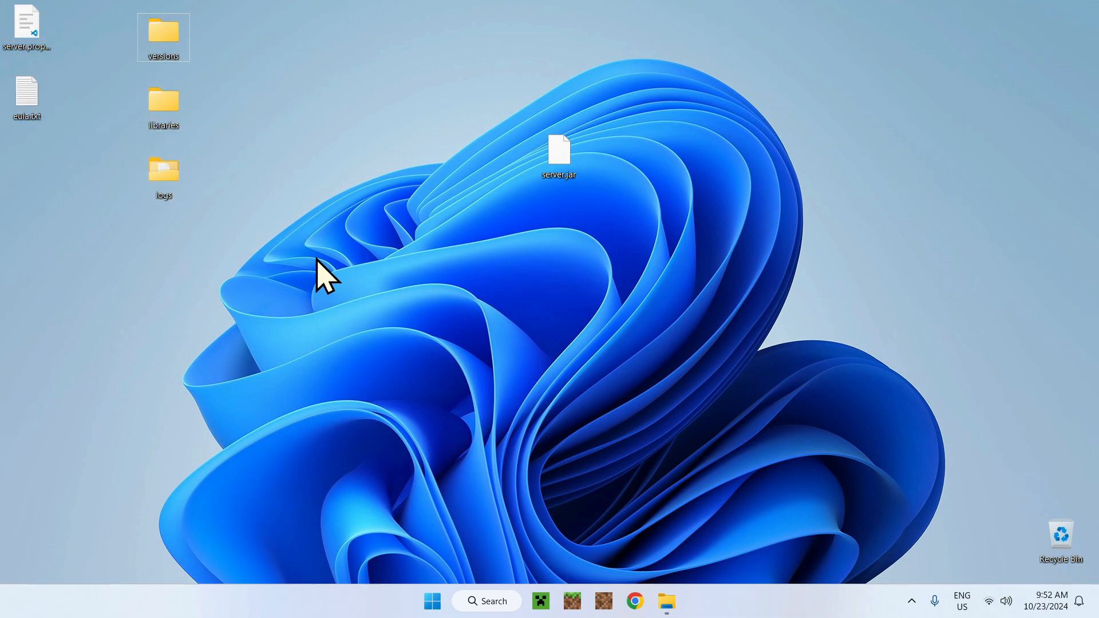
{"action": "mouse_move", "coordinate": [175, 294]}
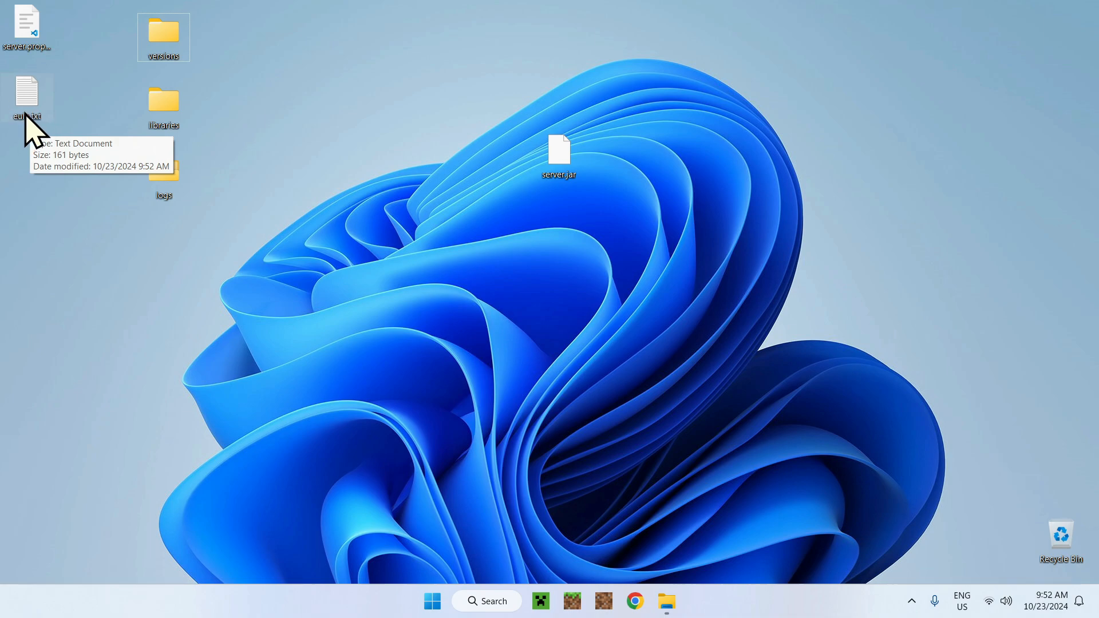
- Change eula=false to eula=true in eula.txt, save it, and reopen to verify
{"action": "double_click", "coordinate": [27, 91]}
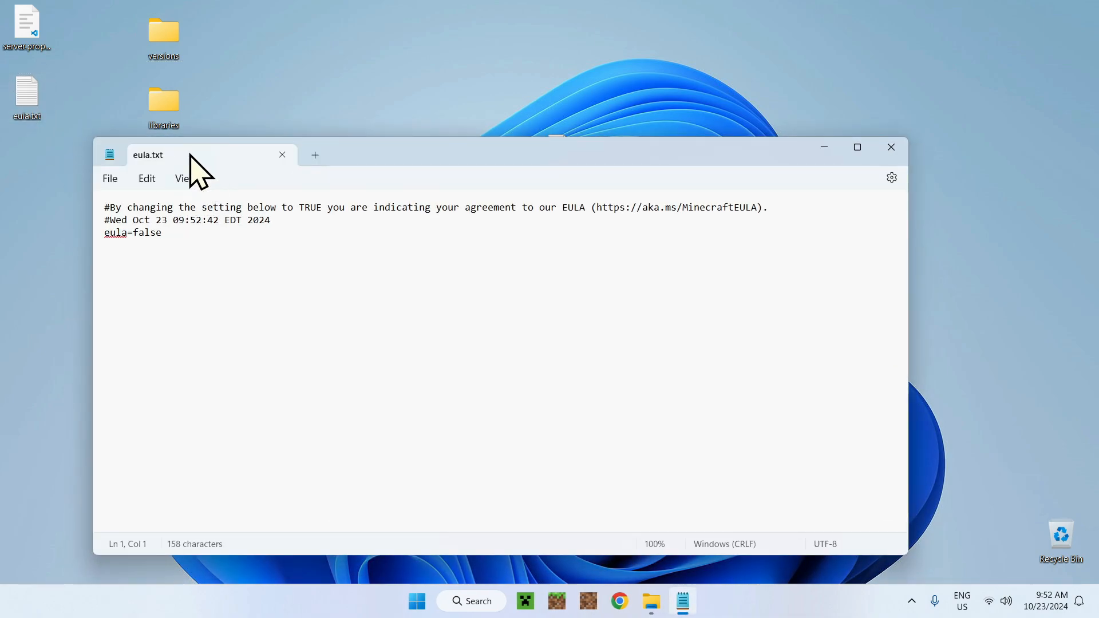
{"action": "mouse_move", "coordinate": [90, 251]}
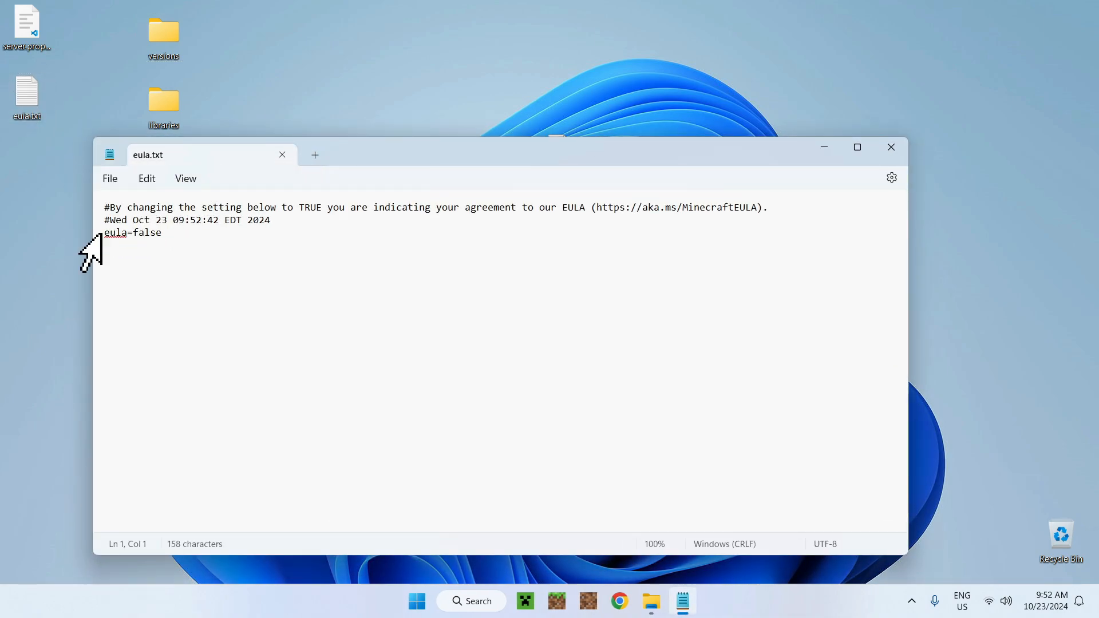
{"action": "mouse_move", "coordinate": [135, 238]}
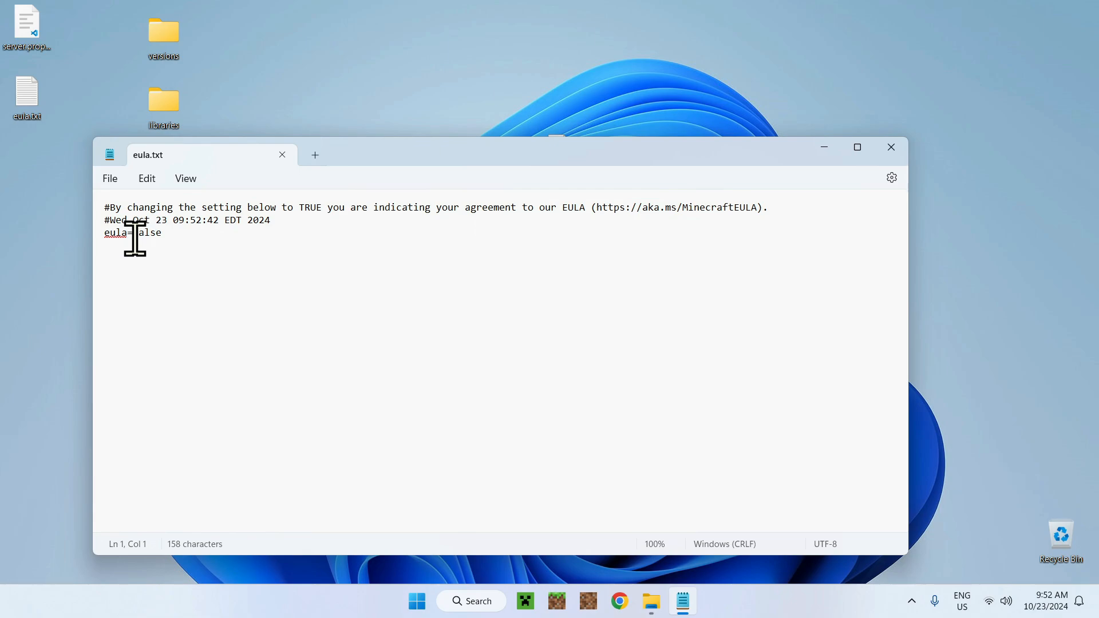
{"action": "double_click", "coordinate": [143, 233]}
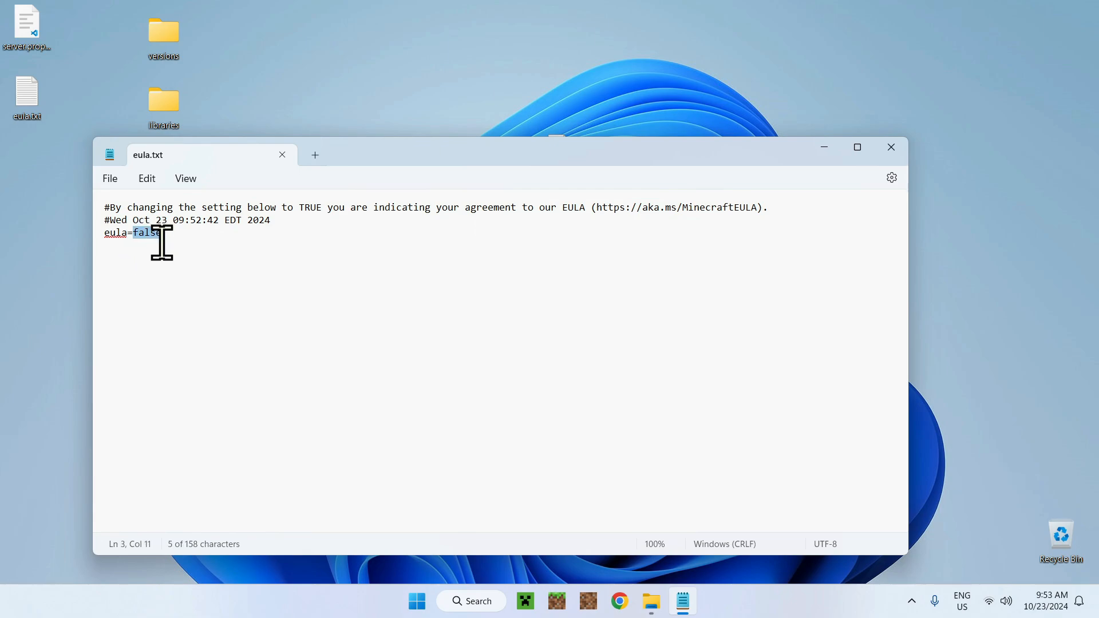
{"action": "type", "text": "true"}
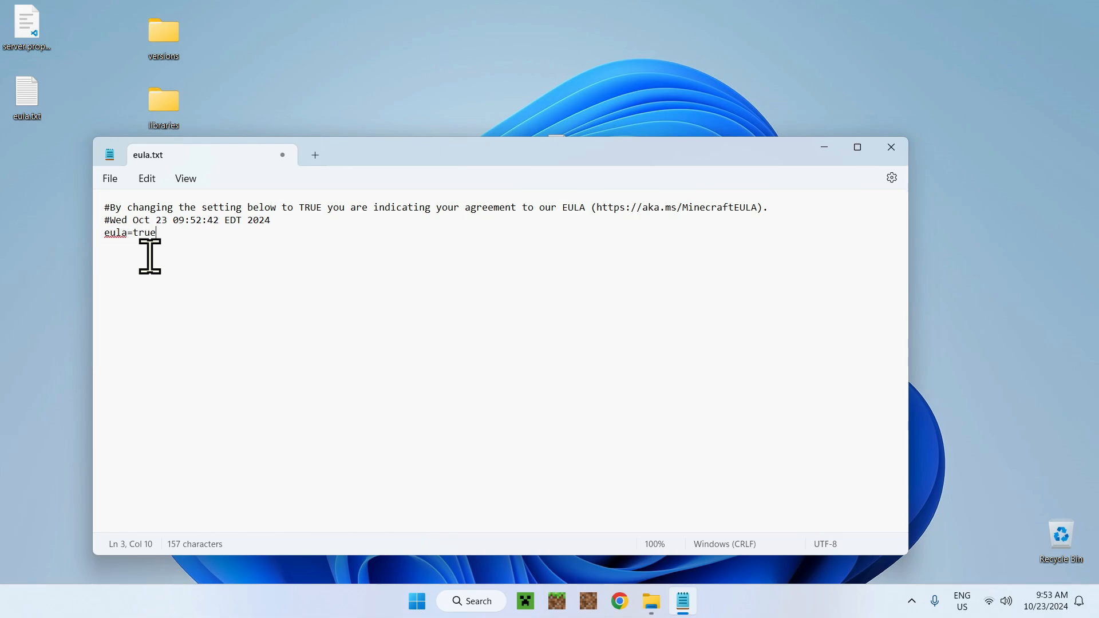
{"action": "left_click", "coordinate": [890, 147]}
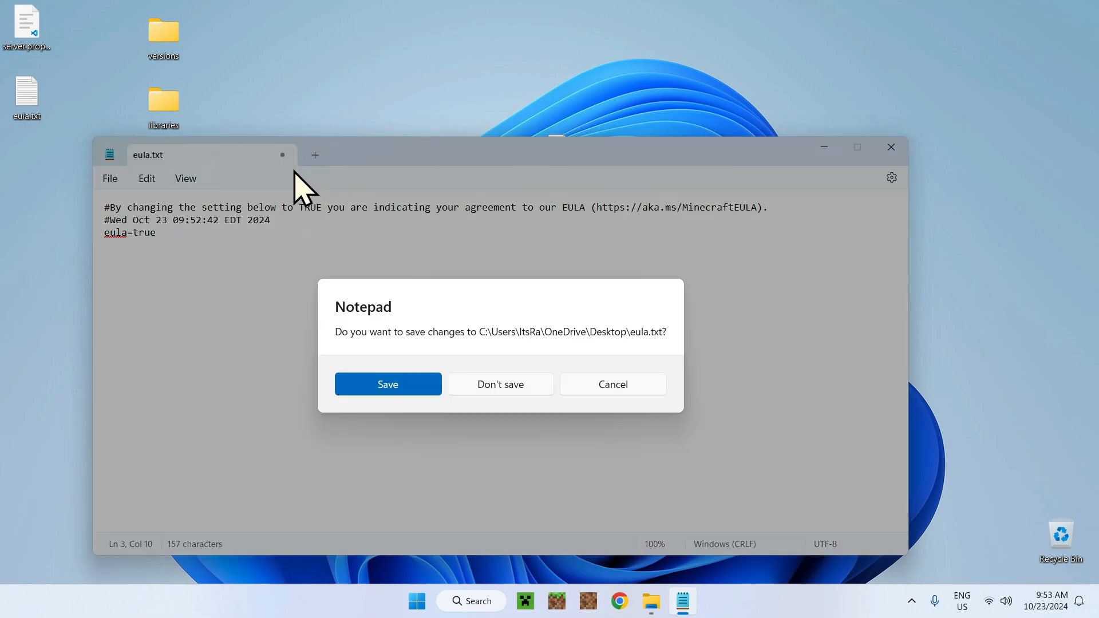
{"action": "left_click", "coordinate": [387, 383]}
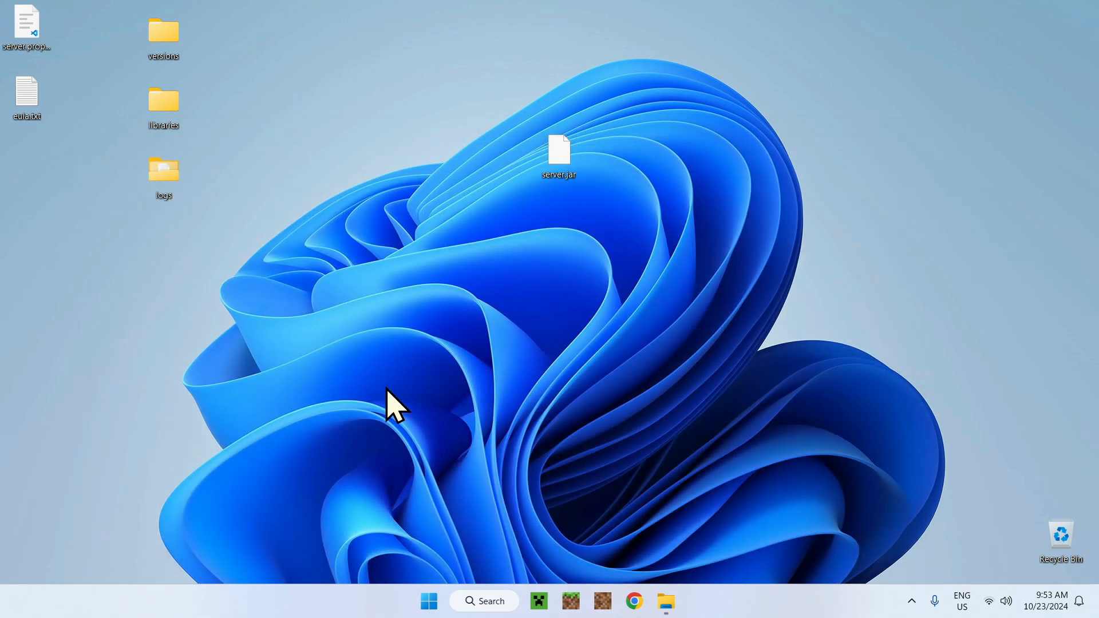
{"action": "double_click", "coordinate": [27, 94]}
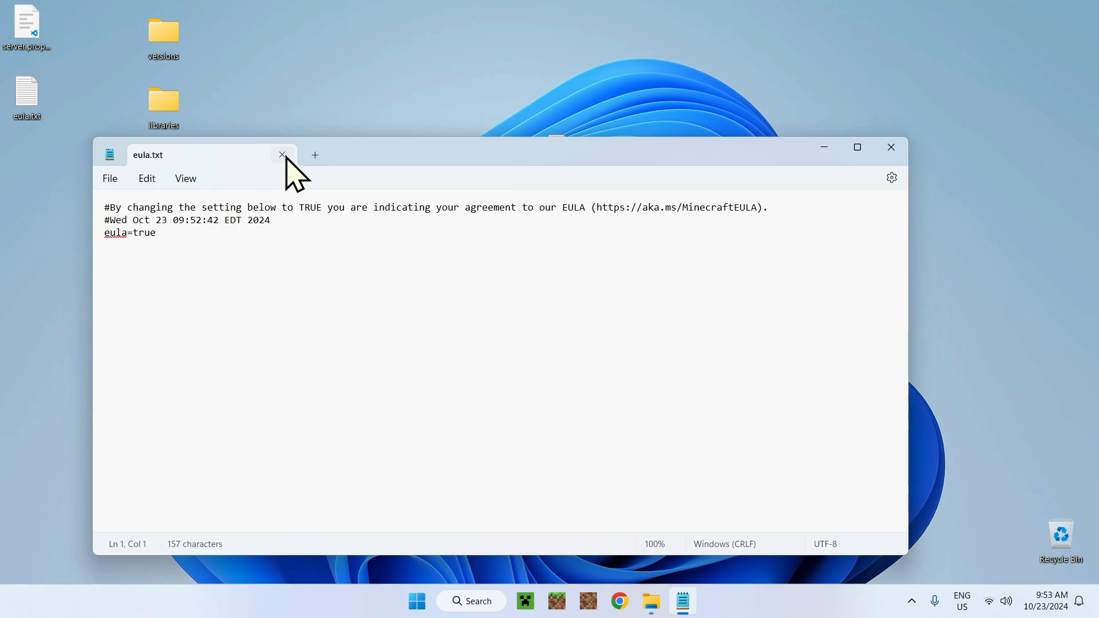
{"action": "left_click", "coordinate": [282, 154]}
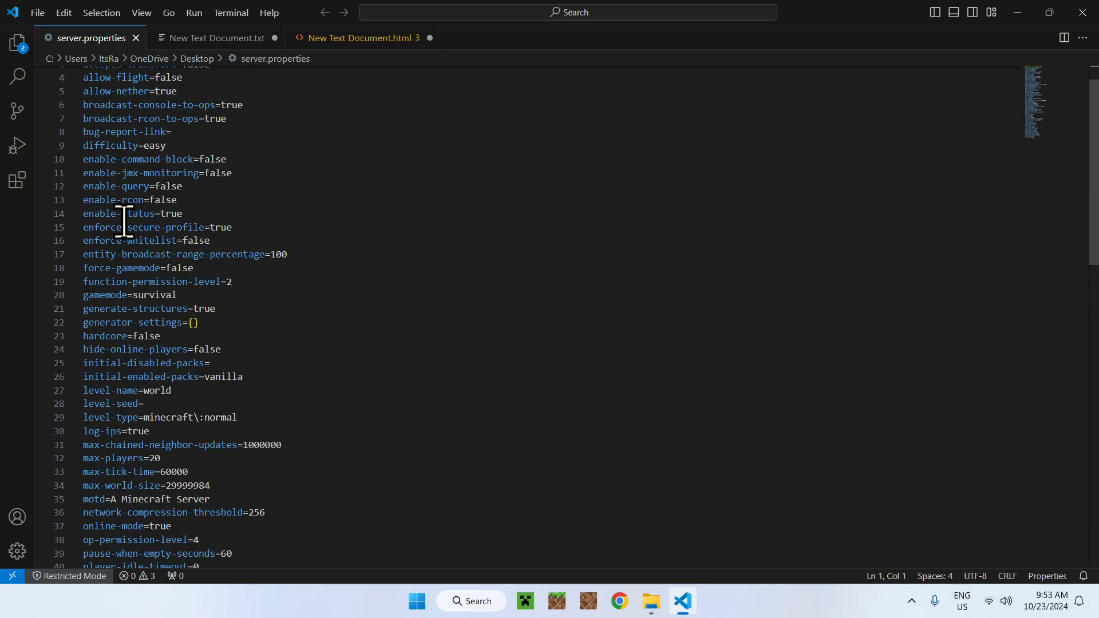
- Replace the server.properties motd value 'A Minecraft Server' with 'Text'
{"action": "scroll", "scroll_direction": "down", "scroll_amount": 3}
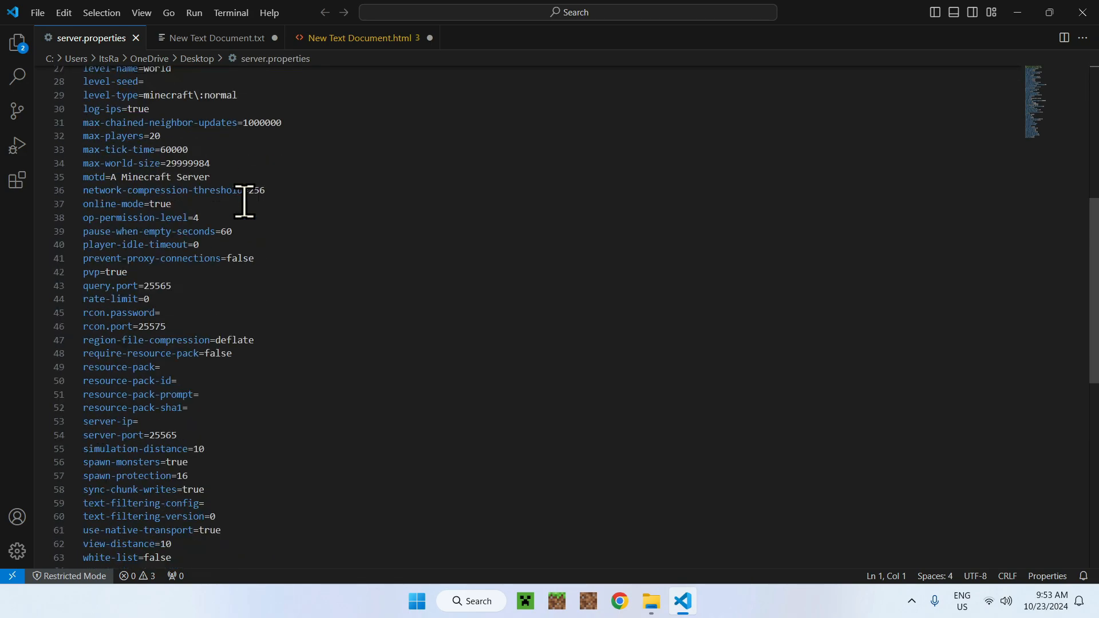
{"action": "mouse_move", "coordinate": [293, 225]}
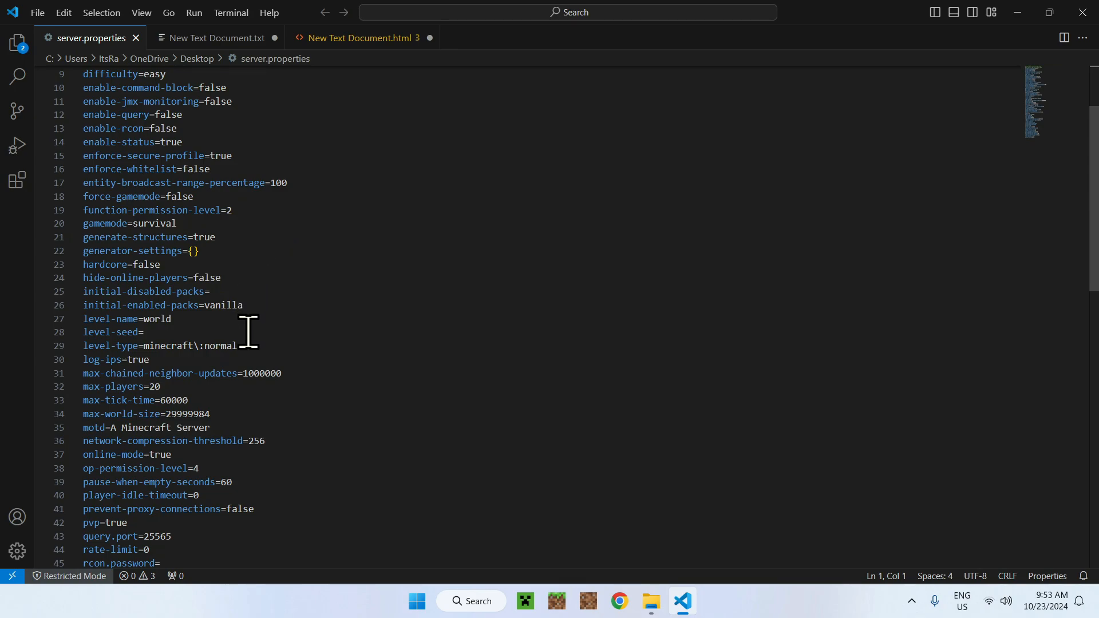
{"action": "left_click", "coordinate": [154, 319]}
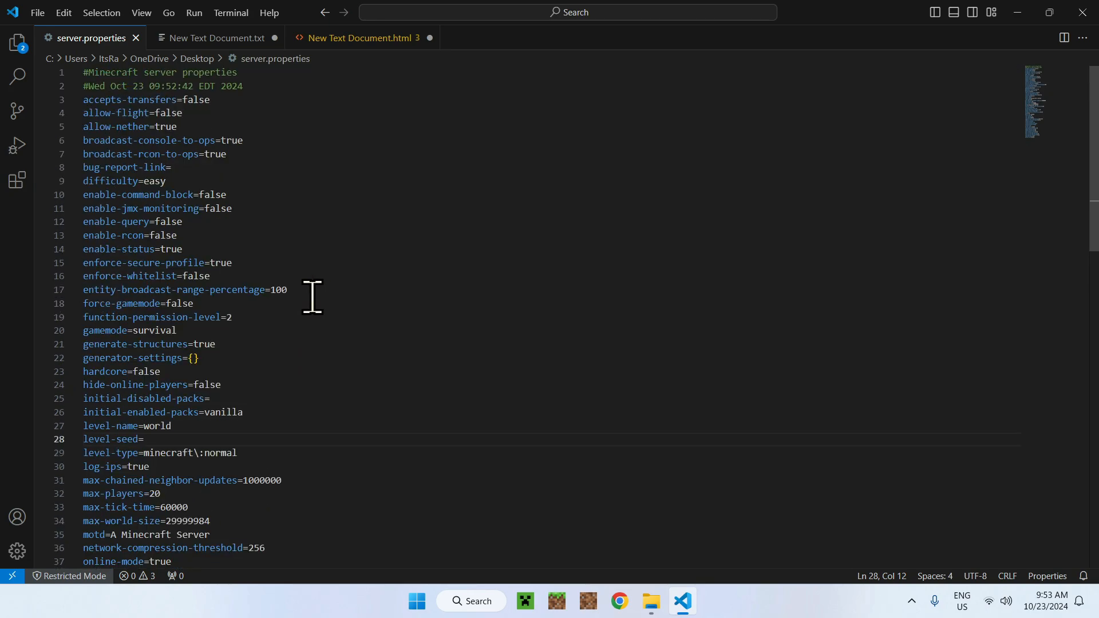
{"action": "scroll", "scroll_direction": "down", "scroll_amount": 3}
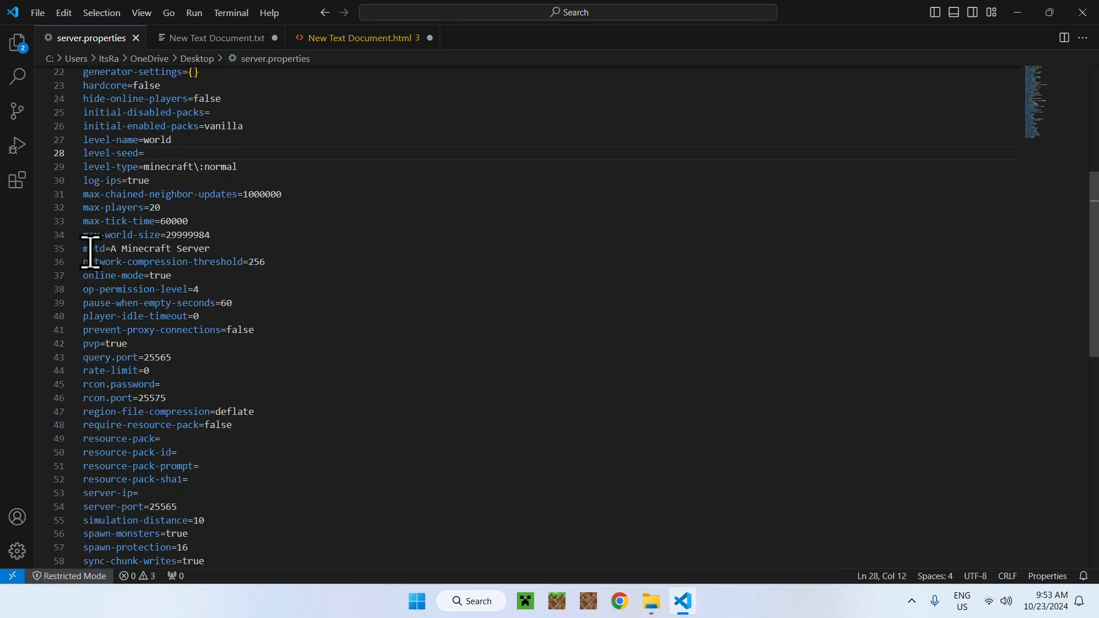
{"action": "left_click_drag", "start_coordinate": [109, 247], "coordinate": [210, 247]}
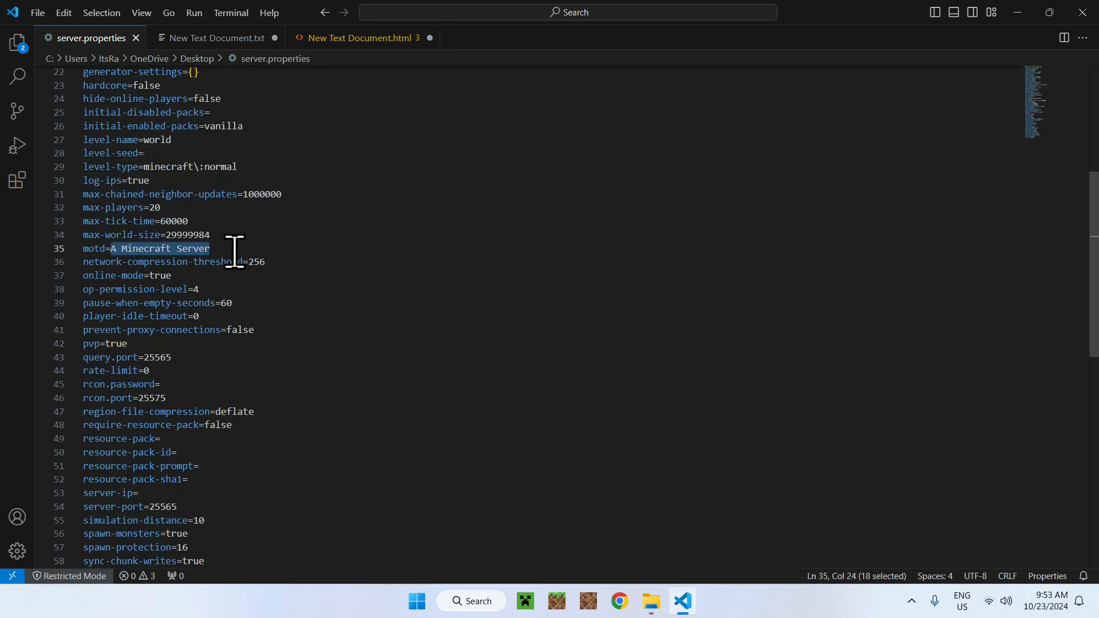
{"action": "type", "text": "Text"}
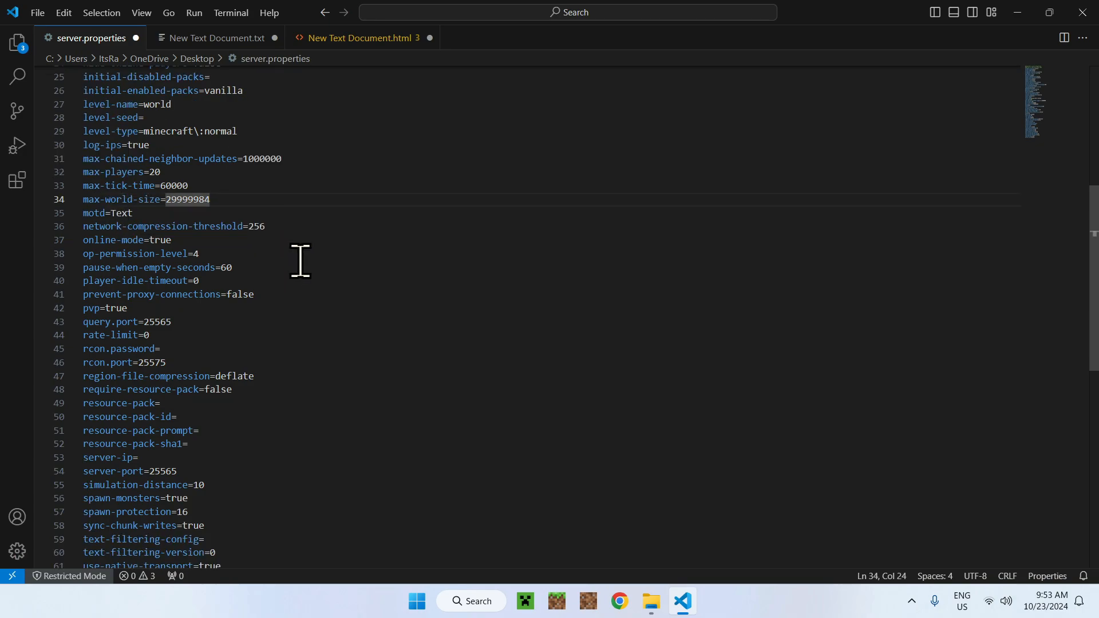
- Re-enter 25565 as the query.port value
{"action": "scroll", "scroll_direction": "down", "scroll_amount": 3}
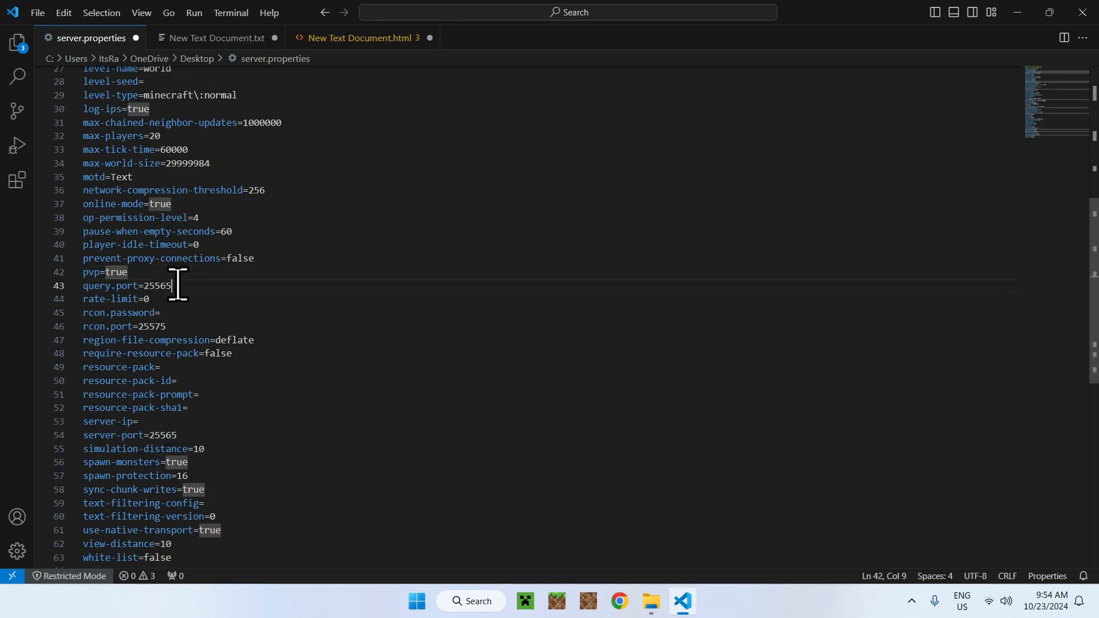
{"action": "double_click", "coordinate": [155, 286]}
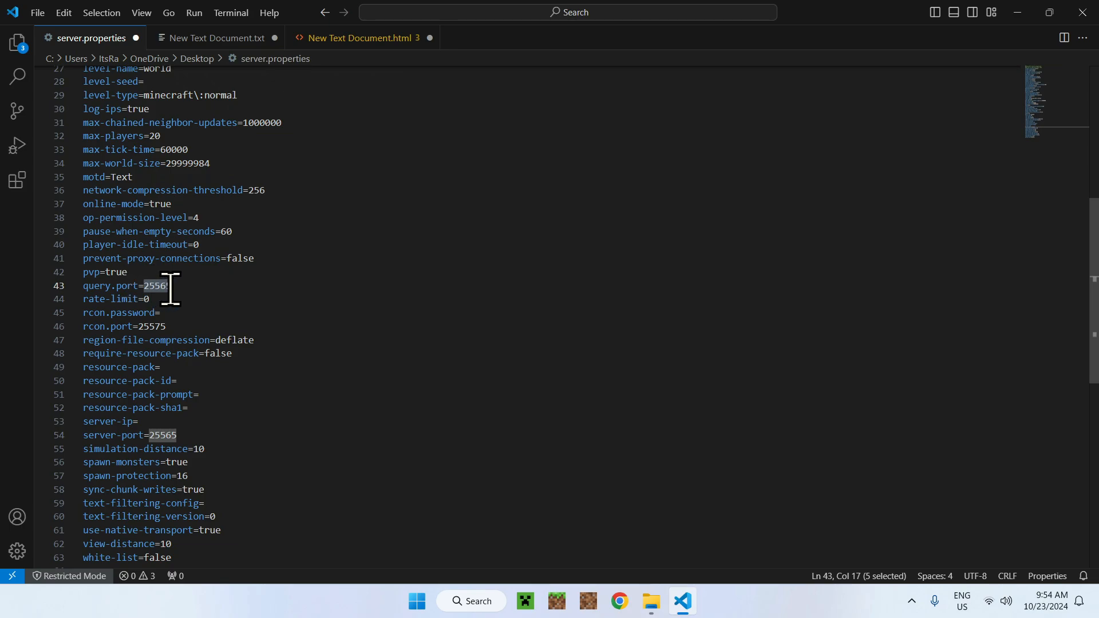
{"action": "type", "text": "25565"}
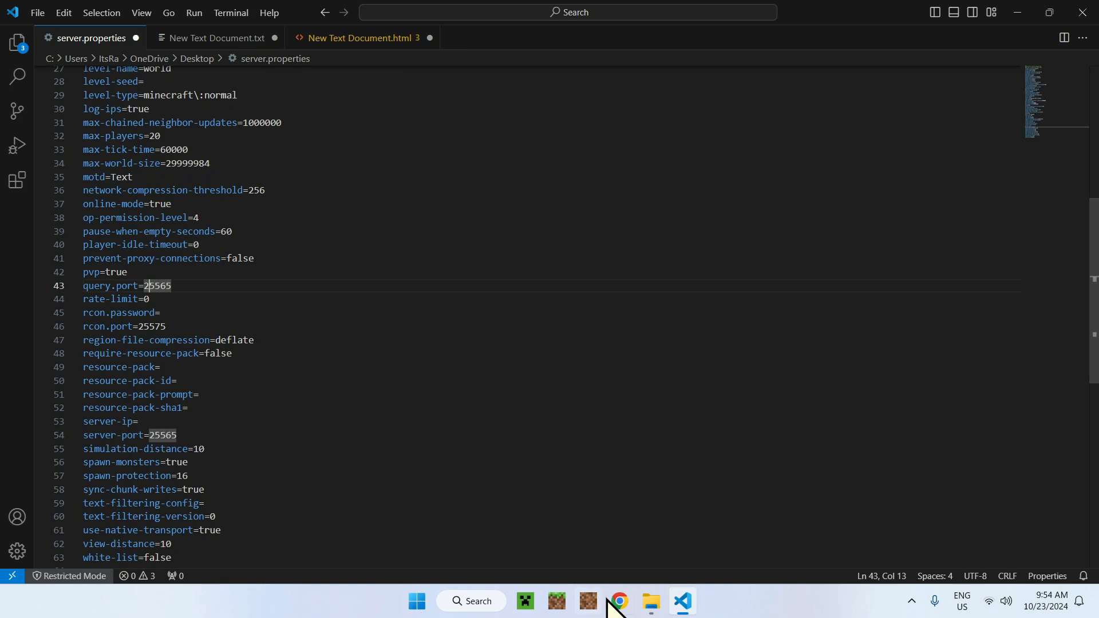
{"action": "left_click", "coordinate": [617, 600]}
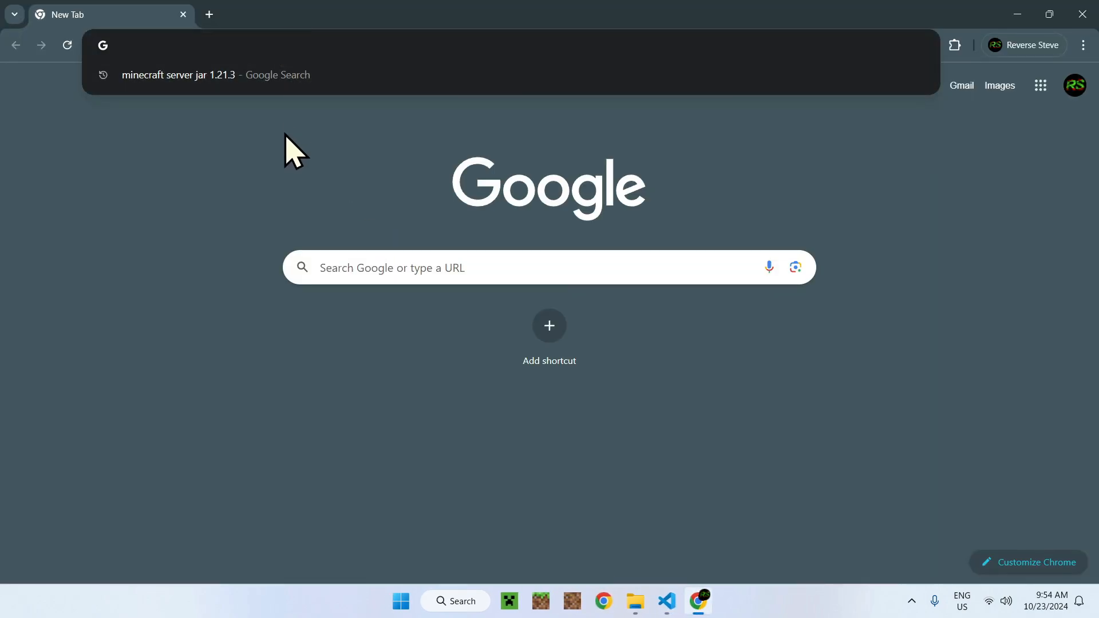
{"action": "type", "text": "0:0:"}
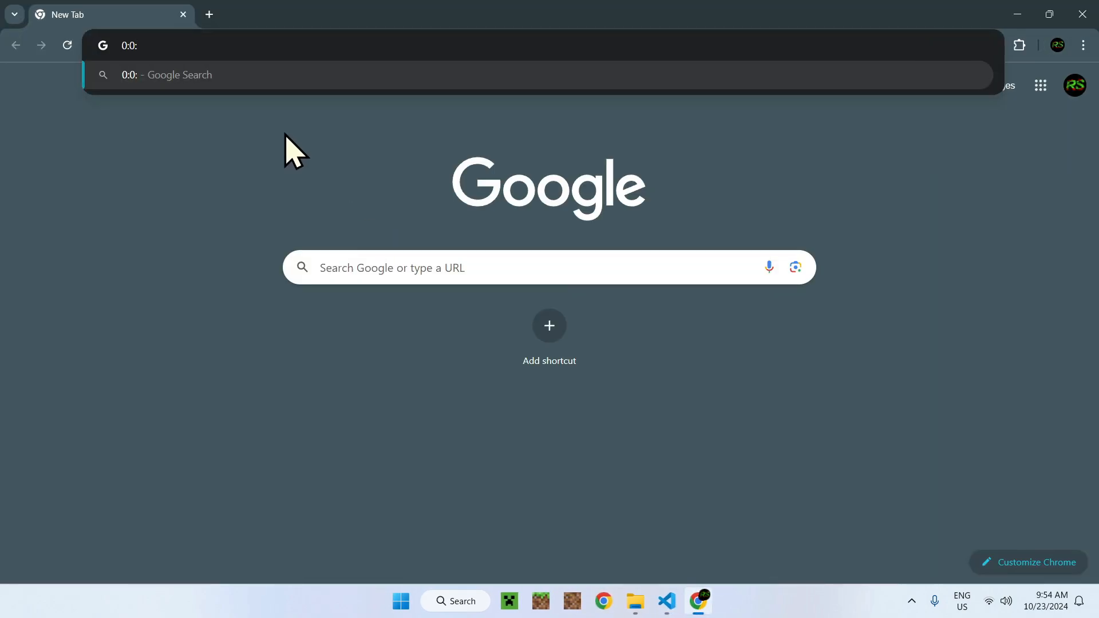
{"action": "type", "text": "0.0.0"}
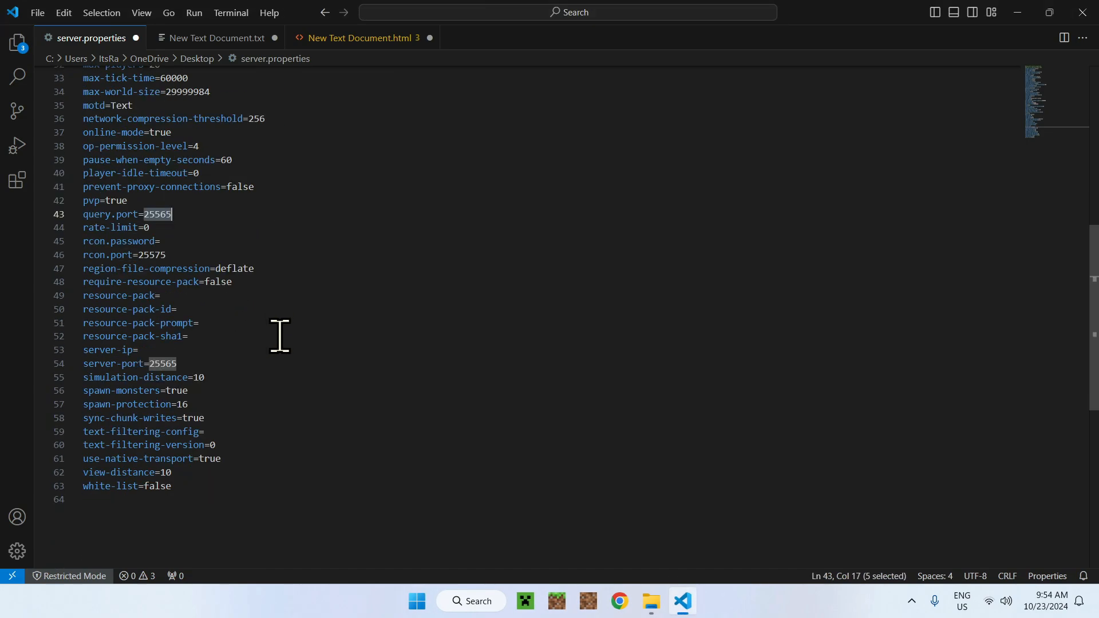
{"action": "mouse_move", "coordinate": [208, 377]}
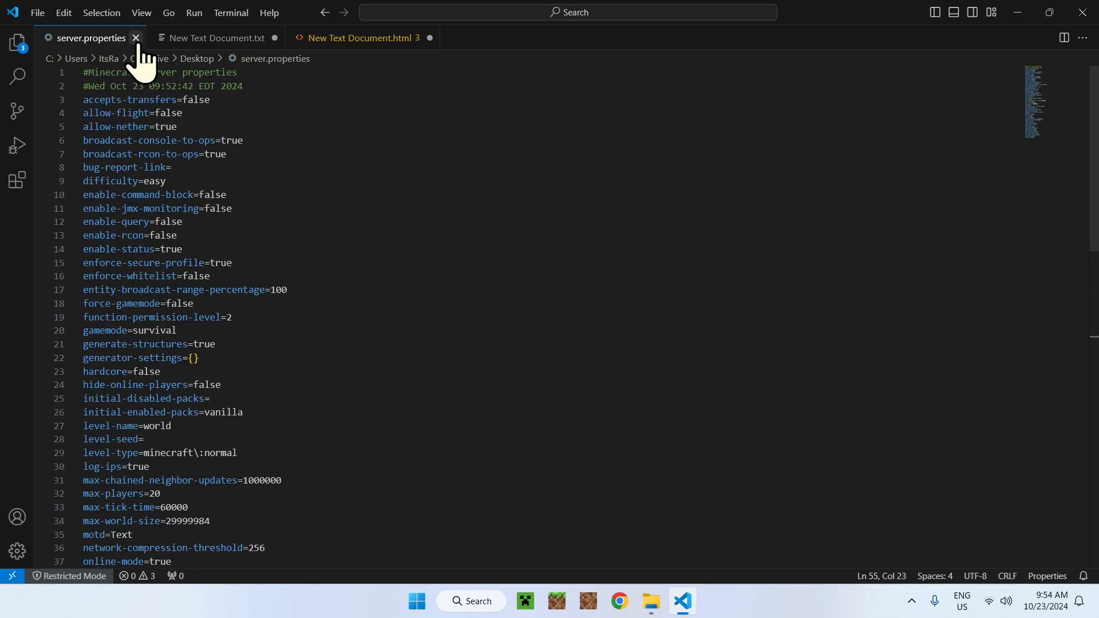
- Close the server.properties tab in Visual Studio Code
{"action": "left_click", "coordinate": [137, 37]}
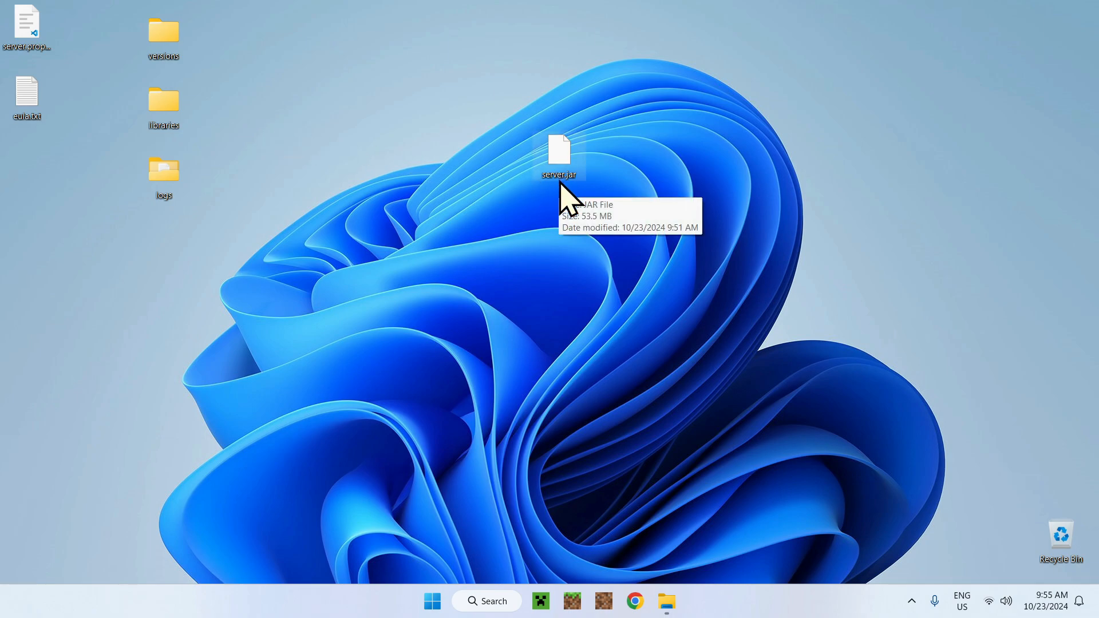
- Launch server.jar from the desktop to start the Minecraft server
{"action": "double_click", "coordinate": [558, 152]}
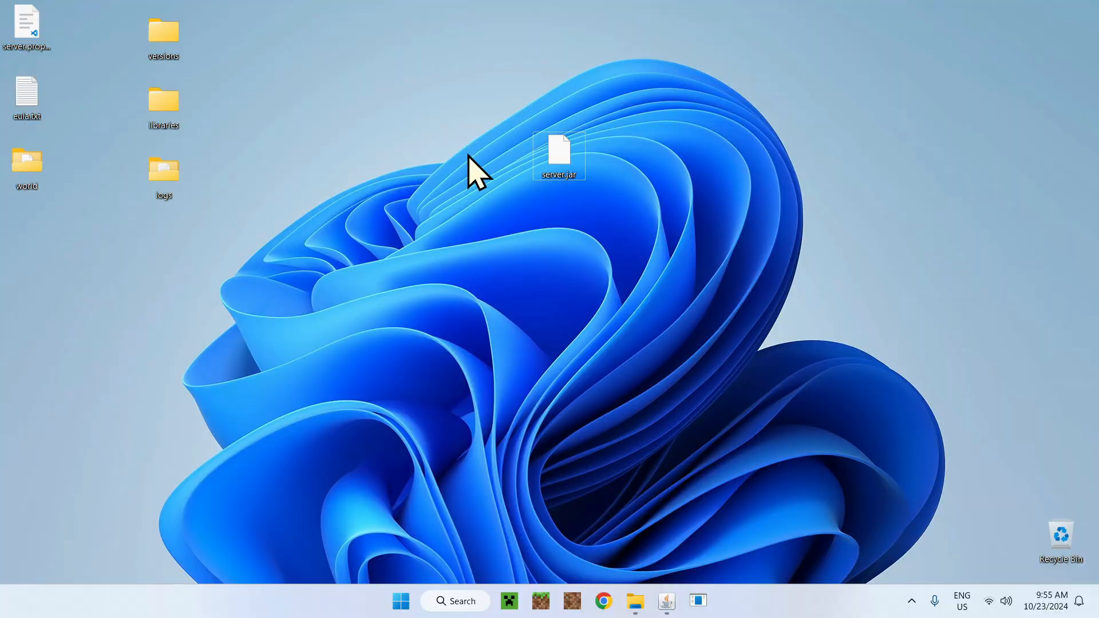
{"action": "double_click", "coordinate": [558, 151]}
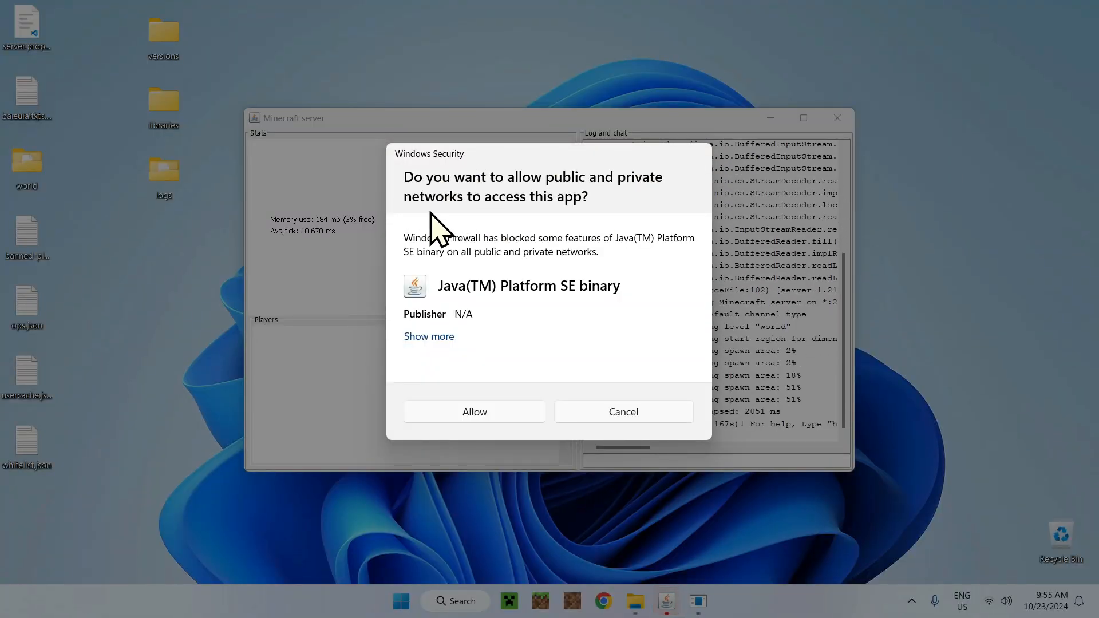
{"action": "mouse_move", "coordinate": [606, 215]}
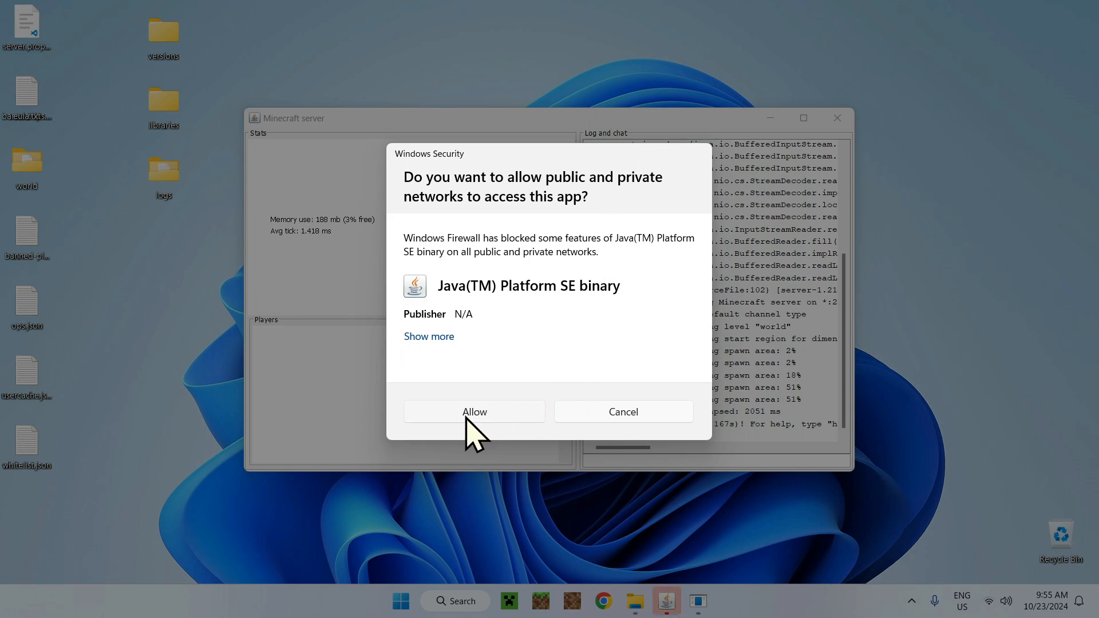
- Allow Java network access in the firewall prompt so the server finishes starting
{"action": "left_click", "coordinate": [473, 411]}
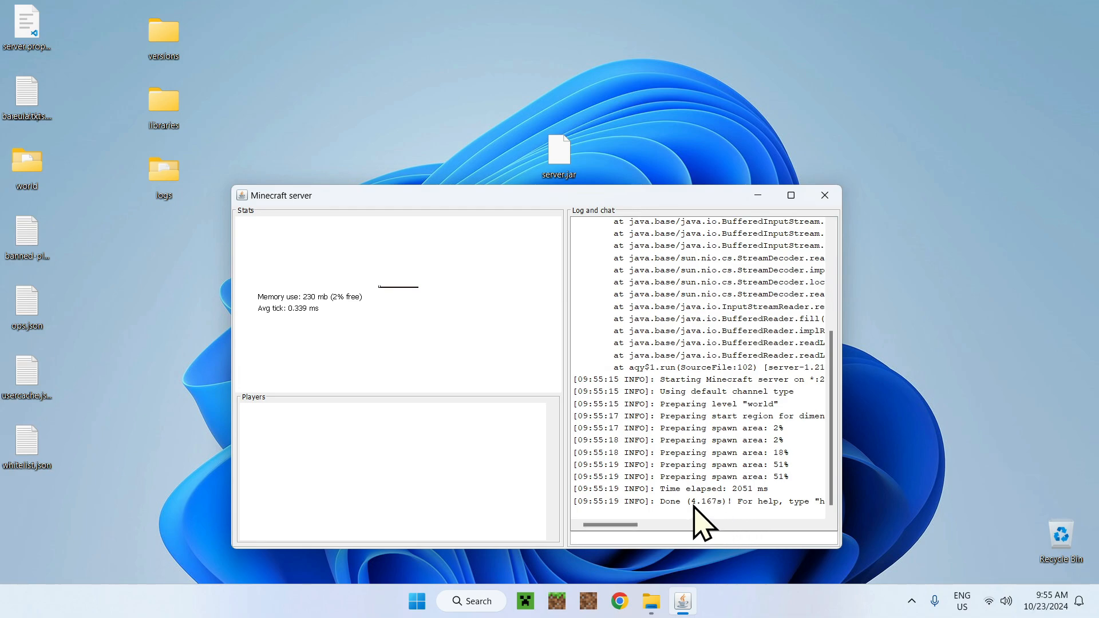
{"action": "mouse_move", "coordinate": [655, 521]}
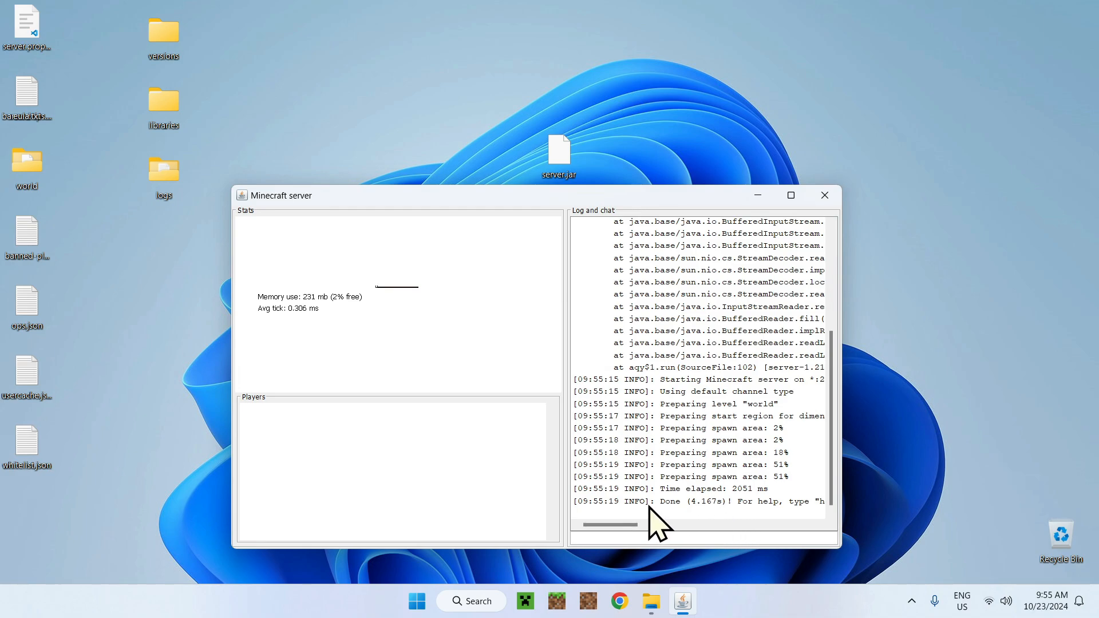
{"action": "mouse_move", "coordinate": [662, 483]}
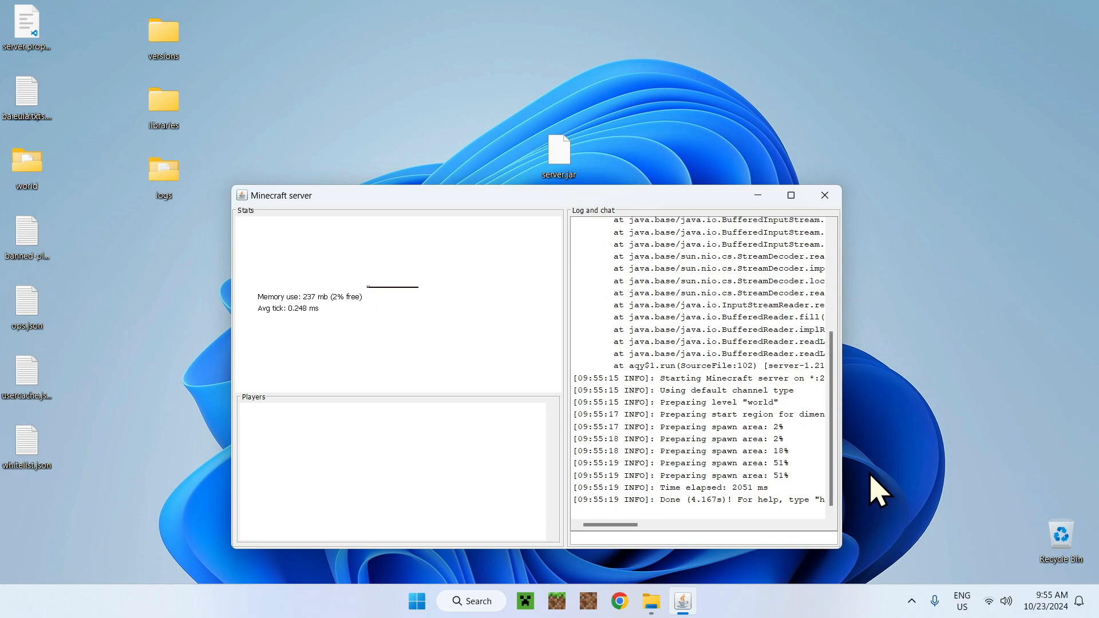
{"action": "mouse_move", "coordinate": [571, 357]}
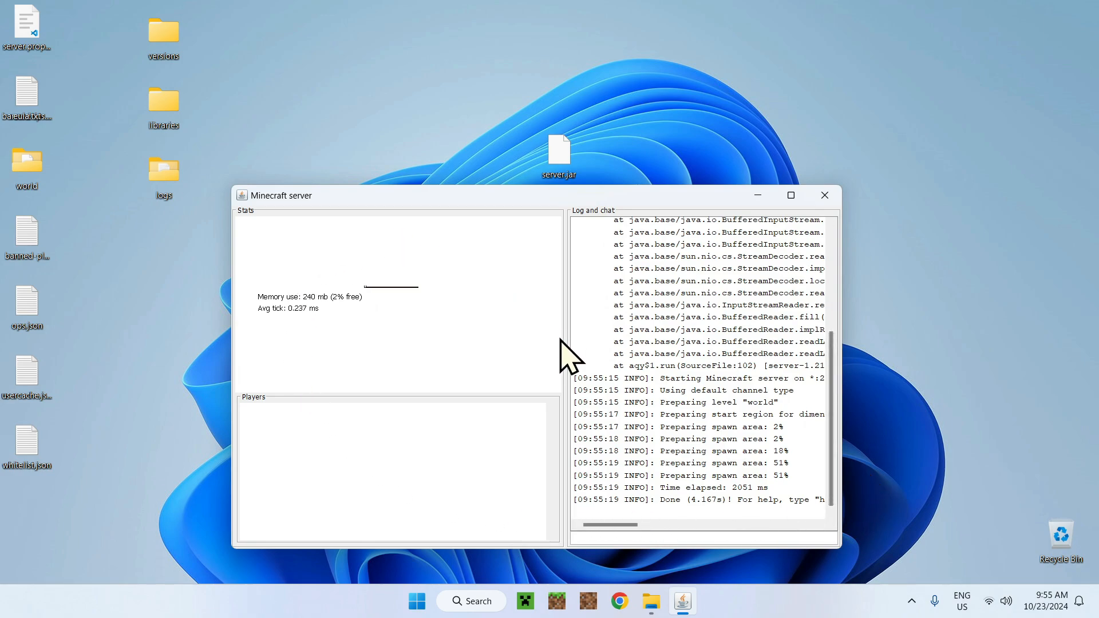
{"action": "mouse_move", "coordinate": [497, 409]}
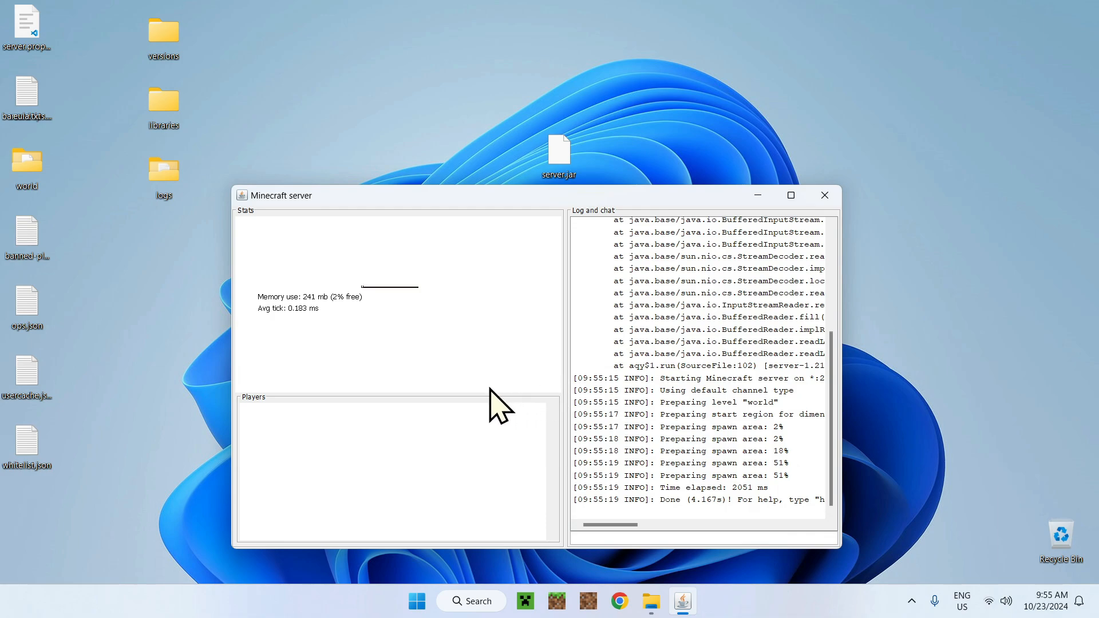
- Choose Latest release 1.21.3 in the Minecraft Launcher, start it, and show the pinned apps
{"action": "left_click", "coordinate": [525, 600]}
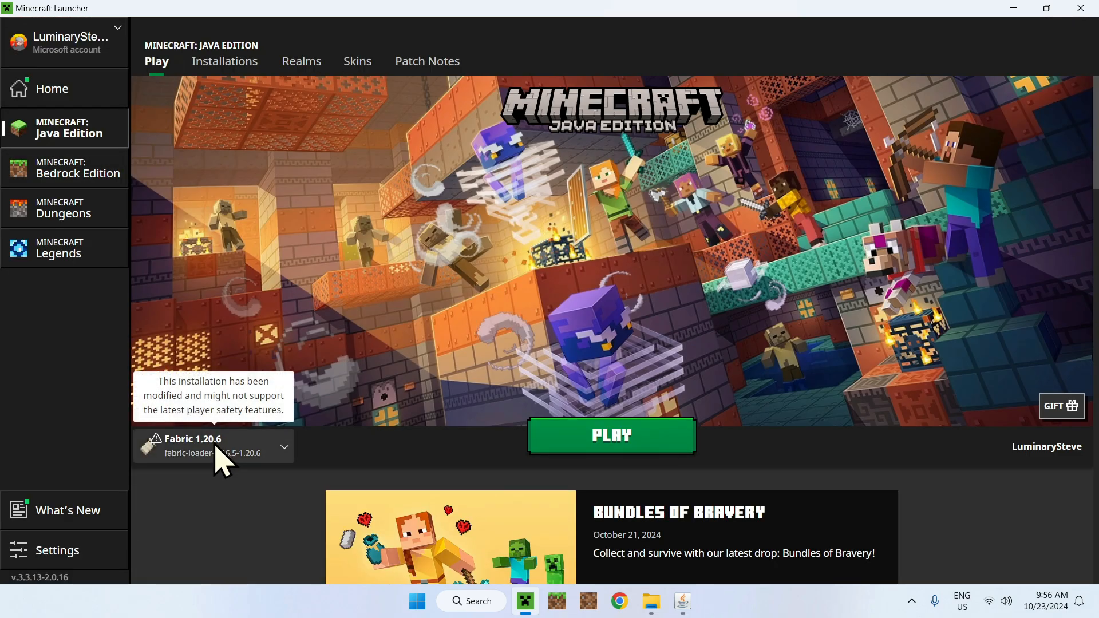
{"action": "left_click", "coordinate": [283, 447]}
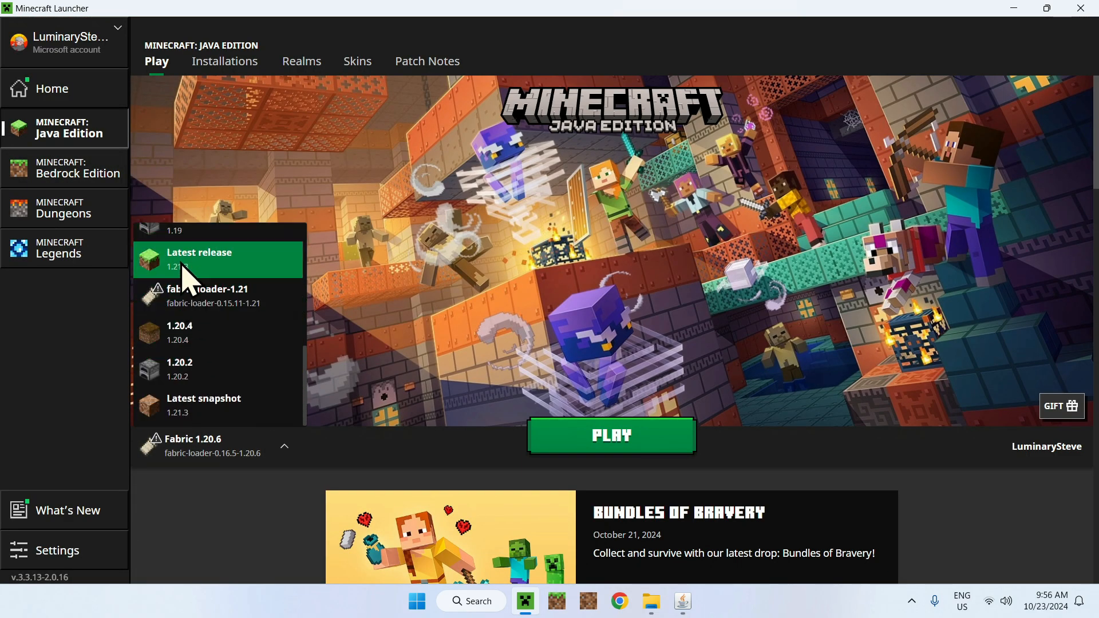
{"action": "left_click", "coordinate": [199, 258]}
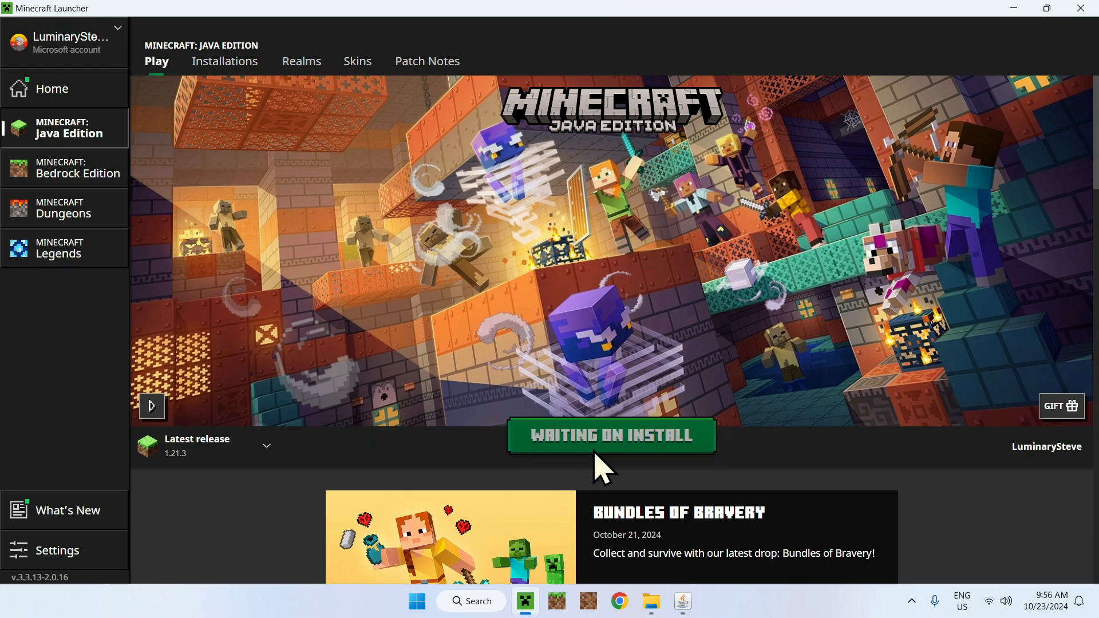
{"action": "left_click", "coordinate": [609, 434]}
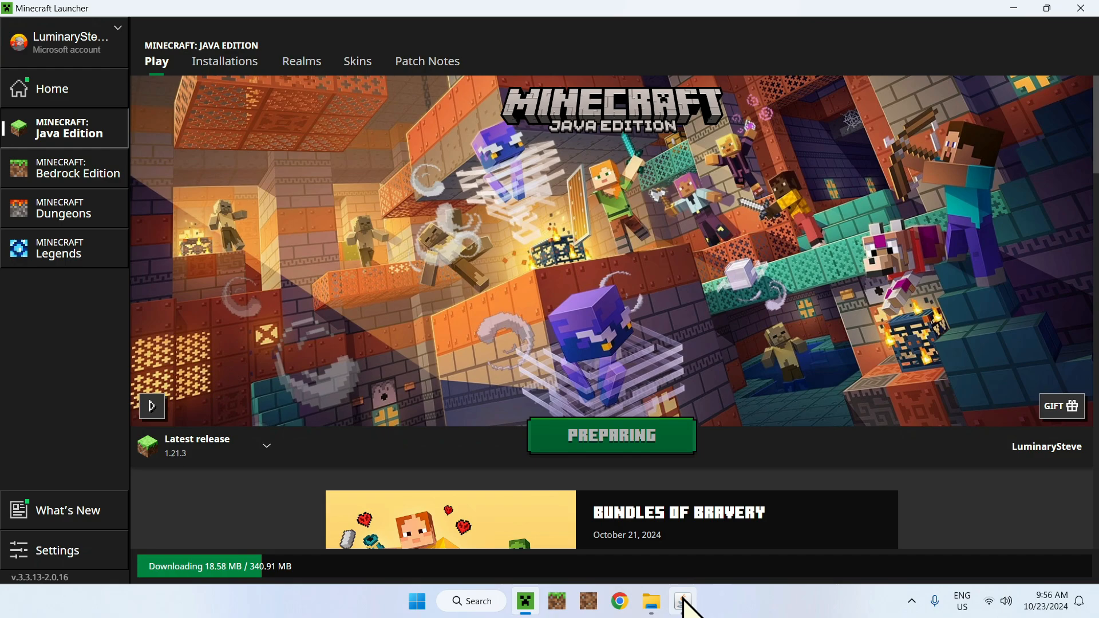
{"action": "left_click", "coordinate": [681, 600]}
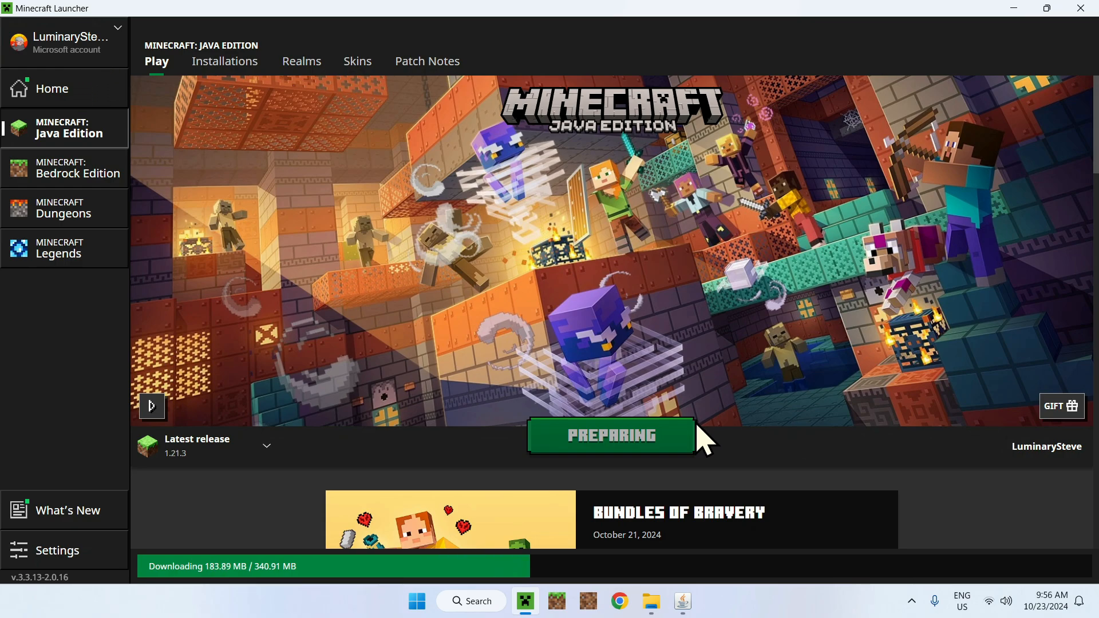
{"action": "mouse_move", "coordinate": [497, 574]}
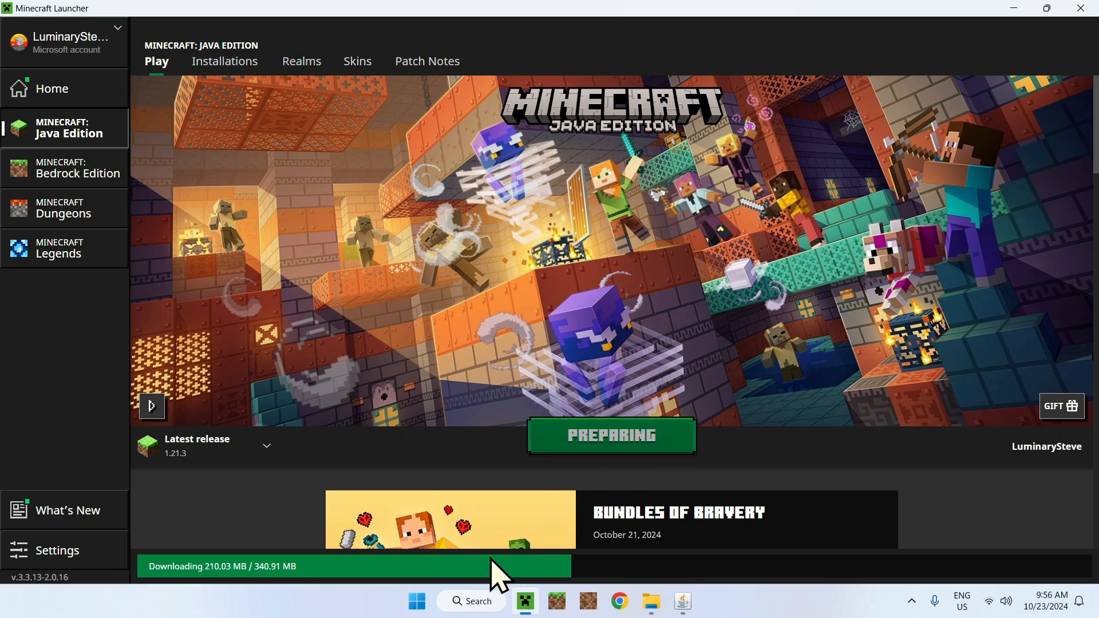
{"action": "left_click", "coordinate": [416, 601]}
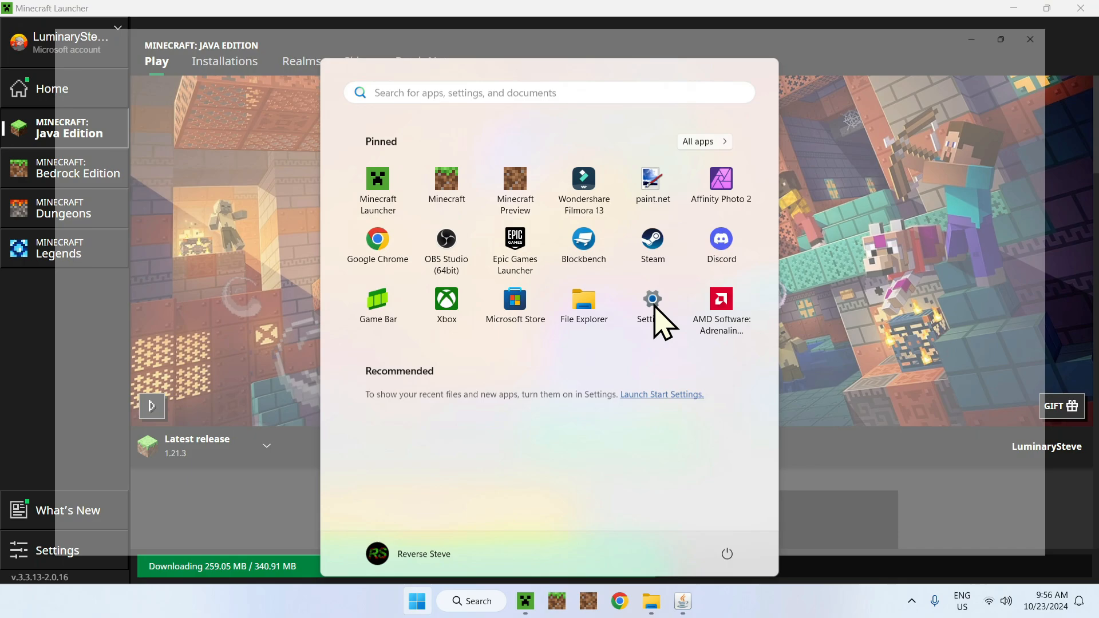
- Open the Pine Wi-Fi network's properties in Settings and scroll to its connection details
{"action": "left_click", "coordinate": [652, 299]}
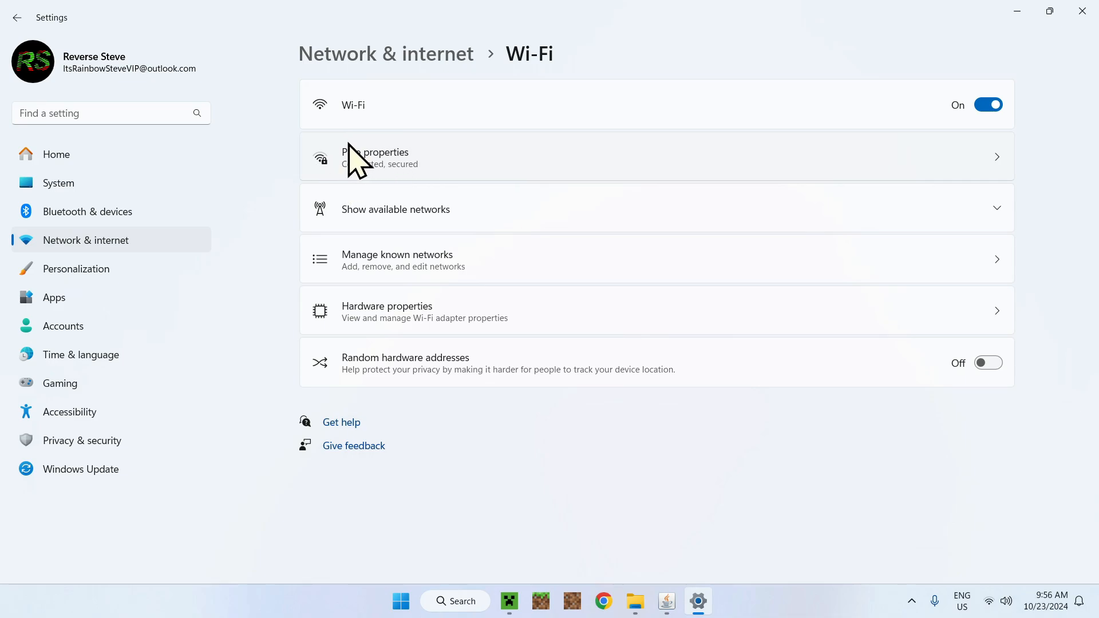
{"action": "left_click", "coordinate": [381, 157]}
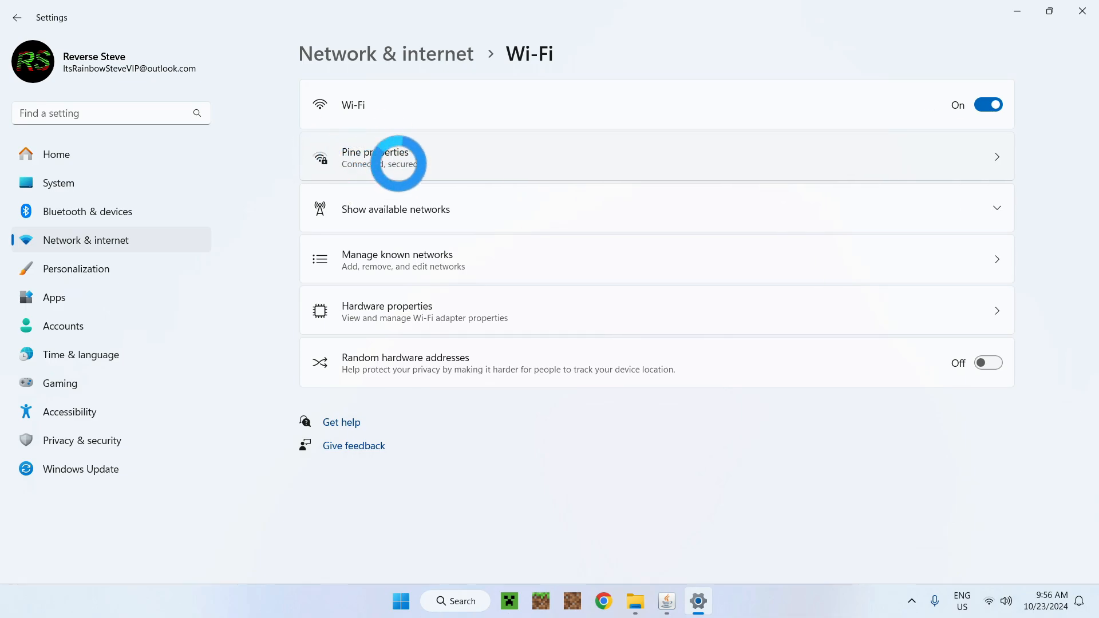
{"action": "left_click", "coordinate": [376, 157]}
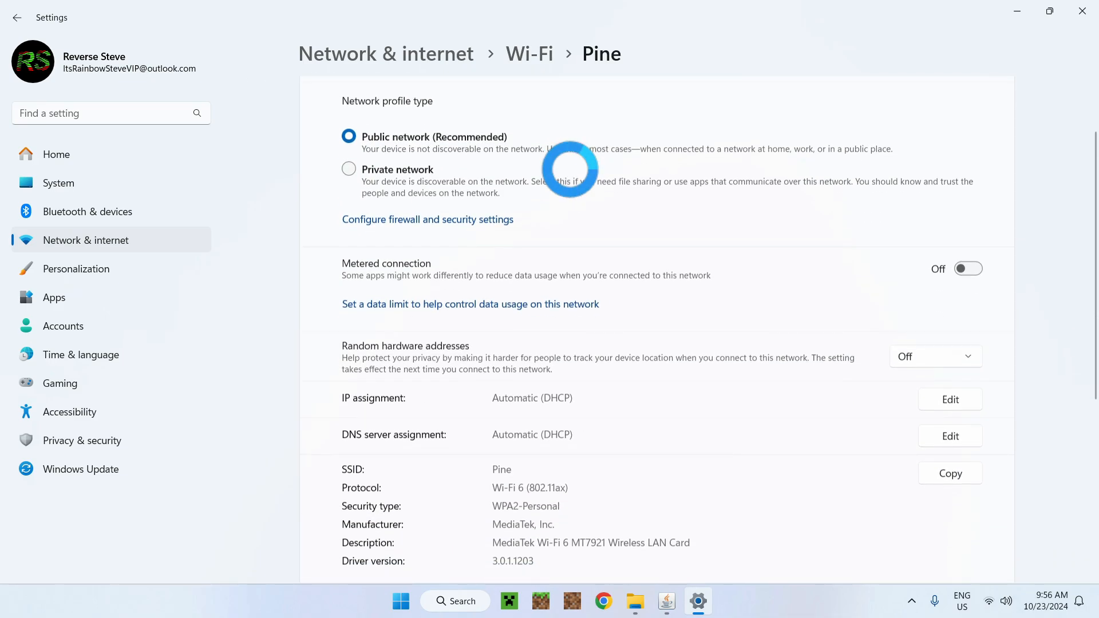
{"action": "scroll", "scroll_direction": "down", "scroll_amount": 3}
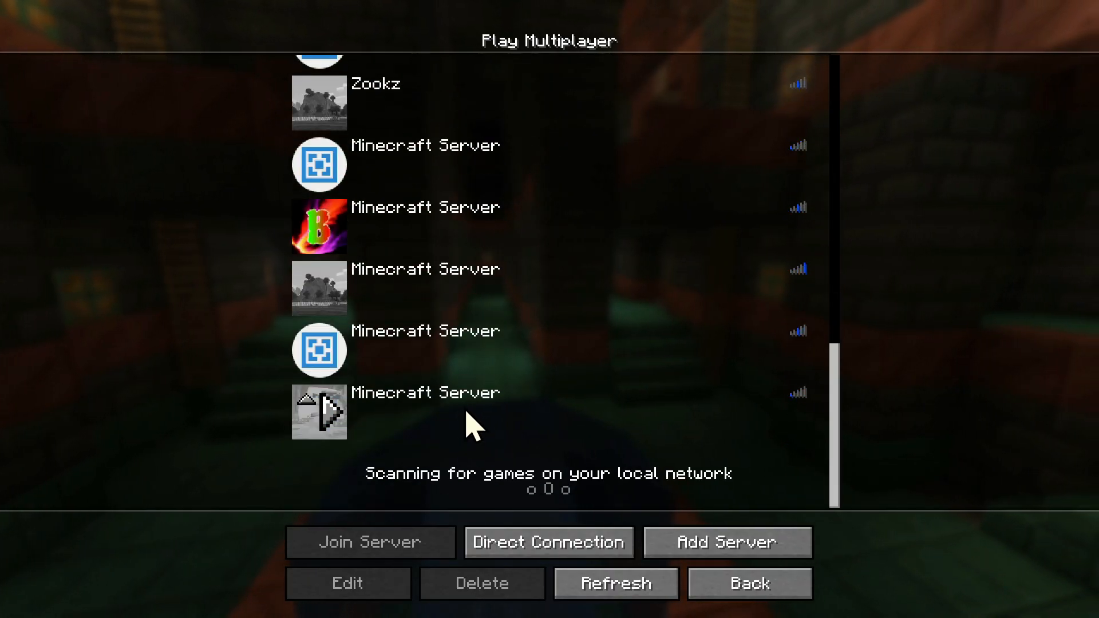
- Edit the last server entry to use address 0.0.0.0 and save it
{"action": "left_click", "coordinate": [346, 583]}
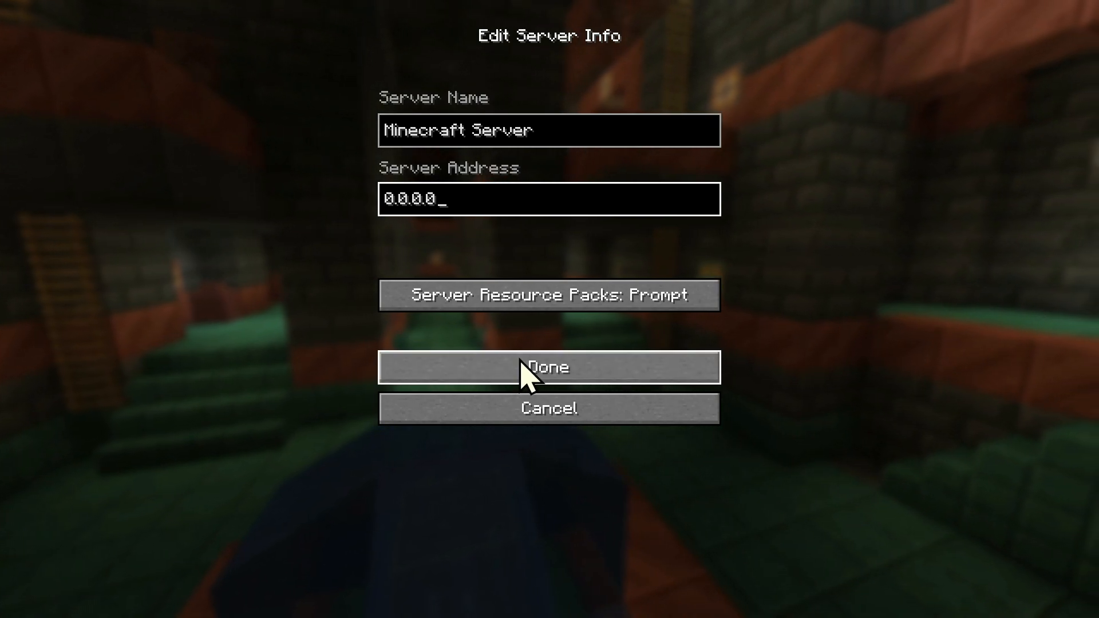
{"action": "left_click", "coordinate": [549, 366]}
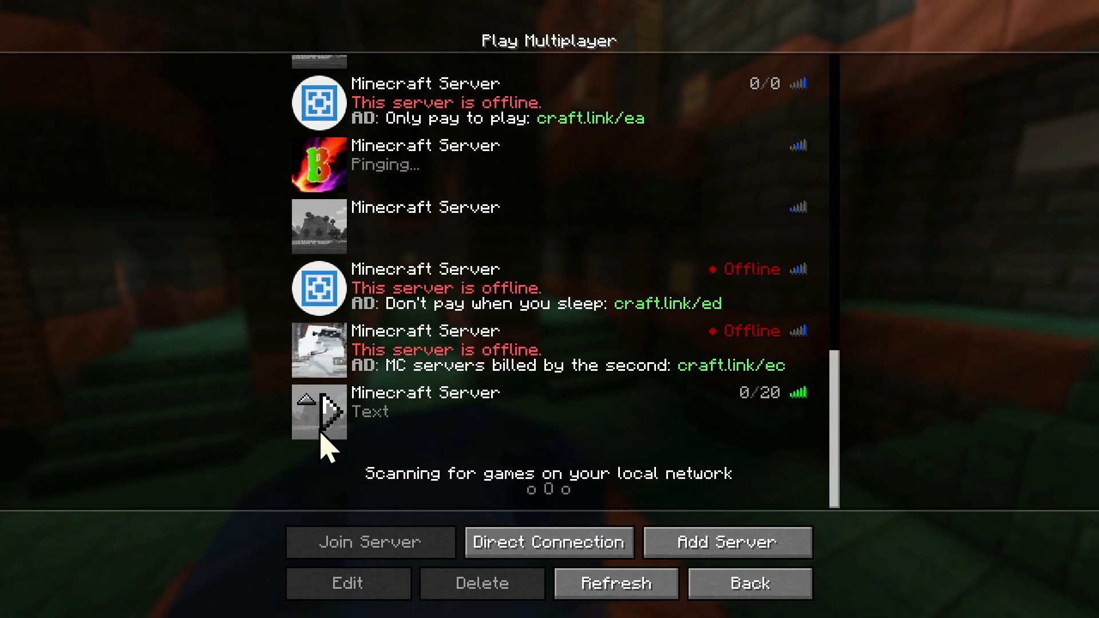
{"action": "mouse_move", "coordinate": [392, 441]}
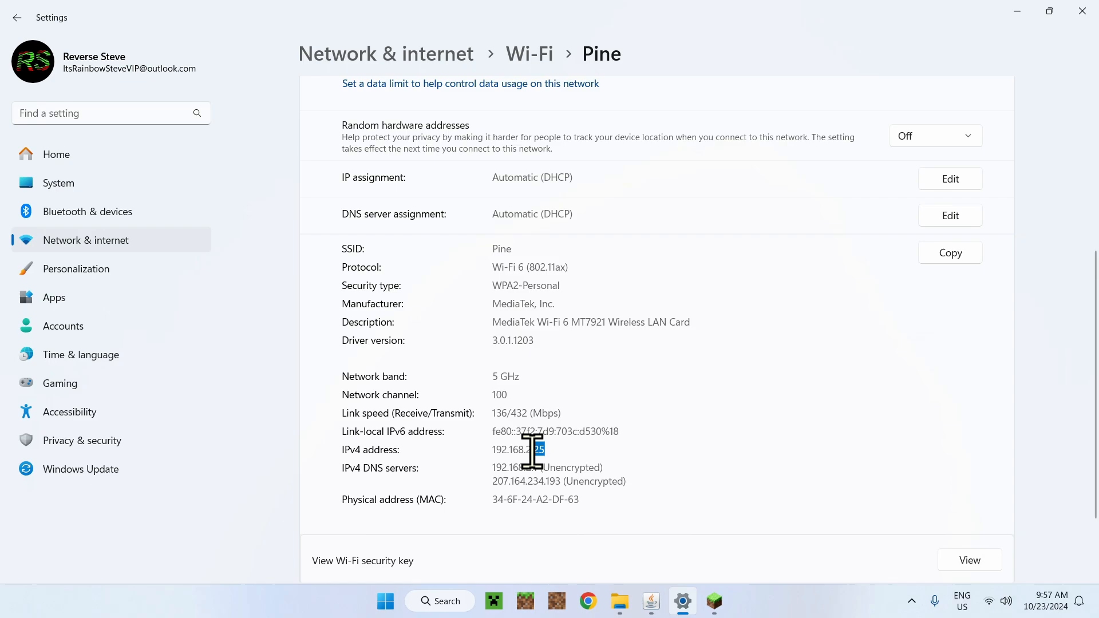
- Copy the PC's IPv4 address 192.168.2.25 and return to Minecraft
{"action": "right_click", "coordinate": [517, 449]}
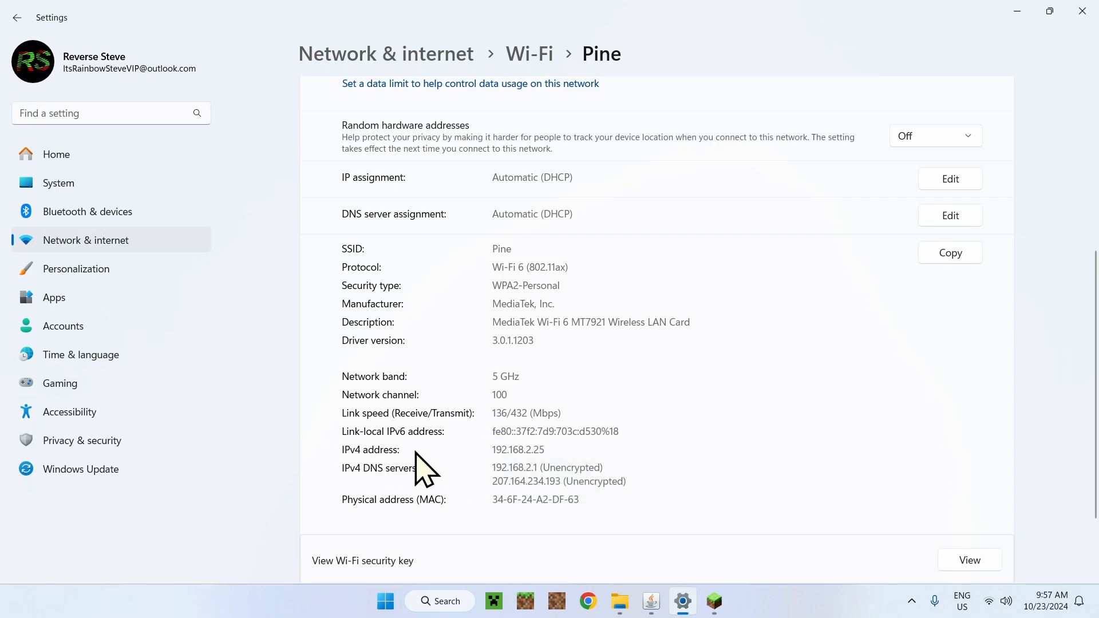
{"action": "mouse_move", "coordinate": [714, 601]}
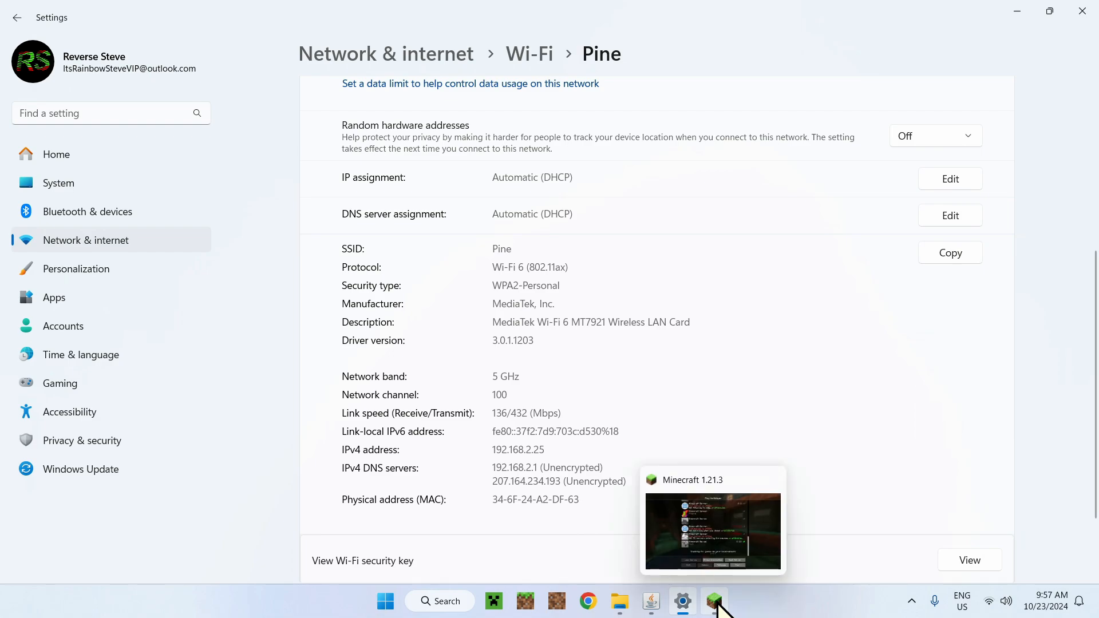
{"action": "left_click", "coordinate": [713, 600]}
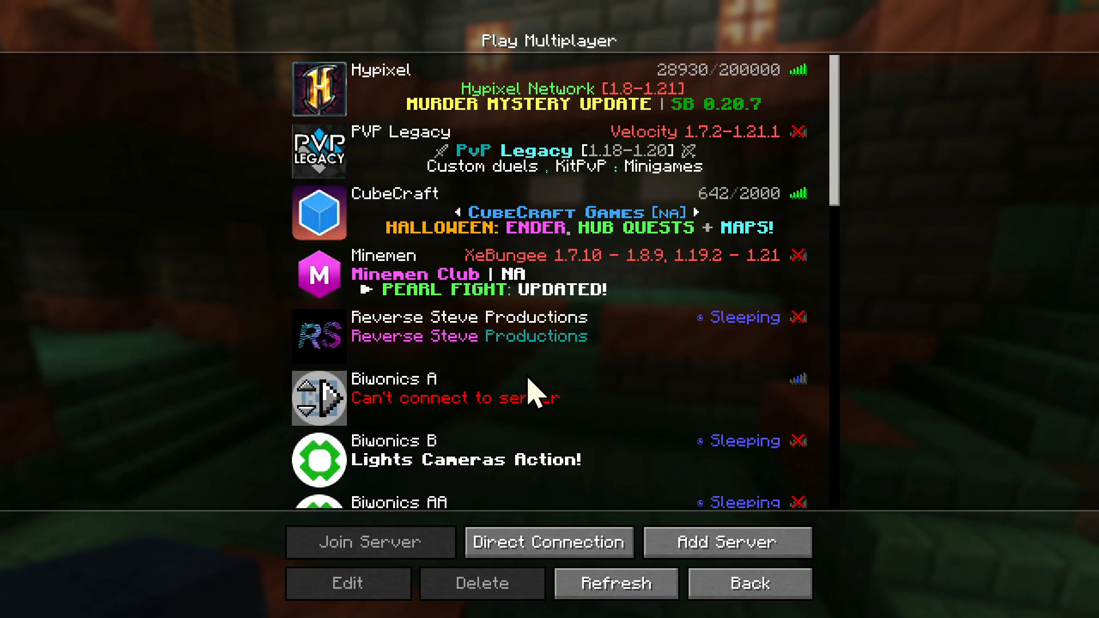
- Scroll the multiplayer list down to the new local server entry
{"action": "scroll", "scroll_direction": "down", "scroll_amount": 3}
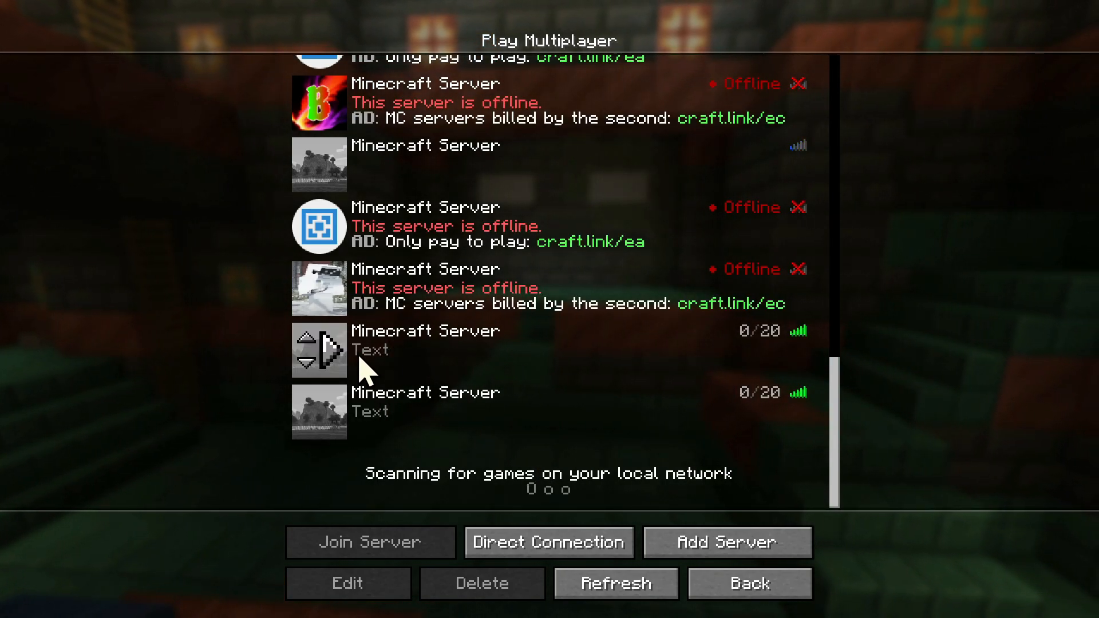
{"action": "mouse_move", "coordinate": [421, 364]}
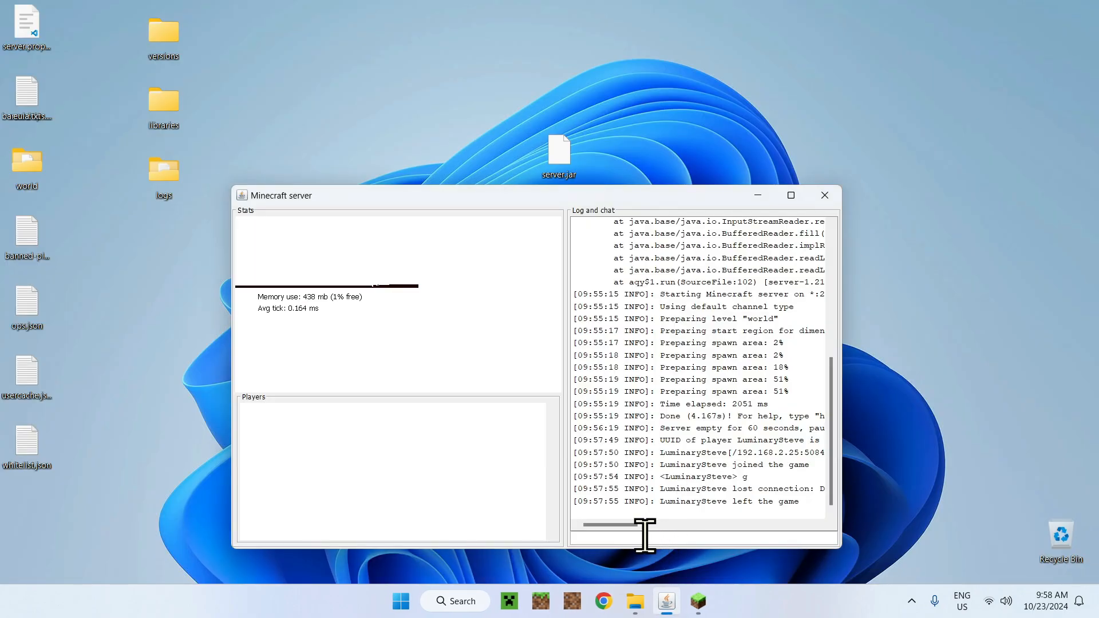
- Stop the Minecraft server with the 'stop' command and bring up Chrome
{"action": "type", "text": "stop"}
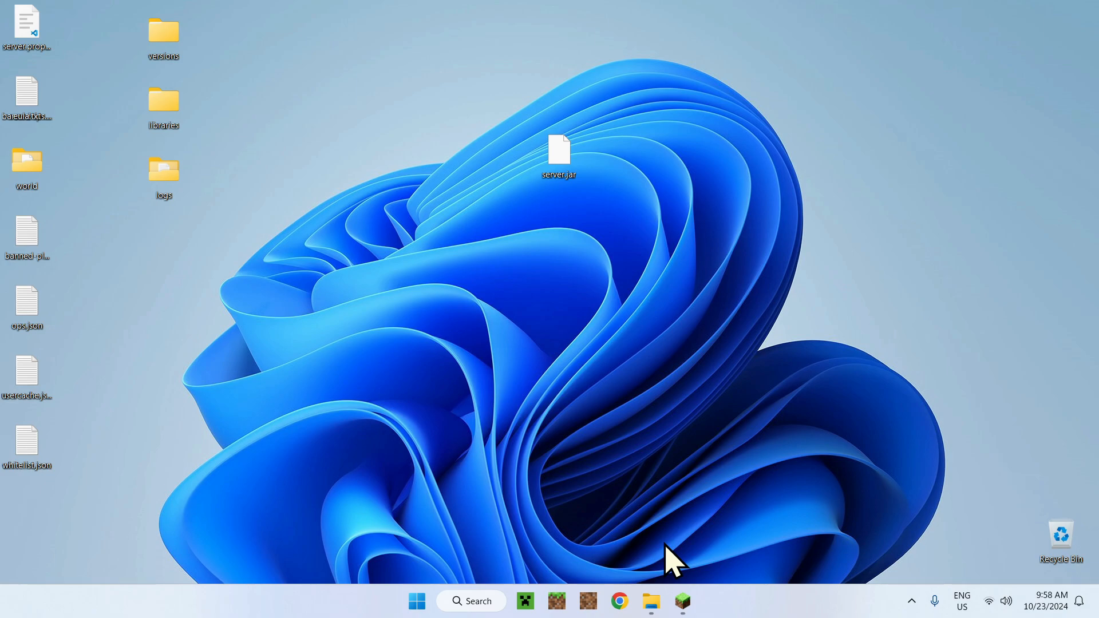
{"action": "left_click", "coordinate": [618, 600]}
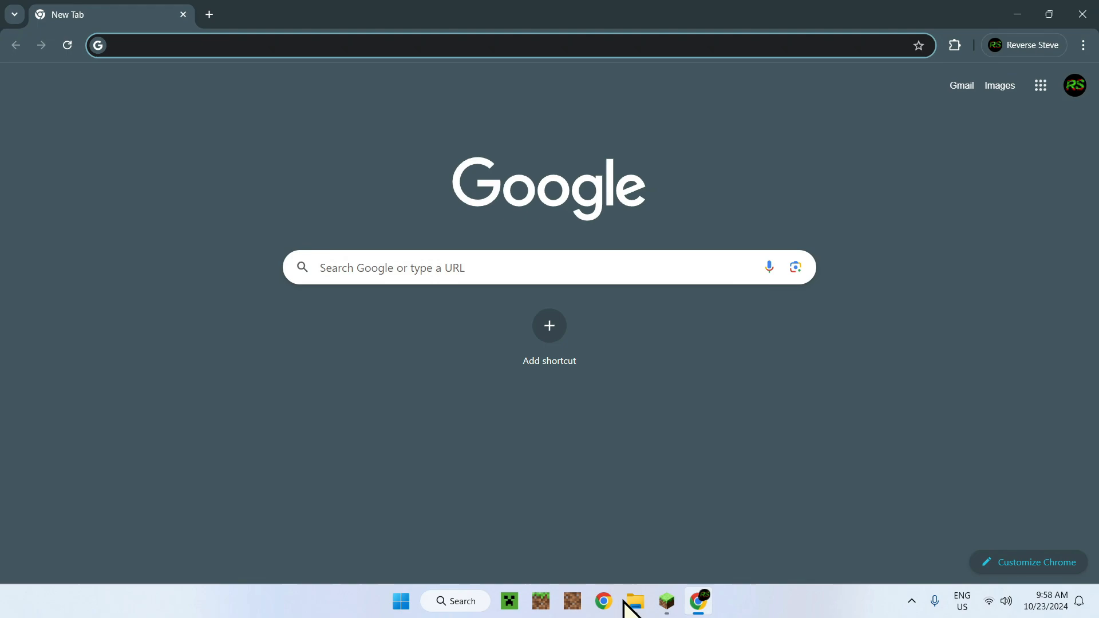
- Check the Pine network's DNS server 192.168.2.1 in Wi-Fi properties, then return to Chrome
{"action": "left_click", "coordinate": [281, 44]}
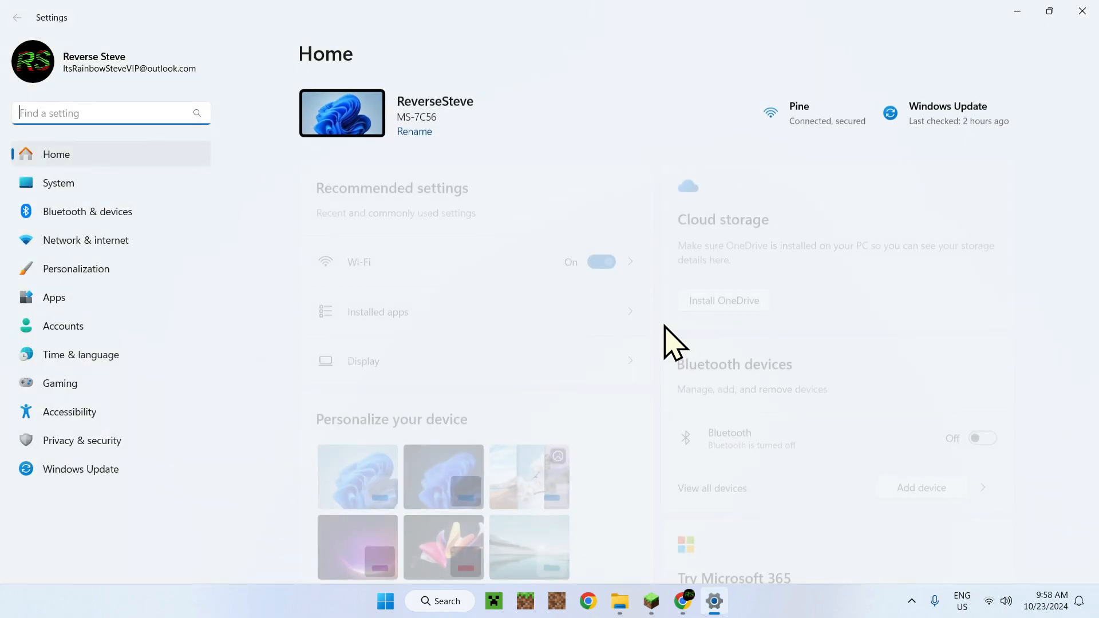
{"action": "left_click", "coordinate": [358, 262]}
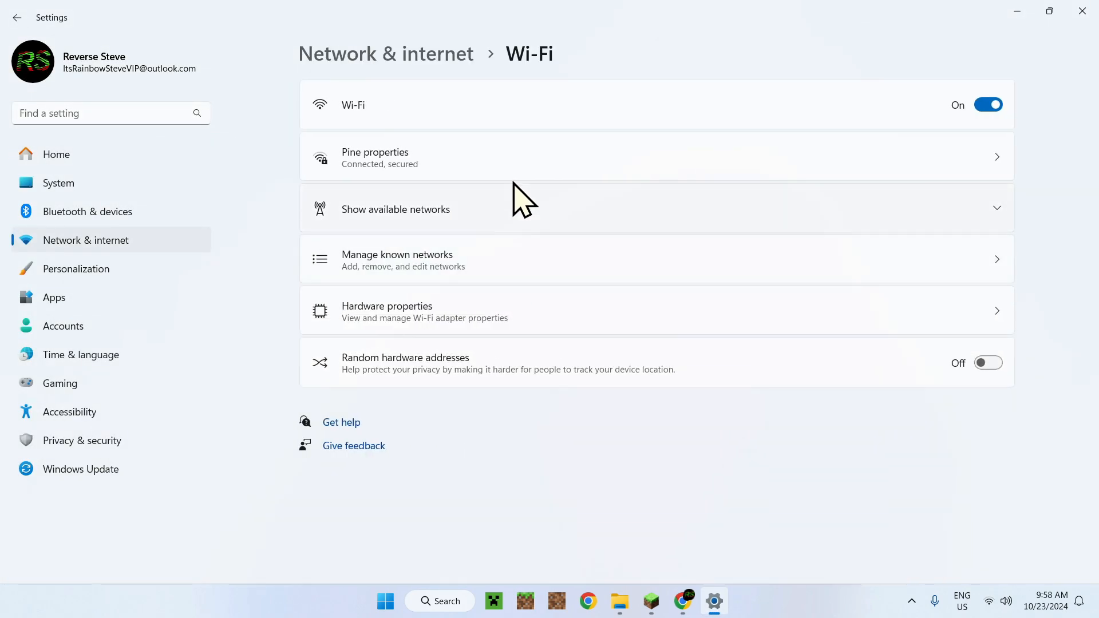
{"action": "left_click", "coordinate": [375, 157]}
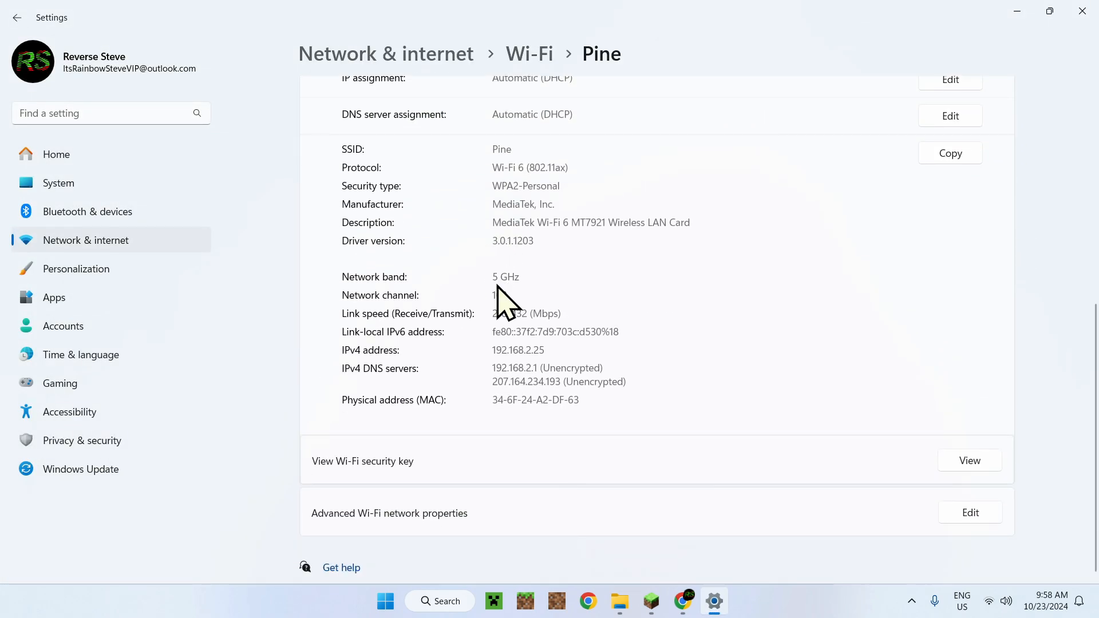
{"action": "double_click", "coordinate": [515, 368]}
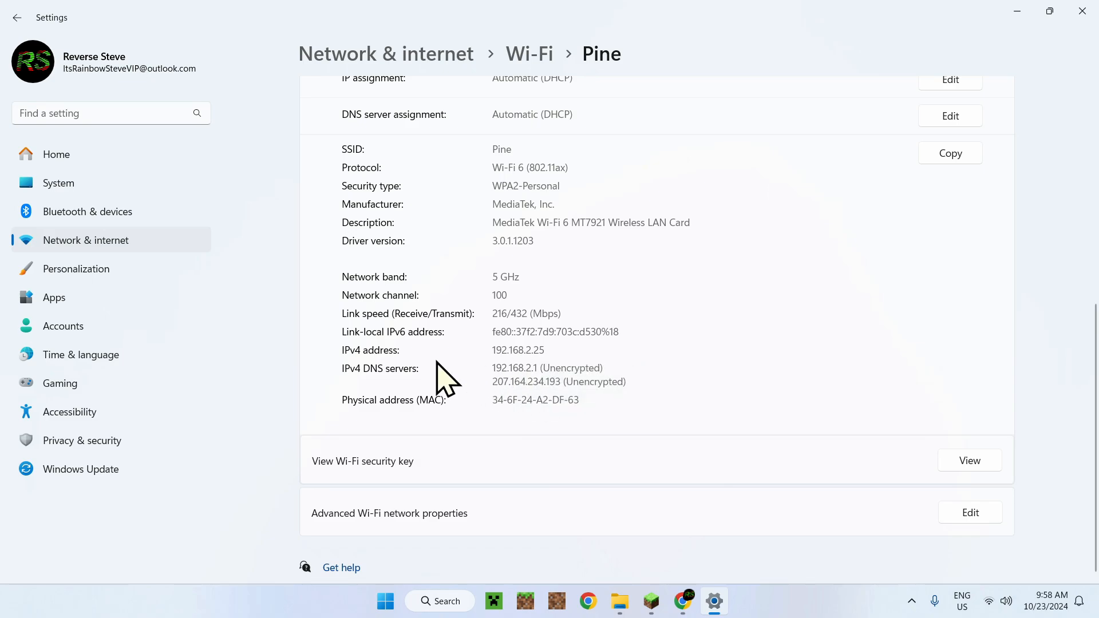
{"action": "mouse_move", "coordinate": [443, 381]}
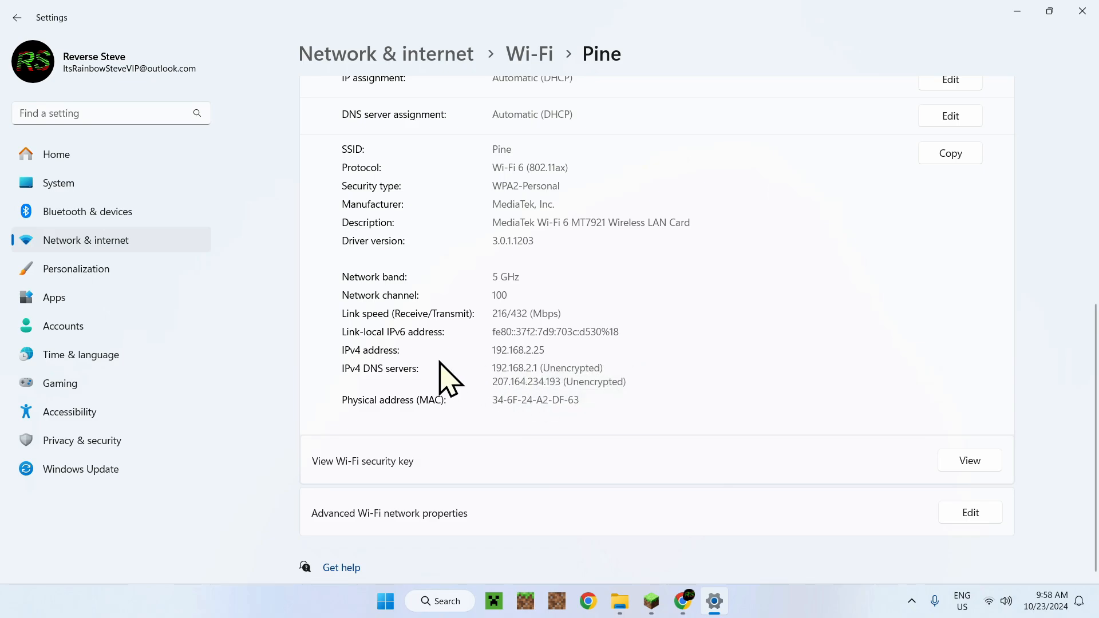
{"action": "left_click", "coordinate": [683, 601]}
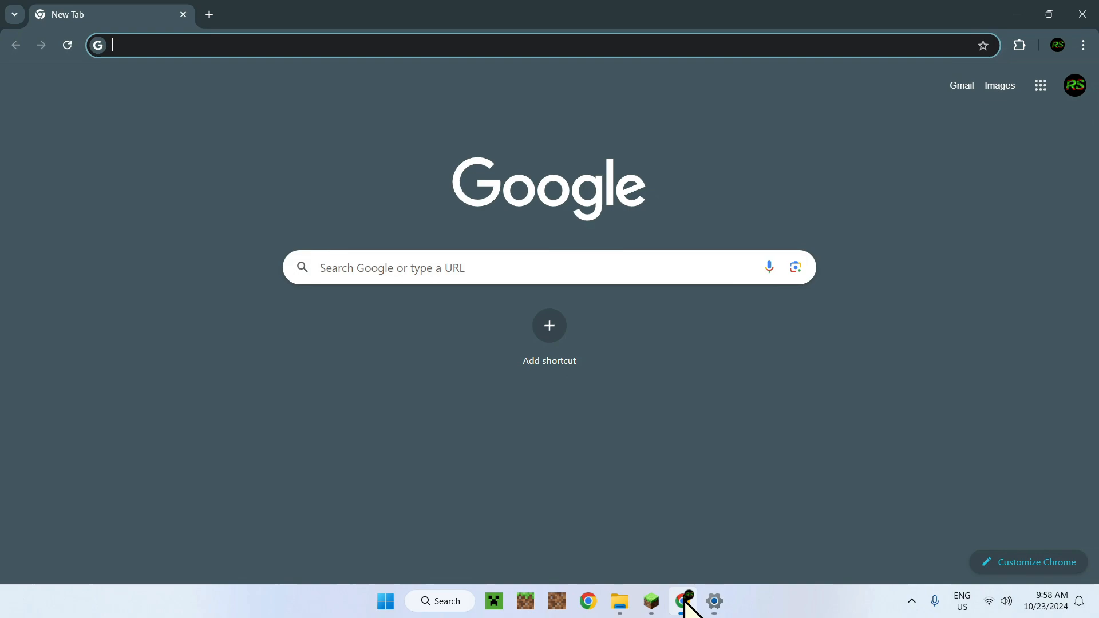
{"action": "type", "text": "192.168.2.1/?c=dashboard"}
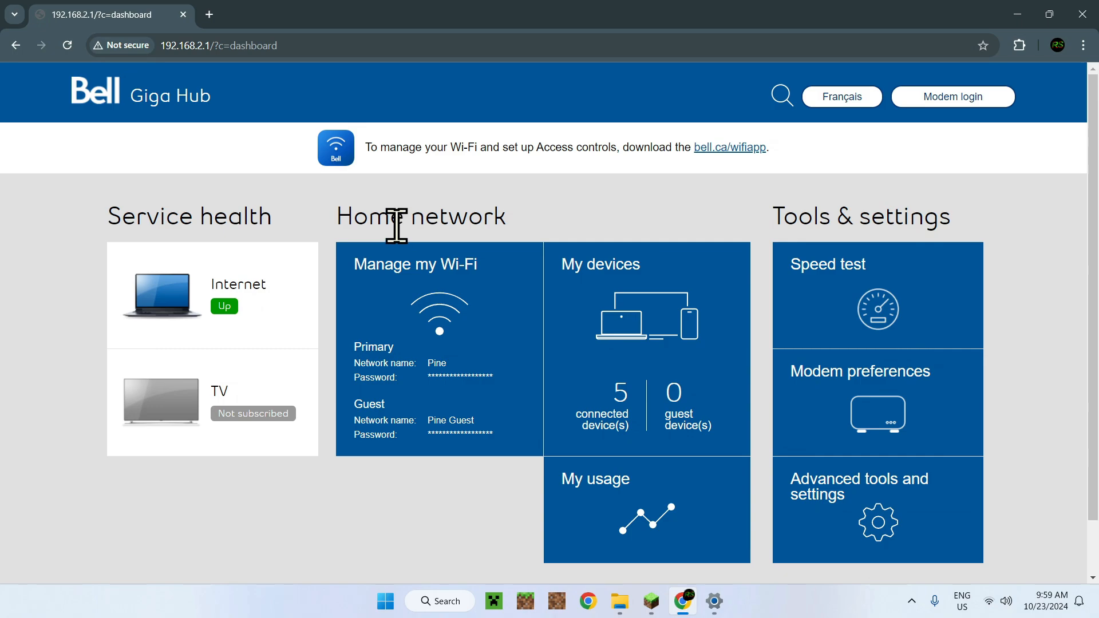
{"action": "mouse_move", "coordinate": [223, 32]}
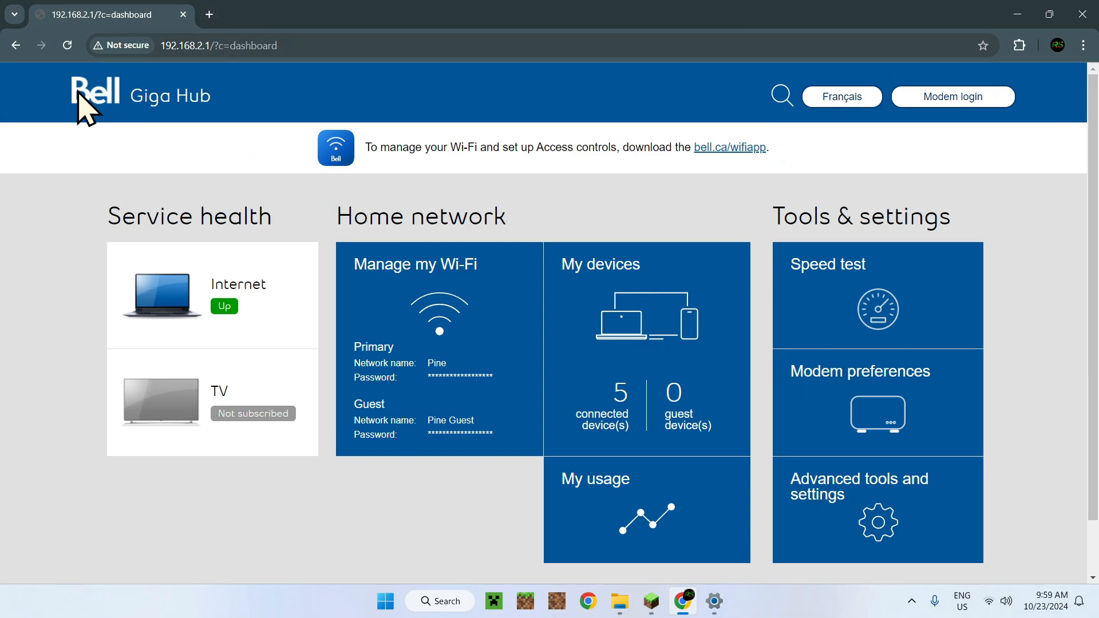
{"action": "mouse_move", "coordinate": [121, 103]}
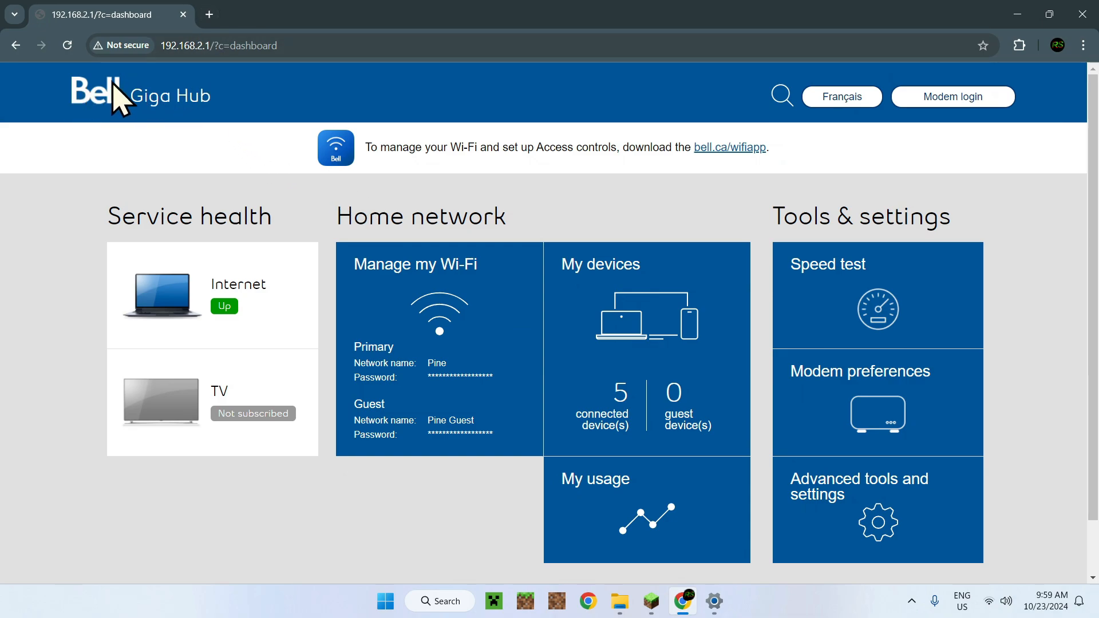
{"action": "mouse_move", "coordinate": [203, 32]}
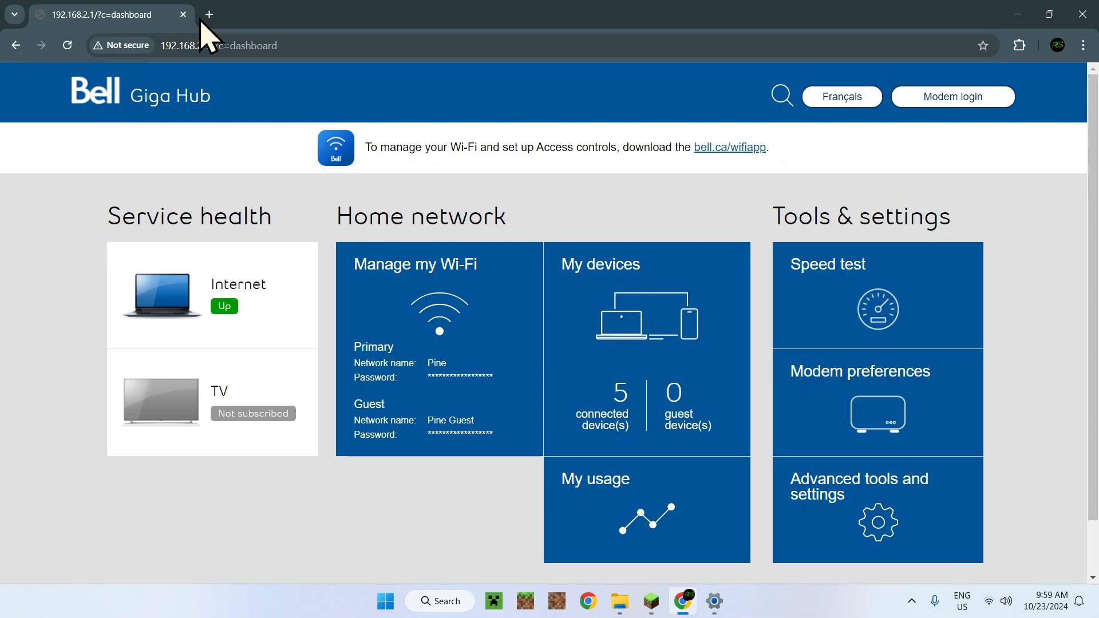
{"action": "type", "text": "bel"}
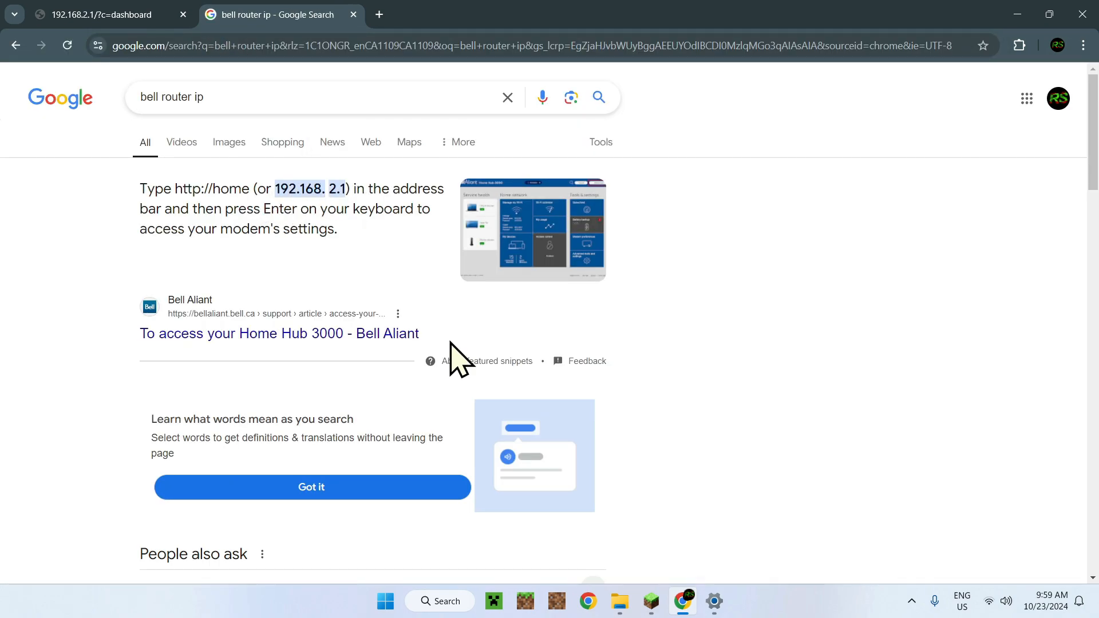
- Read the 192.168.2.1 result for the Bell router IP, then return to the Giga Hub dashboard
{"action": "left_click", "coordinate": [712, 602]}
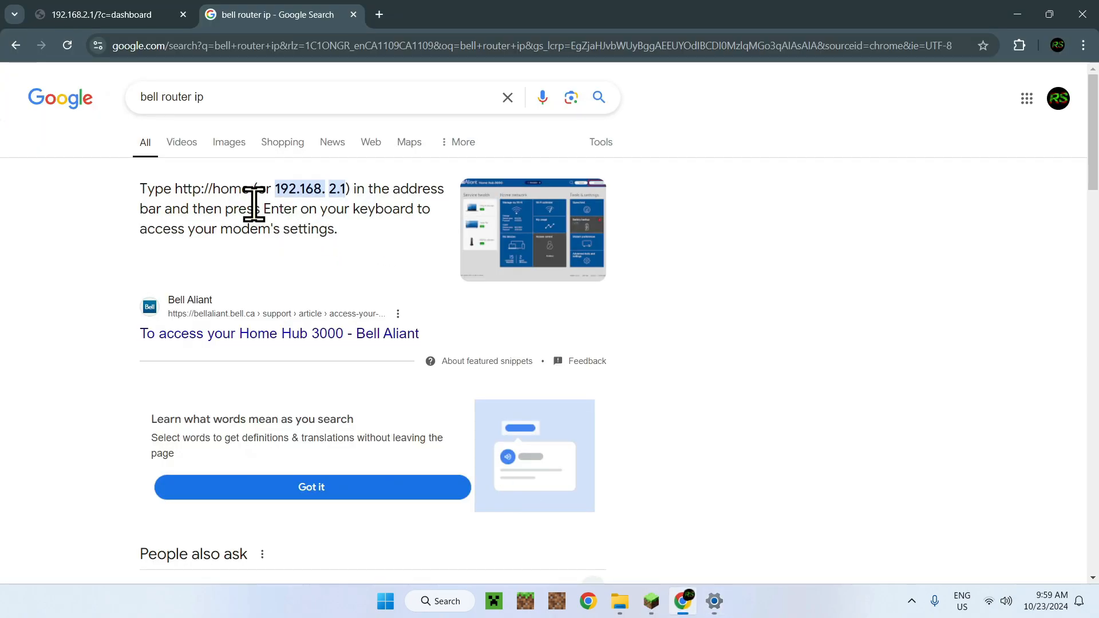
{"action": "scroll", "scroll_direction": "down", "scroll_amount": 3}
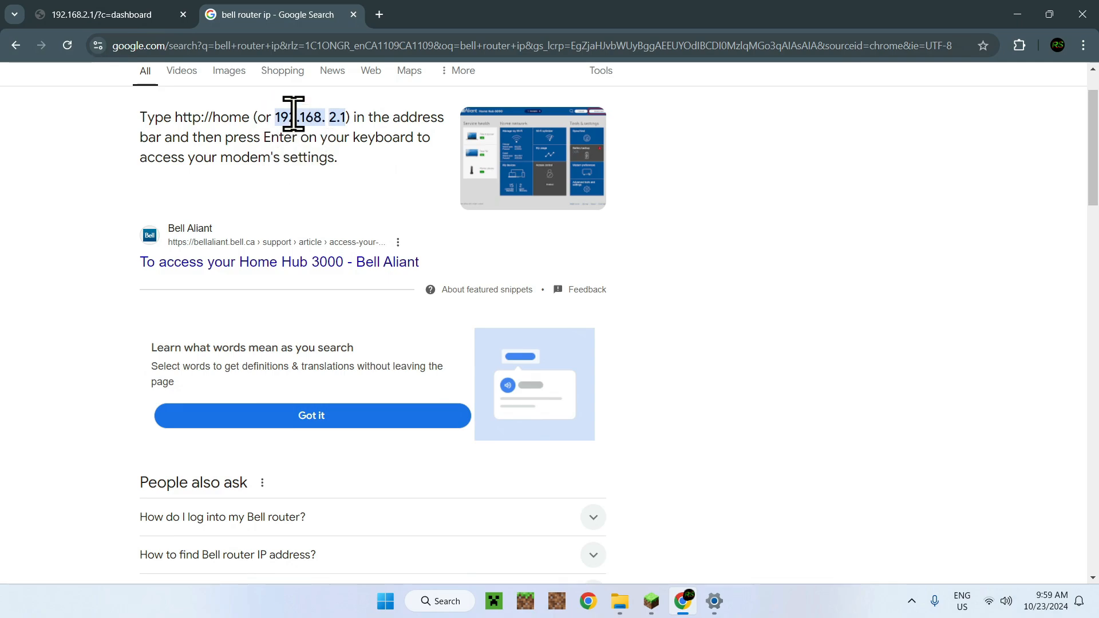
{"action": "left_click", "coordinate": [105, 14]}
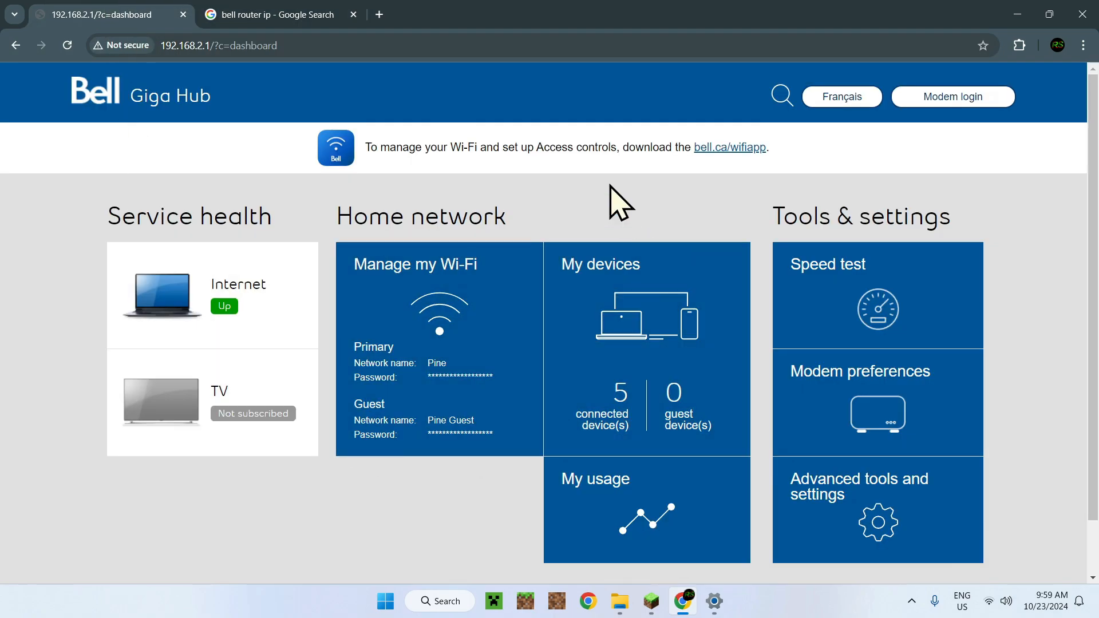
{"action": "mouse_move", "coordinate": [370, 487]}
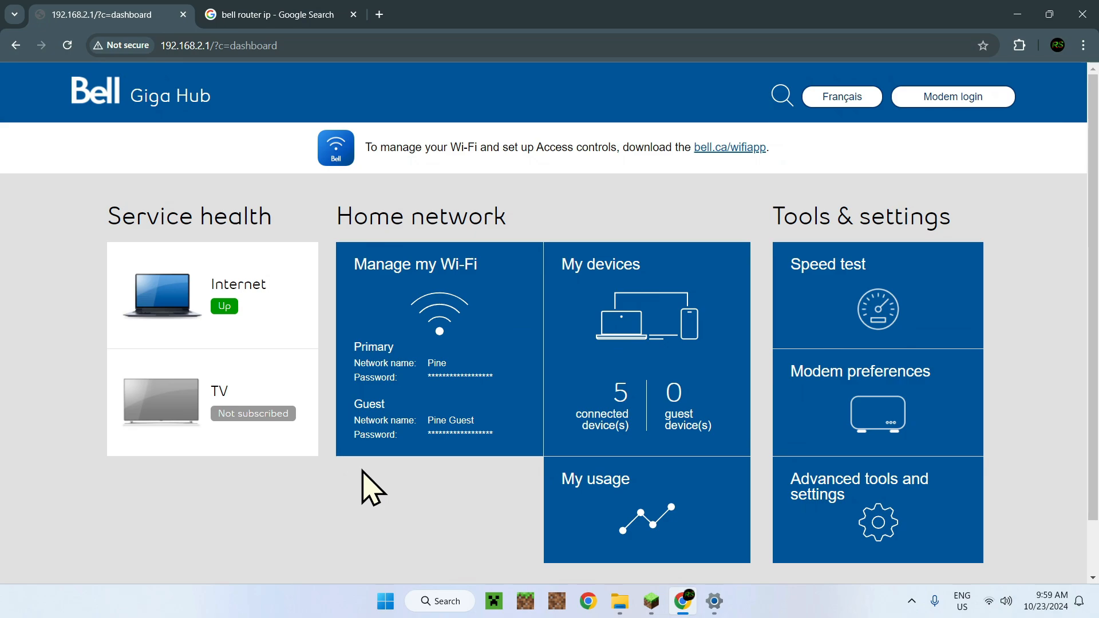
{"action": "mouse_move", "coordinate": [623, 234]}
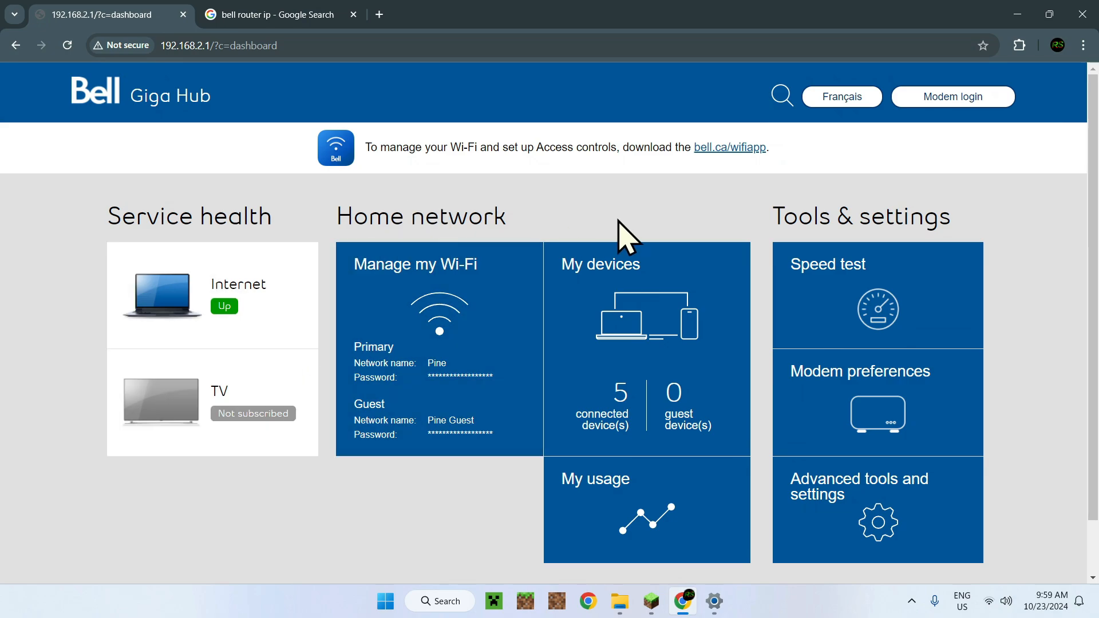
{"action": "mouse_move", "coordinate": [946, 221]}
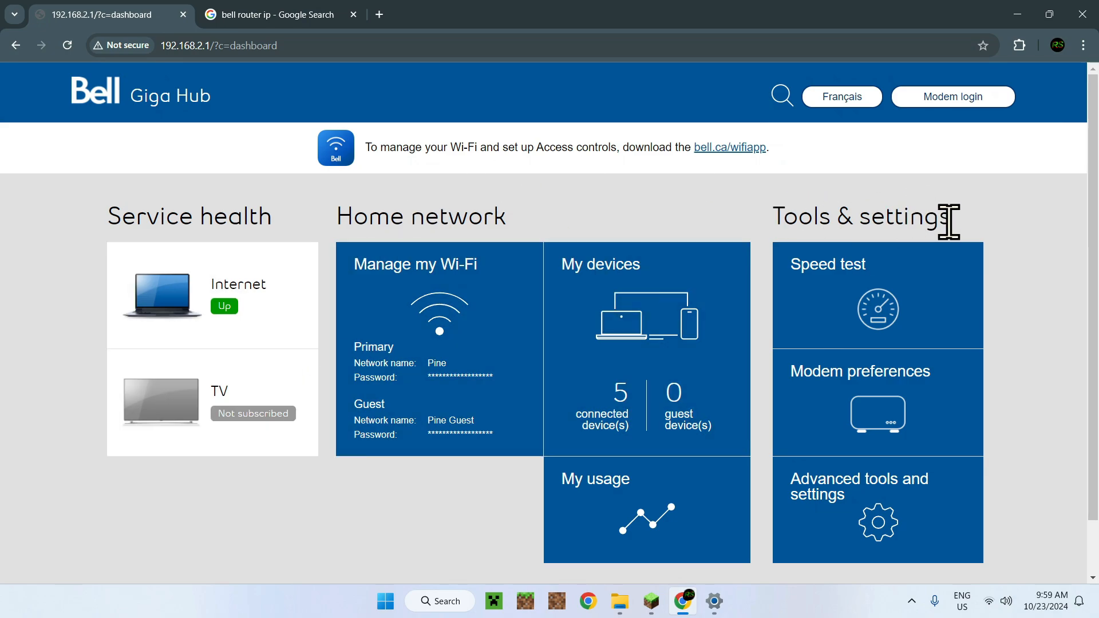
{"action": "mouse_move", "coordinate": [964, 242]}
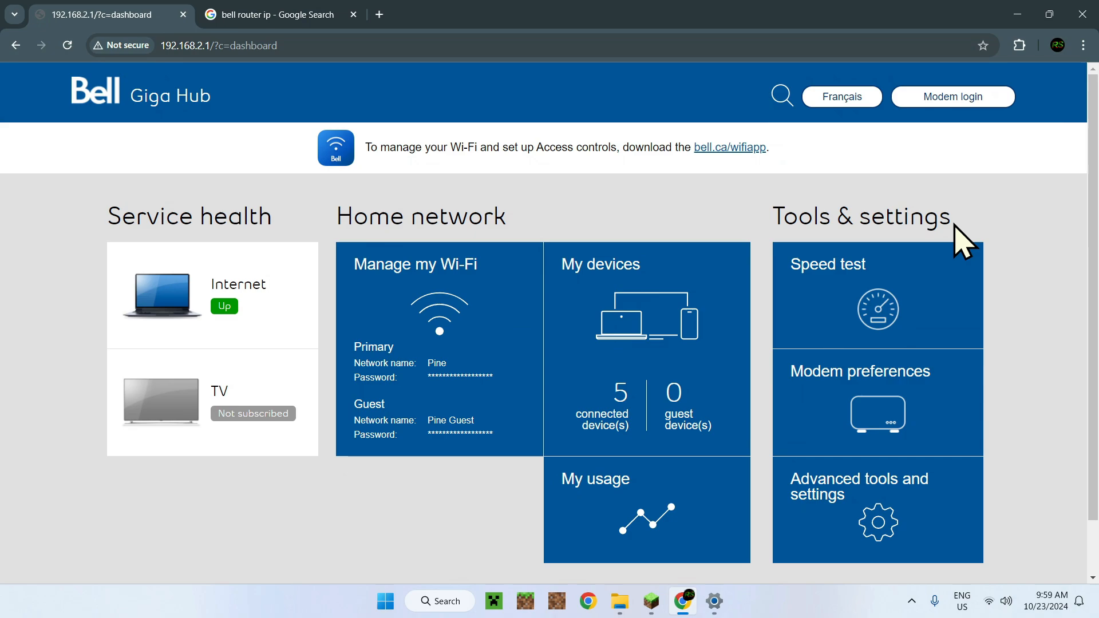
{"action": "scroll", "scroll_direction": "down", "scroll_amount": 3}
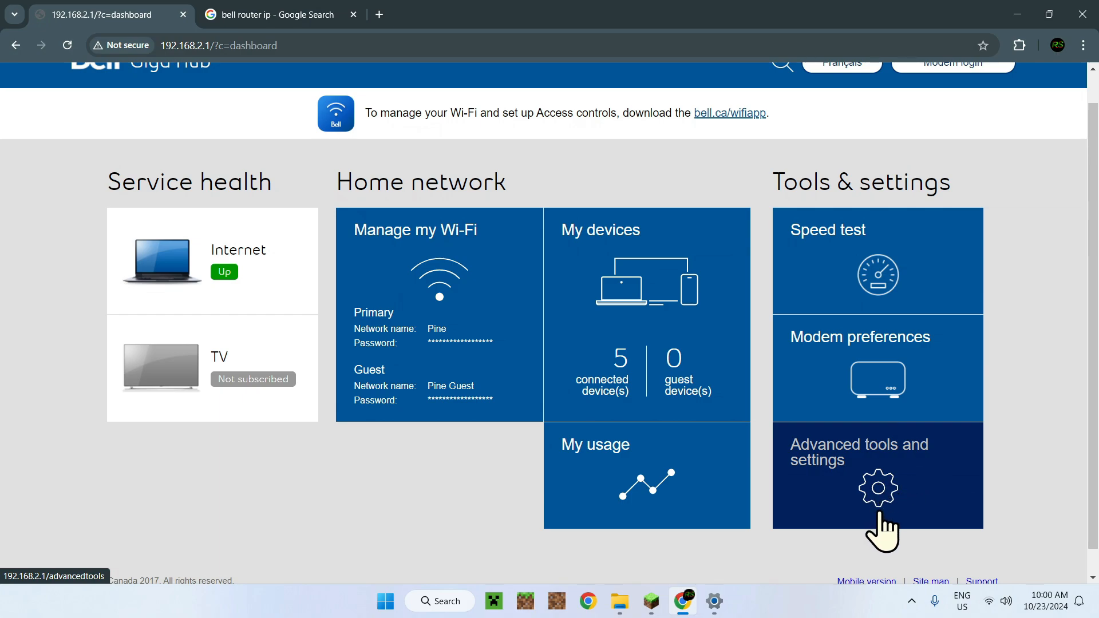
- Log in to the Giga Hub as administrator from Advanced tools and settings
{"action": "left_click", "coordinate": [876, 489]}
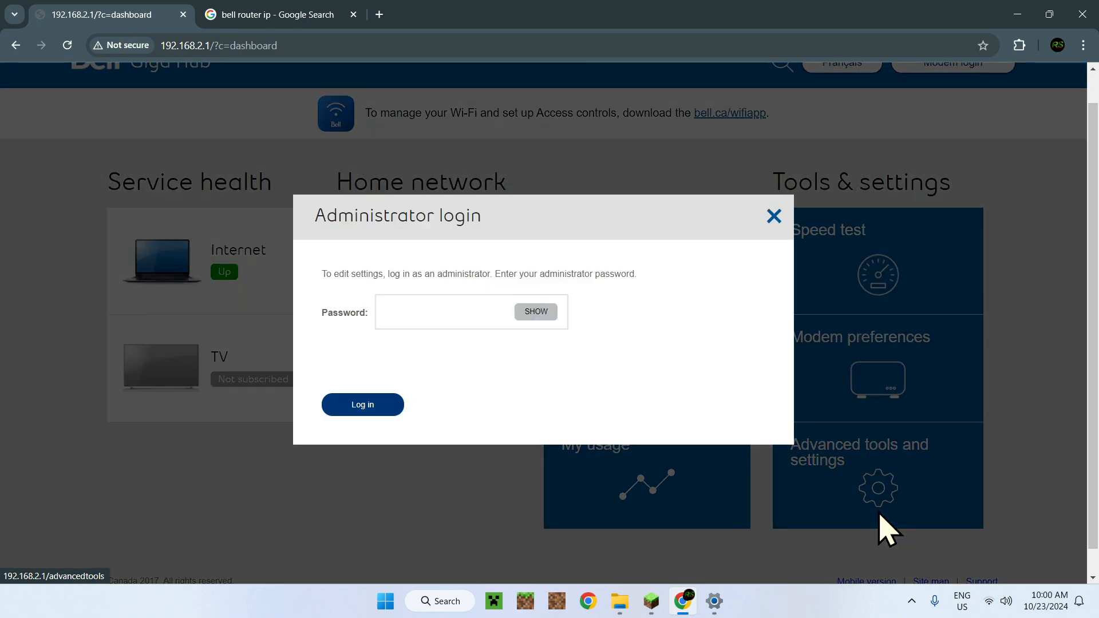
{"action": "left_click", "coordinate": [456, 312]}
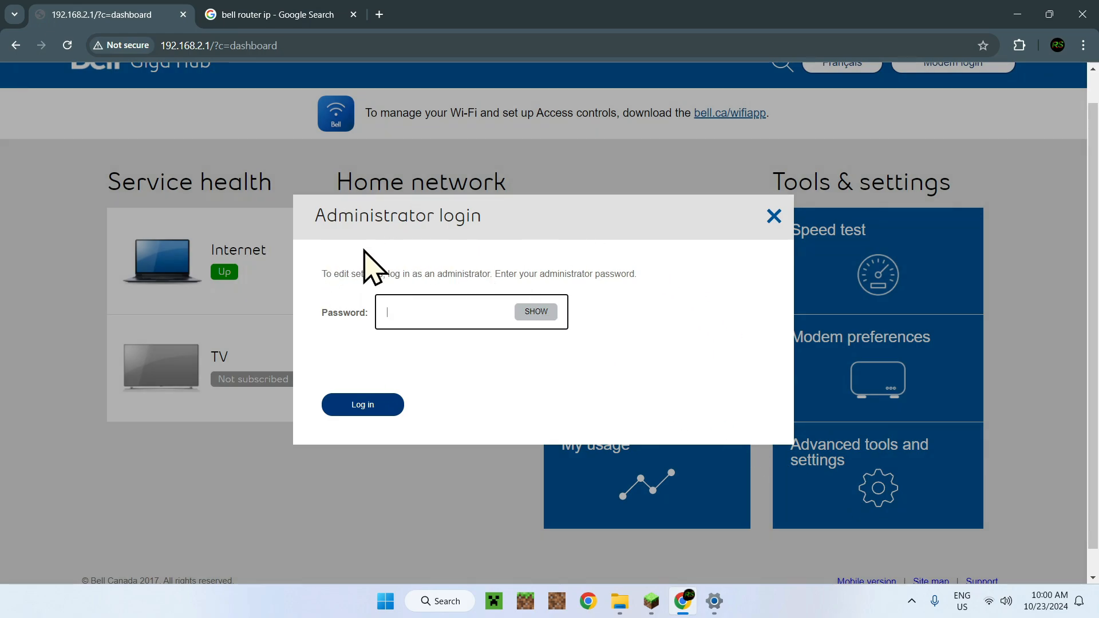
{"action": "mouse_move", "coordinate": [676, 284]}
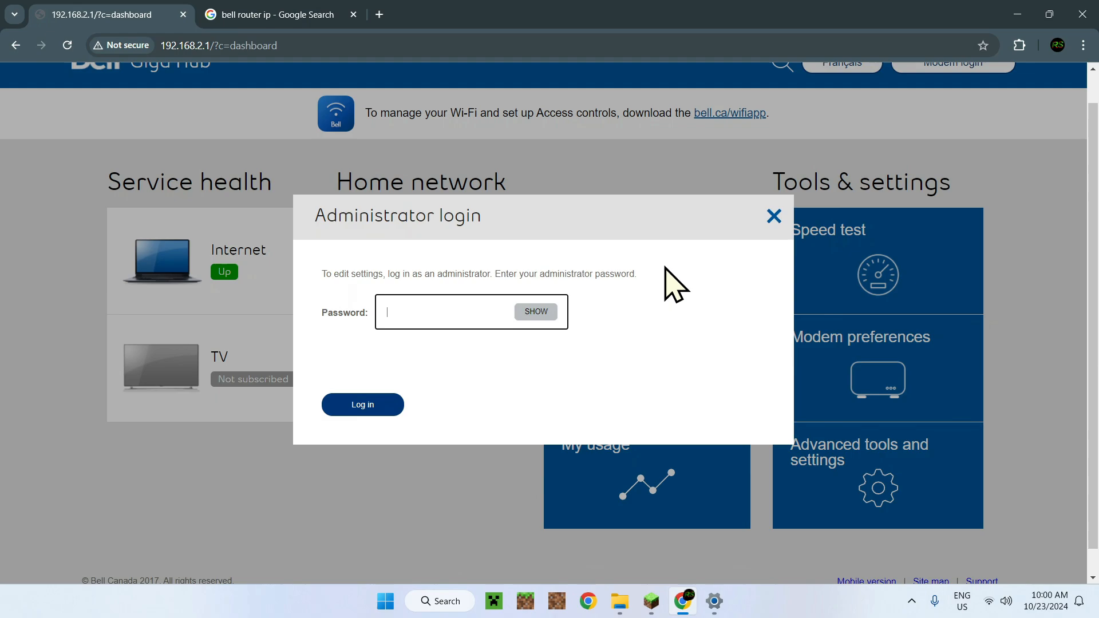
{"action": "type", "text": "1"}
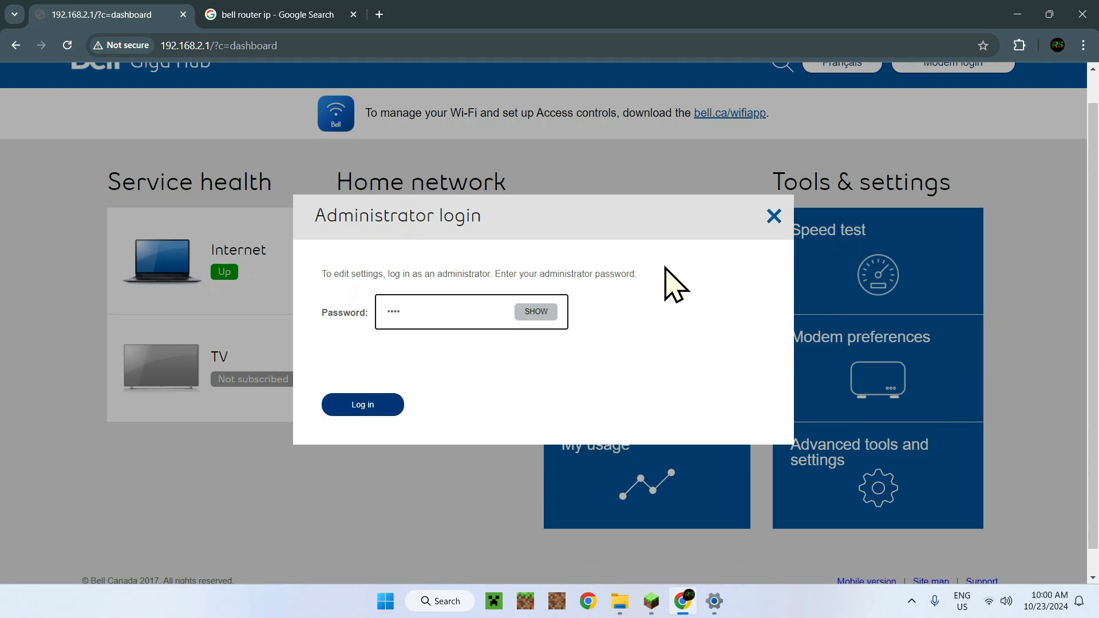
{"action": "type", "text": "••"}
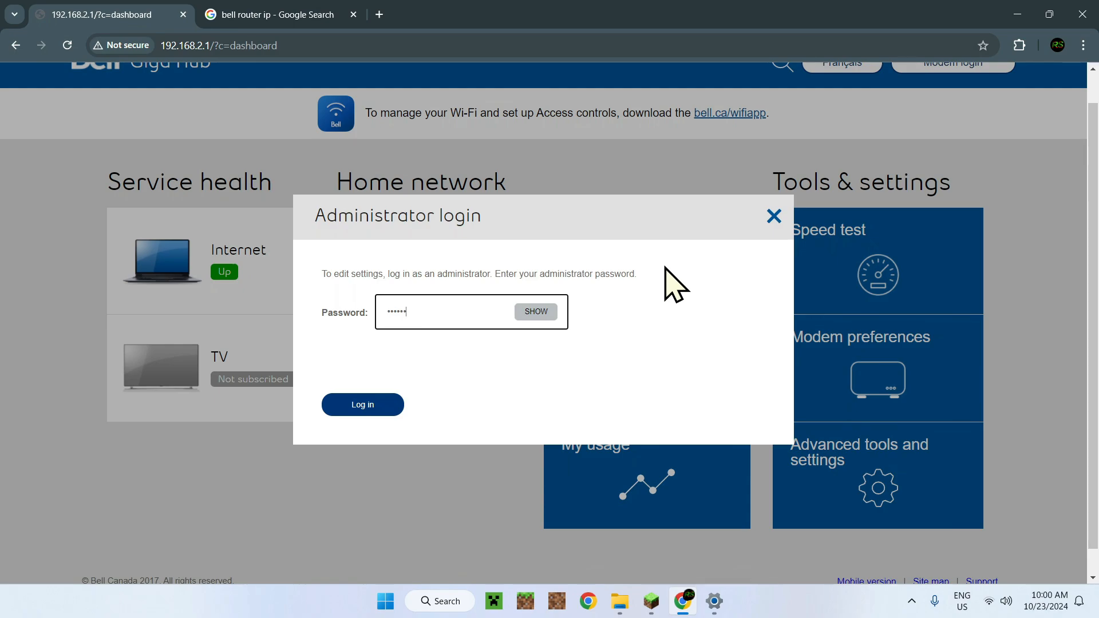
{"action": "type", "text": "•"}
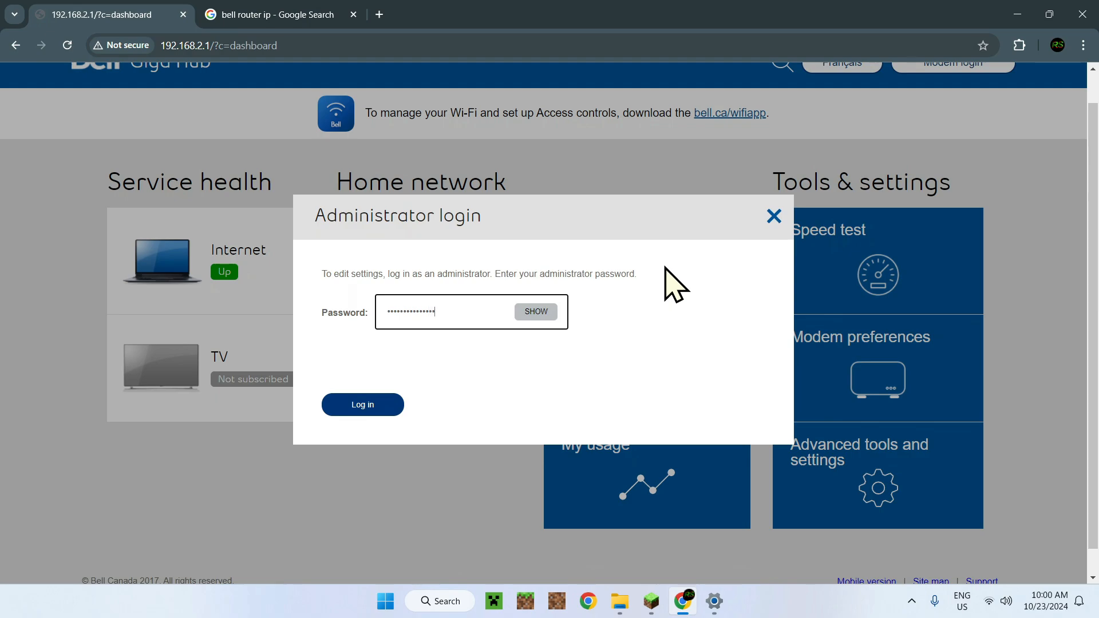
{"action": "left_click", "coordinate": [362, 405]}
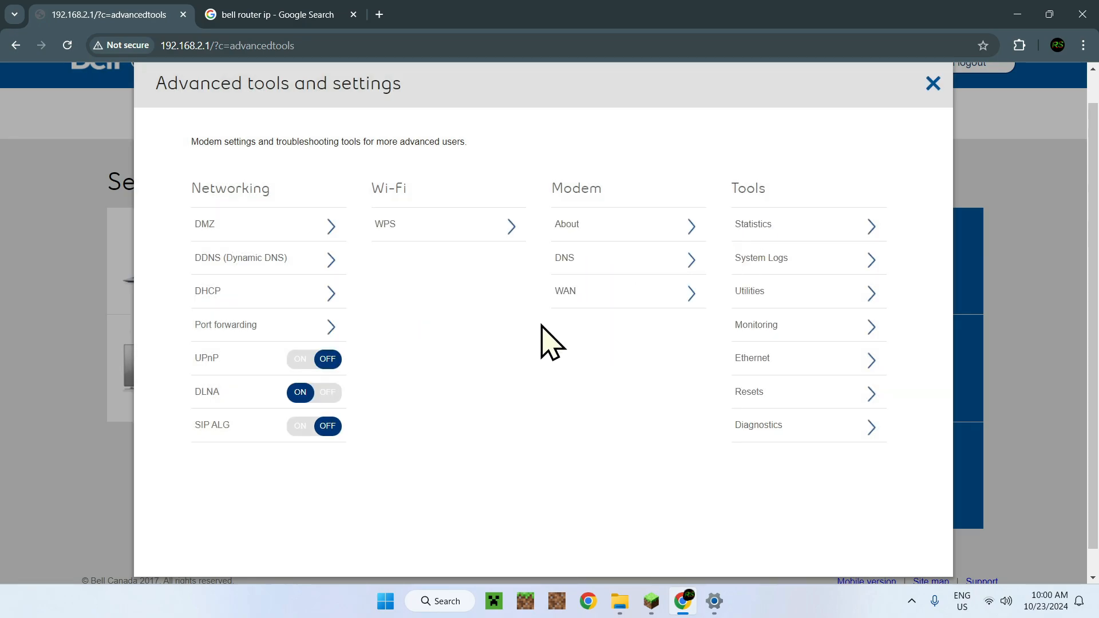
{"action": "mouse_move", "coordinate": [280, 259]}
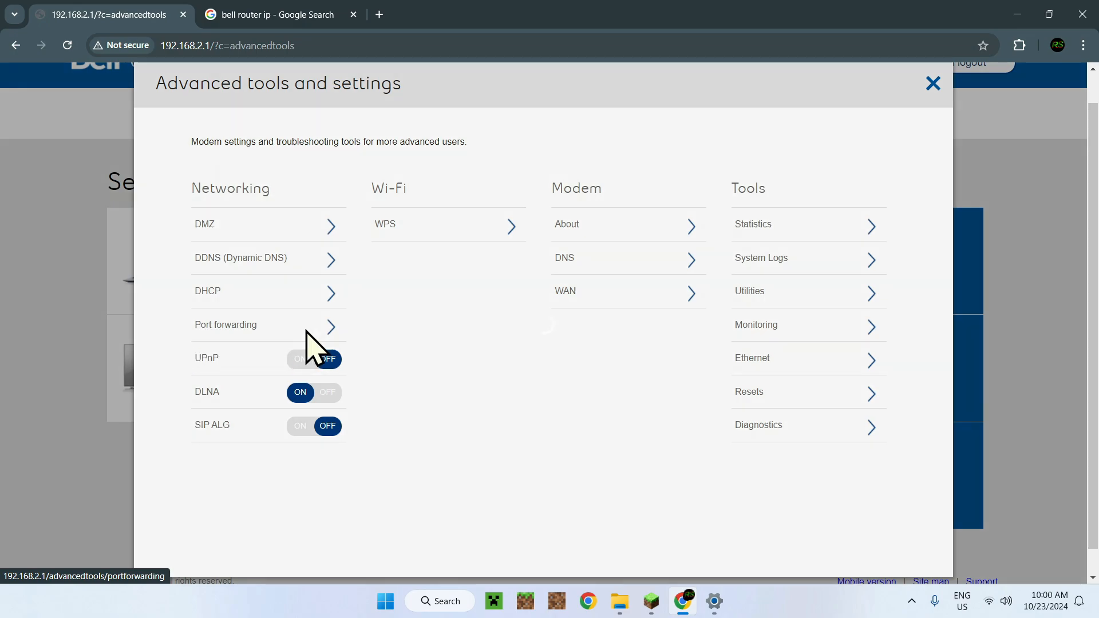
- Open Port forwarding and start a new rule form with protocol set to Both
{"action": "left_click", "coordinate": [225, 324]}
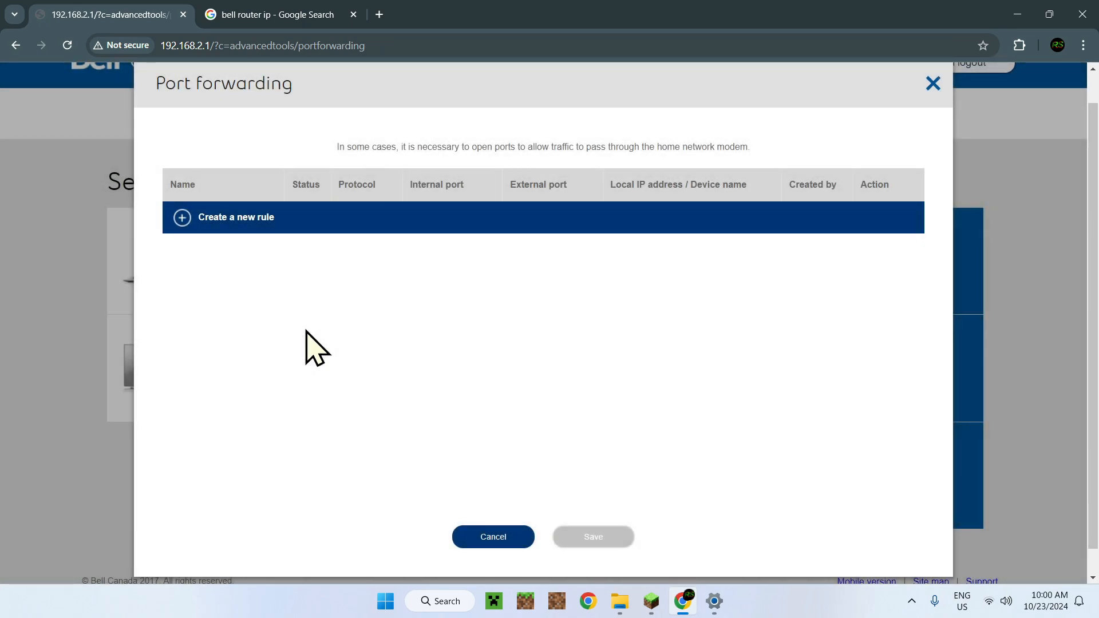
{"action": "mouse_move", "coordinate": [595, 206]}
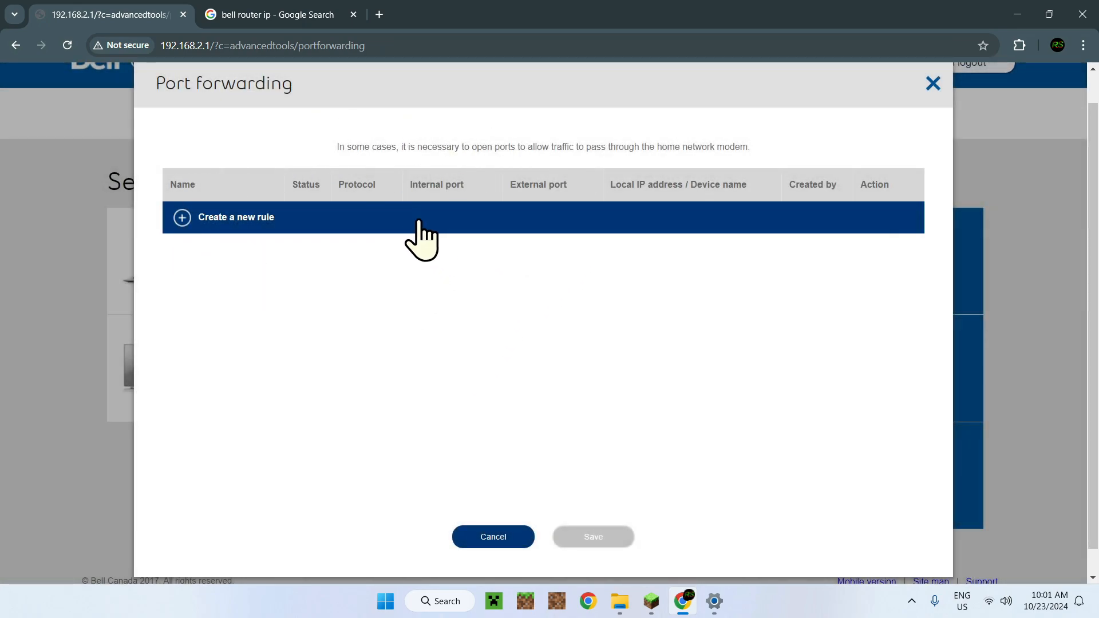
{"action": "mouse_move", "coordinate": [238, 283]}
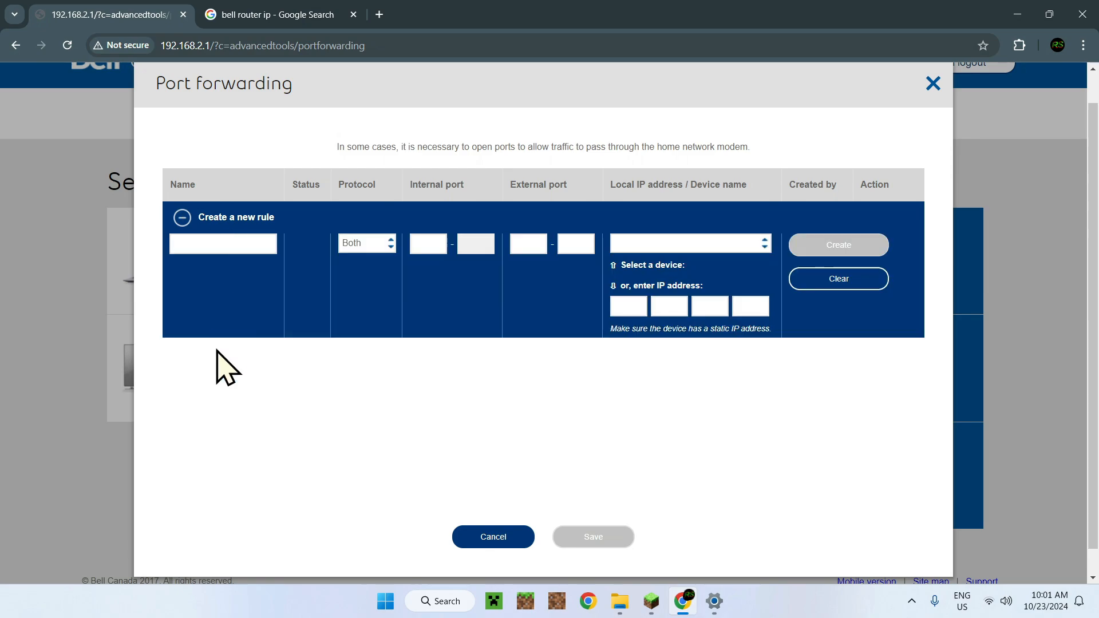
{"action": "mouse_move", "coordinate": [223, 277]}
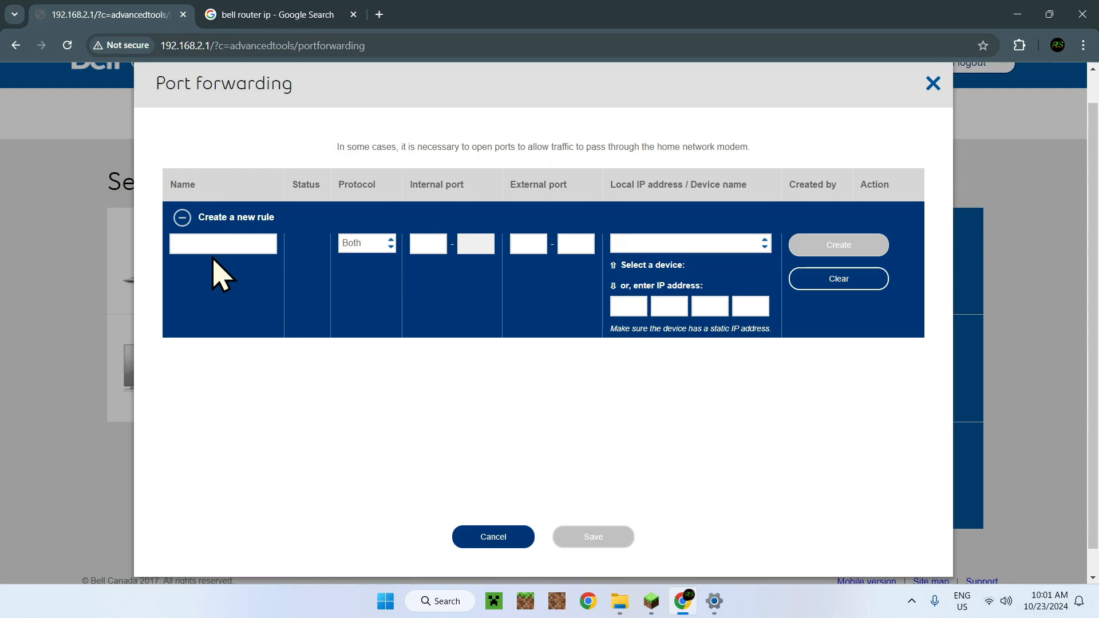
{"action": "mouse_move", "coordinate": [224, 280]}
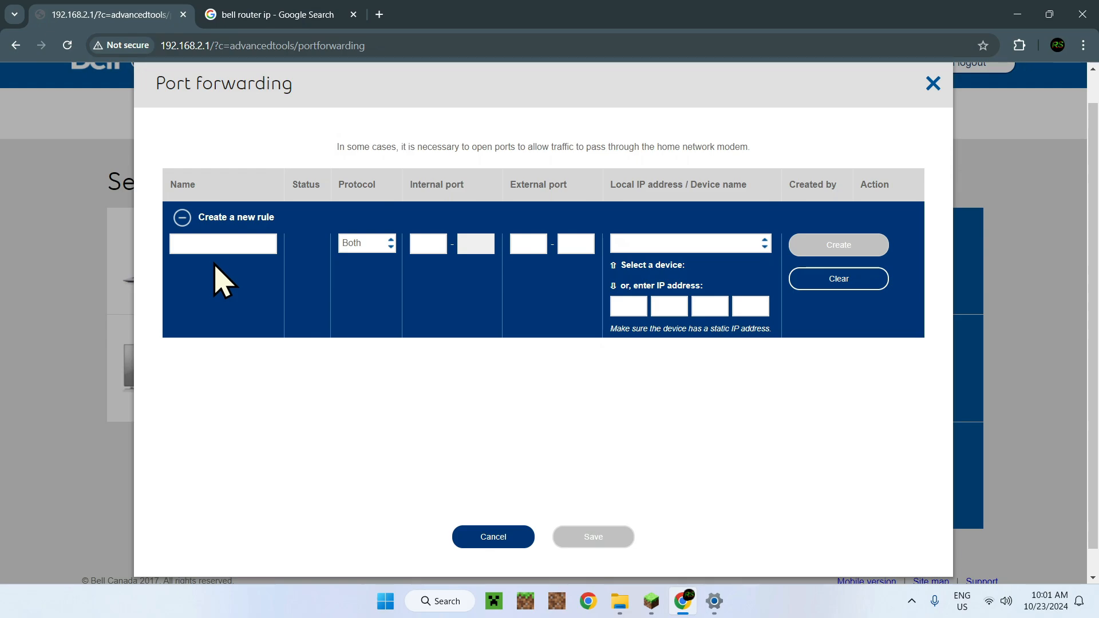
{"action": "left_click", "coordinate": [222, 243]}
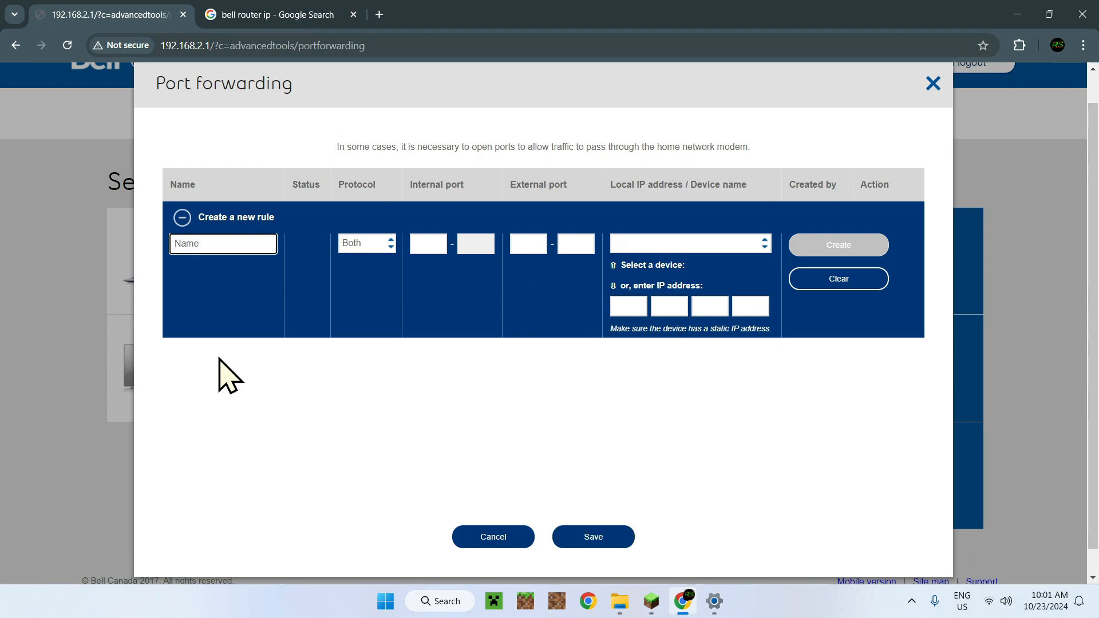
{"action": "left_click", "coordinate": [365, 243]}
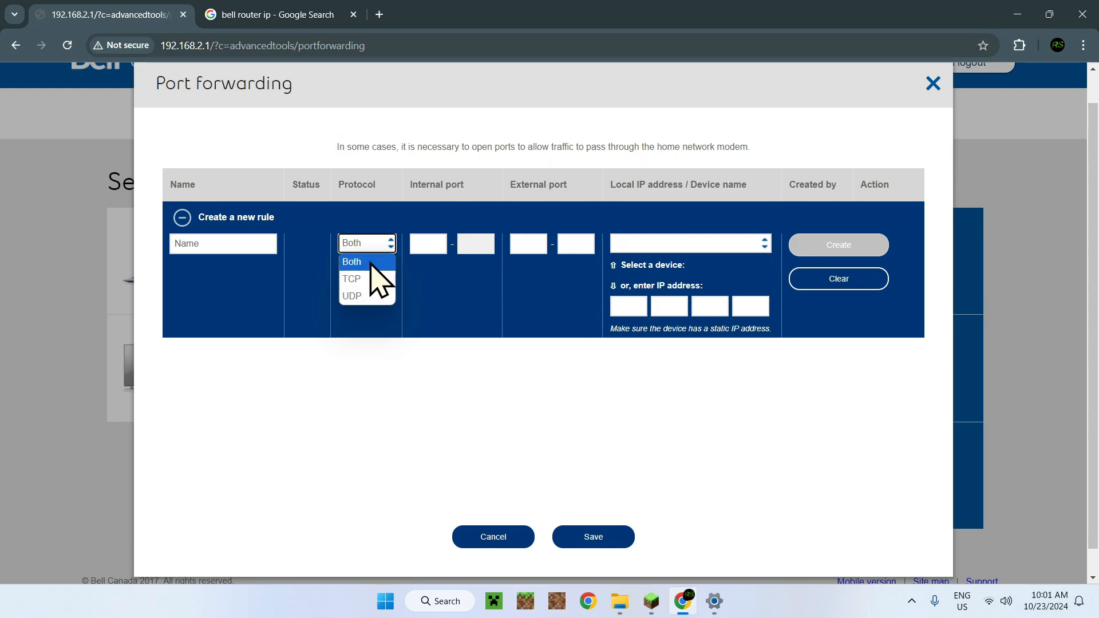
{"action": "left_click", "coordinate": [351, 261]}
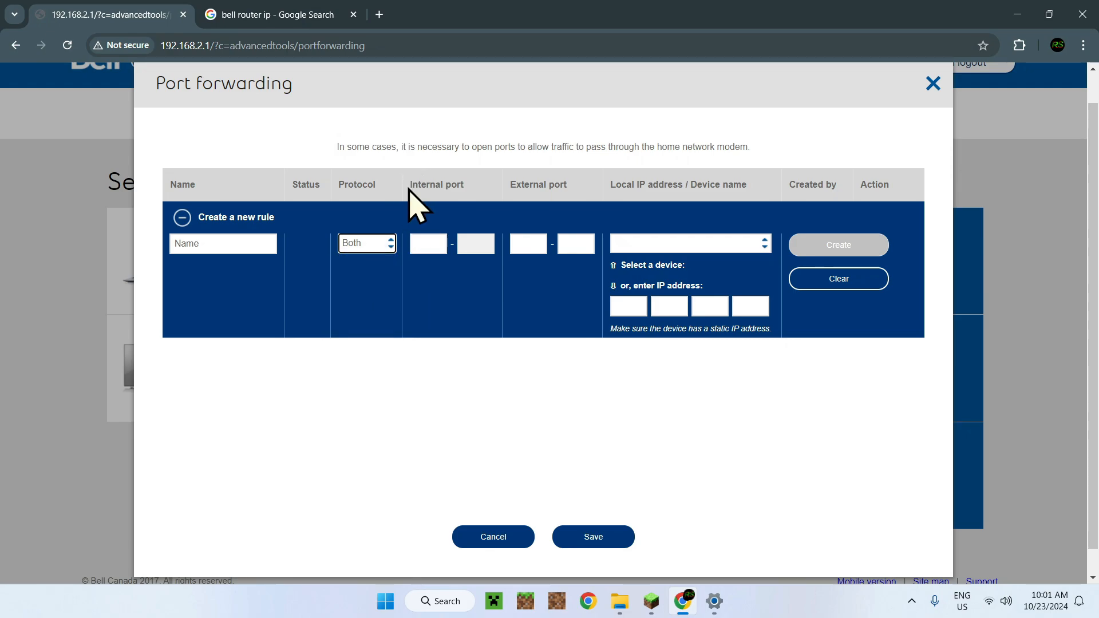
{"action": "mouse_move", "coordinate": [602, 515]}
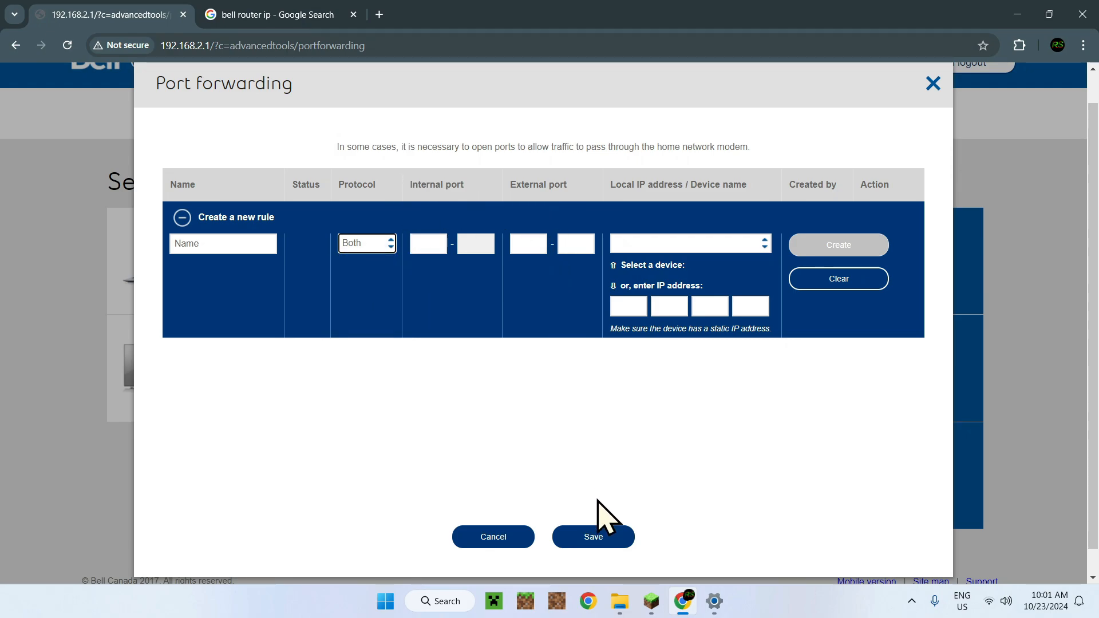
{"action": "mouse_move", "coordinate": [1007, 30]}
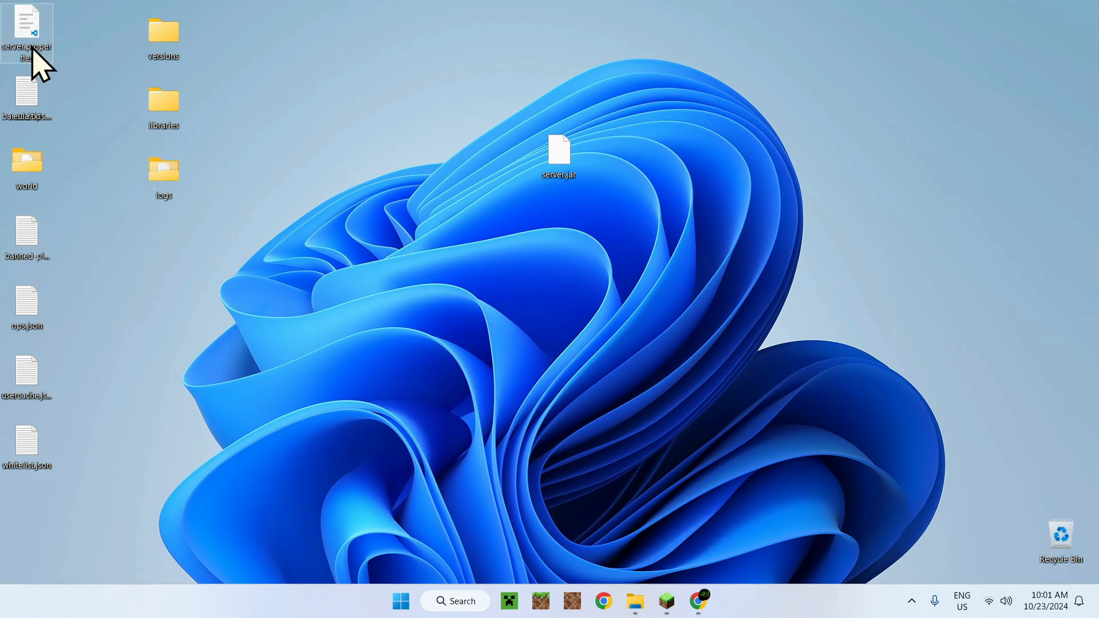
- Open server.properties in VS Code and copy the query.port value 25565
{"action": "double_click", "coordinate": [27, 25]}
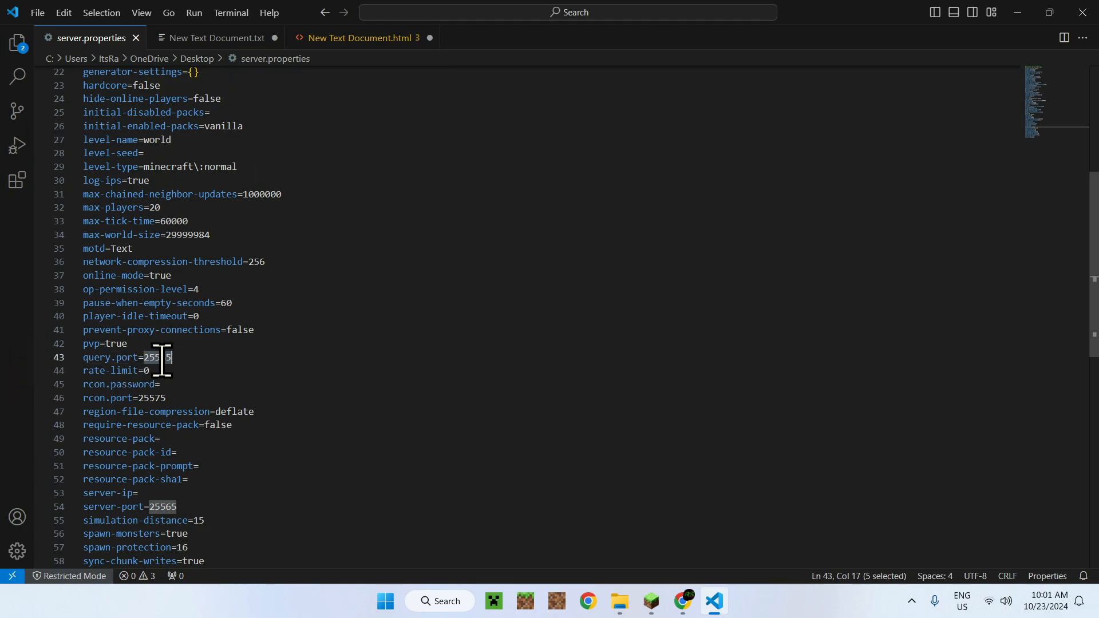
{"action": "right_click", "coordinate": [158, 357]}
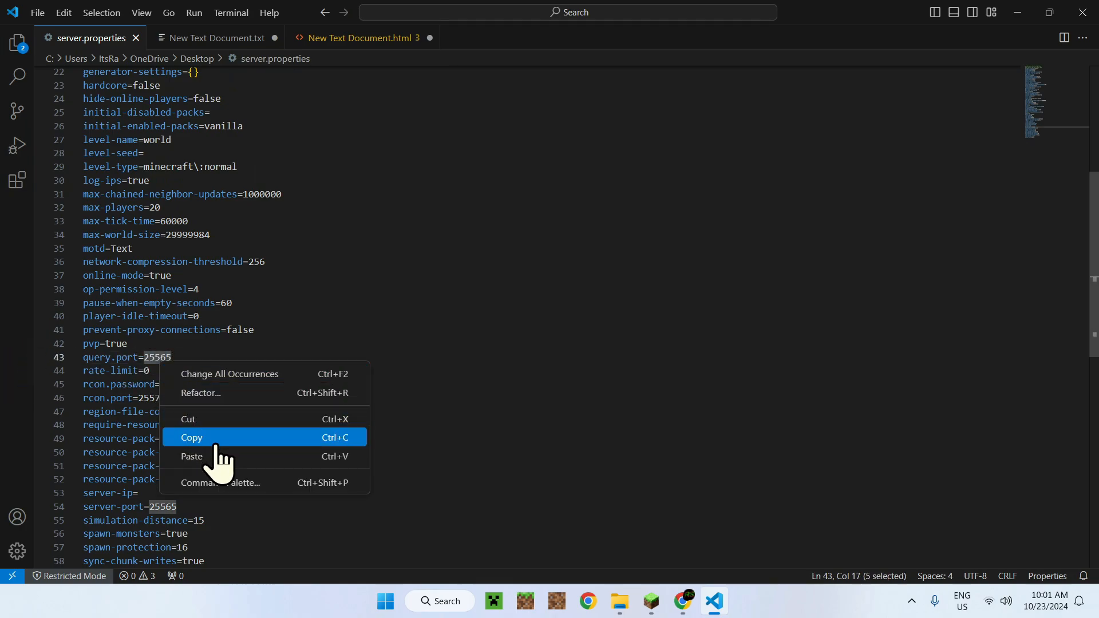
{"action": "left_click", "coordinate": [191, 437]}
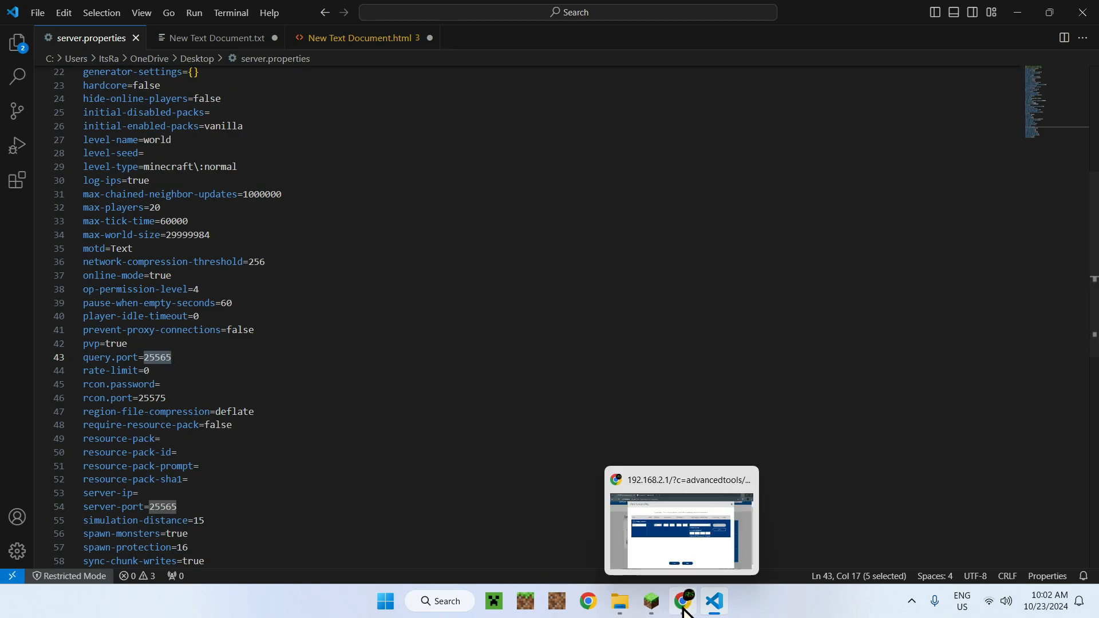
- Enter port 25565 in the new rule's internal and external port ranges
{"action": "left_click", "coordinate": [681, 600]}
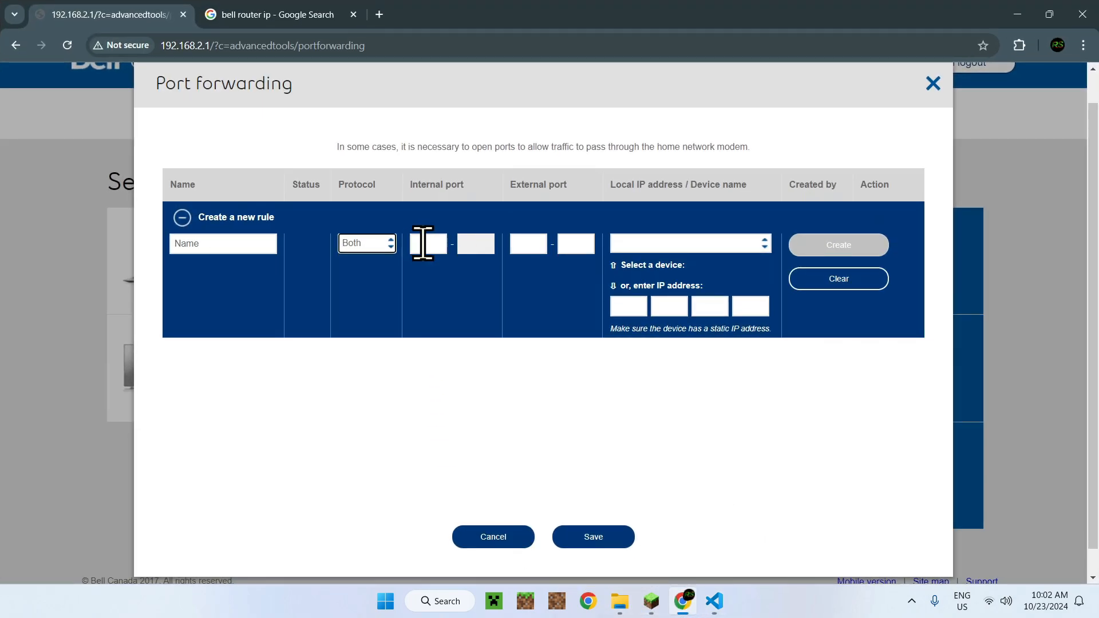
{"action": "type", "text": "25565"}
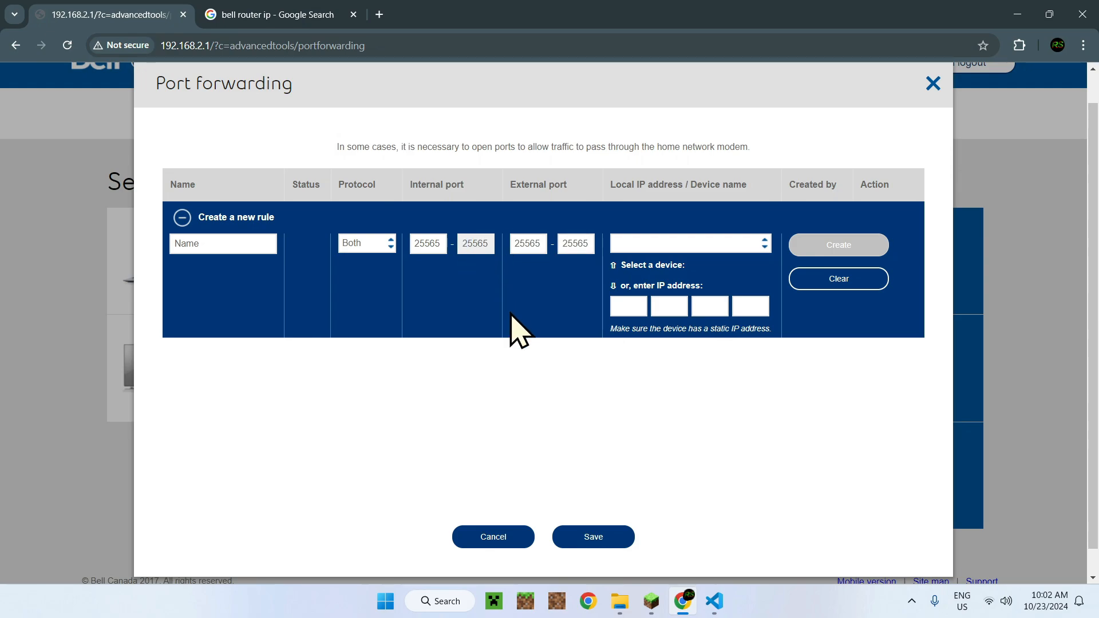
{"action": "mouse_move", "coordinate": [540, 301]}
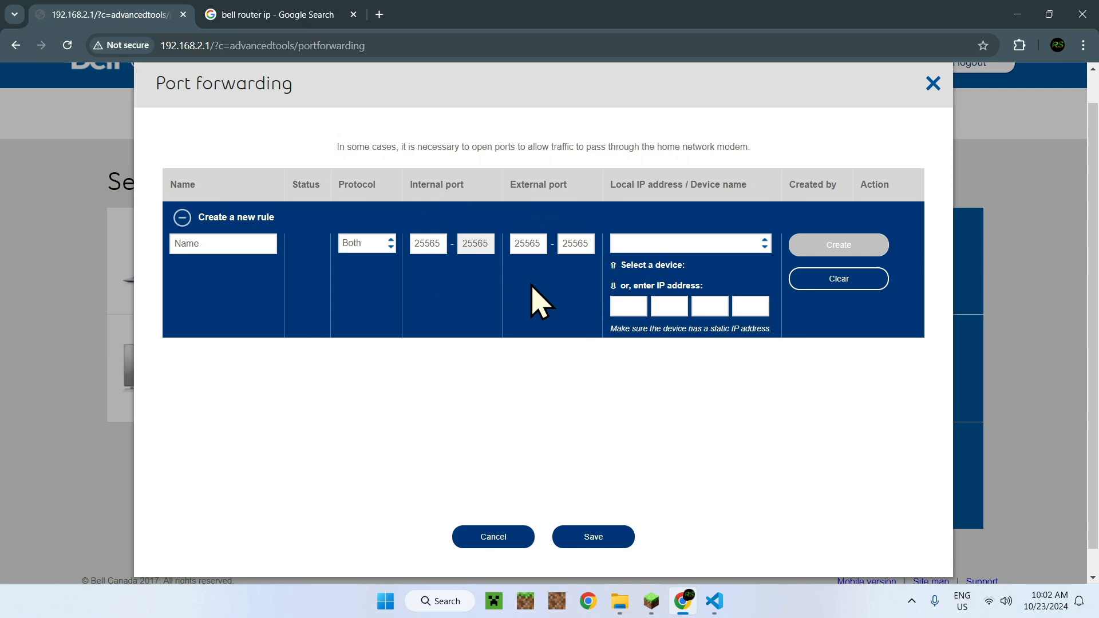
{"action": "mouse_move", "coordinate": [488, 310]}
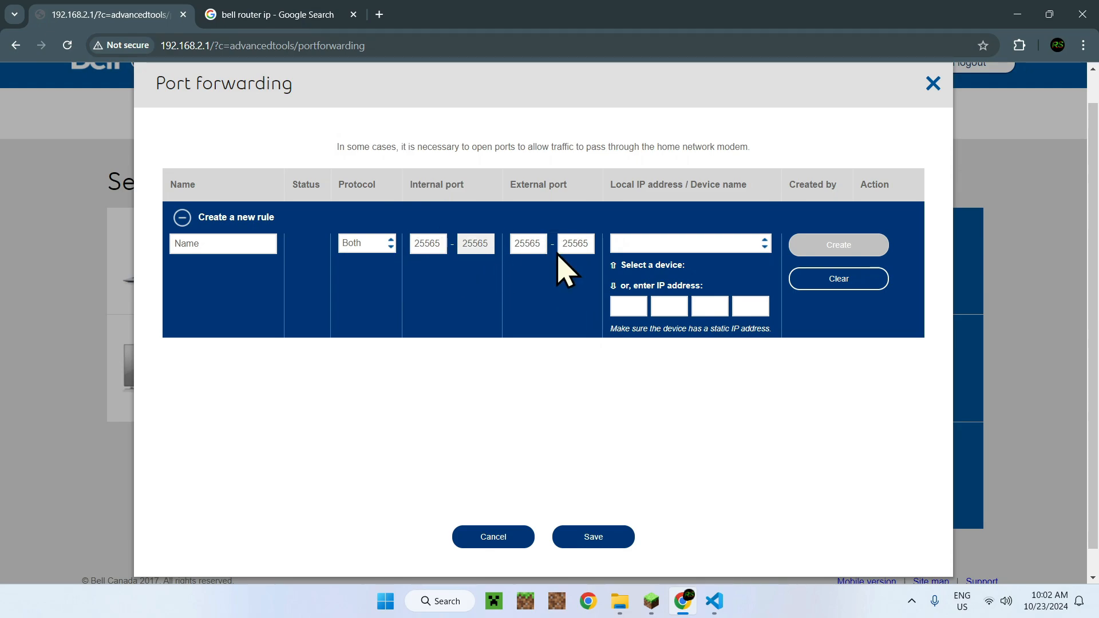
{"action": "mouse_move", "coordinate": [721, 214]}
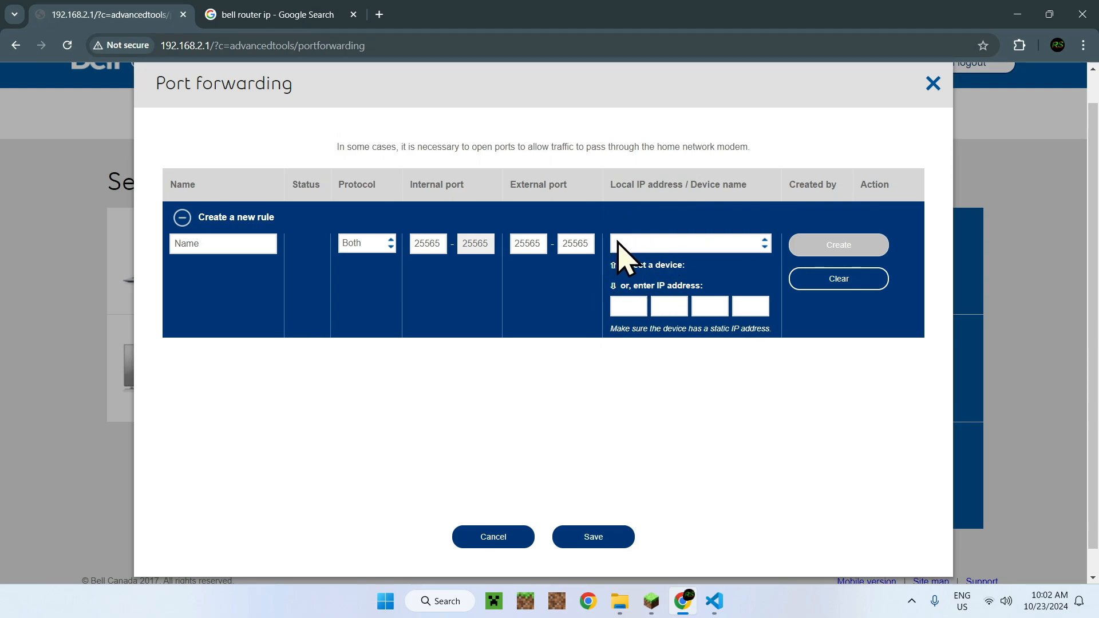
{"action": "mouse_move", "coordinate": [669, 298]}
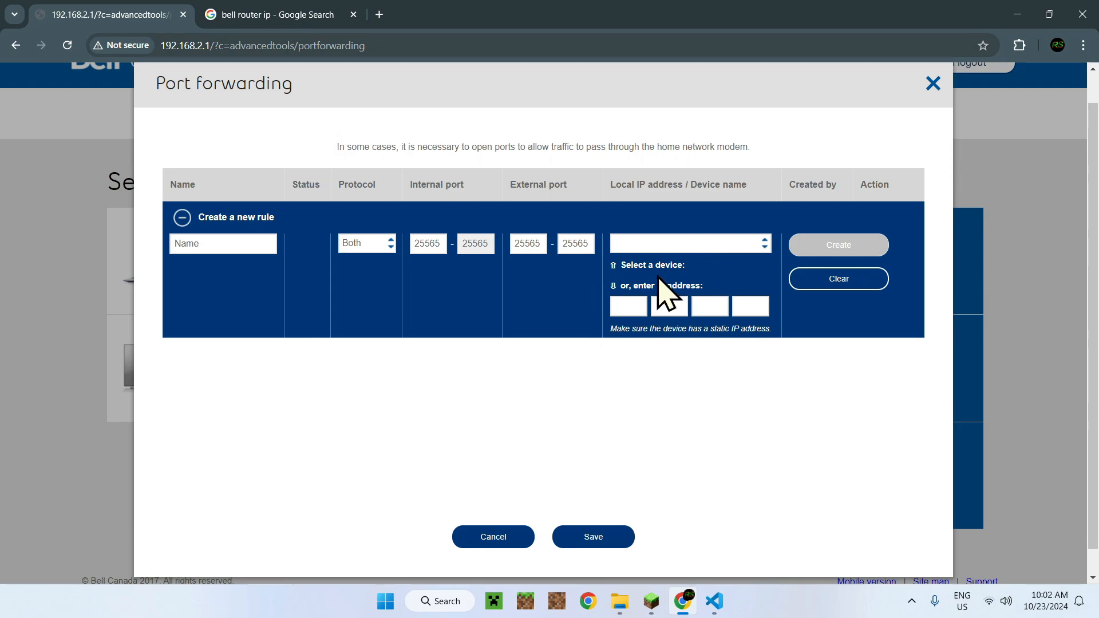
- Look up the saved Minecraft server's address 192.168.2.25 in the Multiplayer list
{"action": "left_click", "coordinate": [628, 306]}
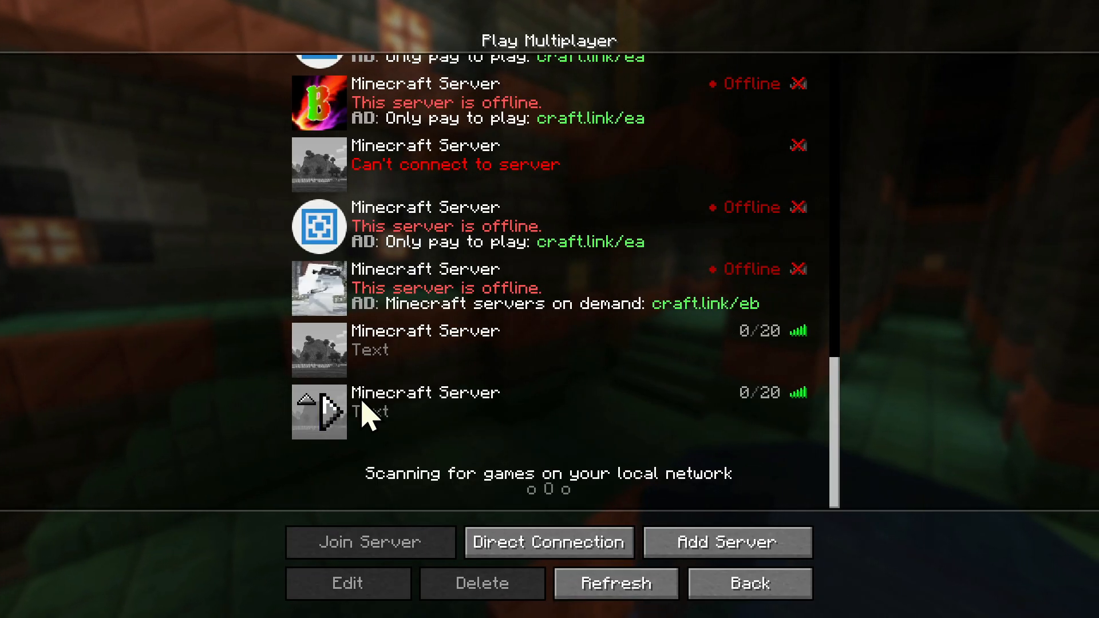
{"action": "left_click", "coordinate": [347, 583]}
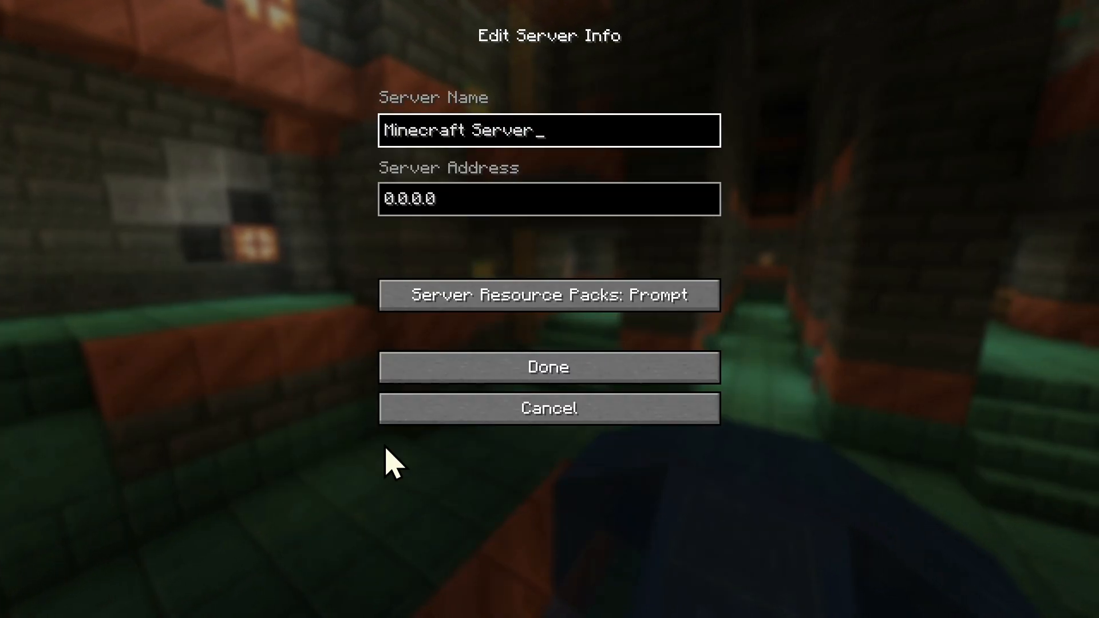
{"action": "left_click", "coordinate": [549, 366]}
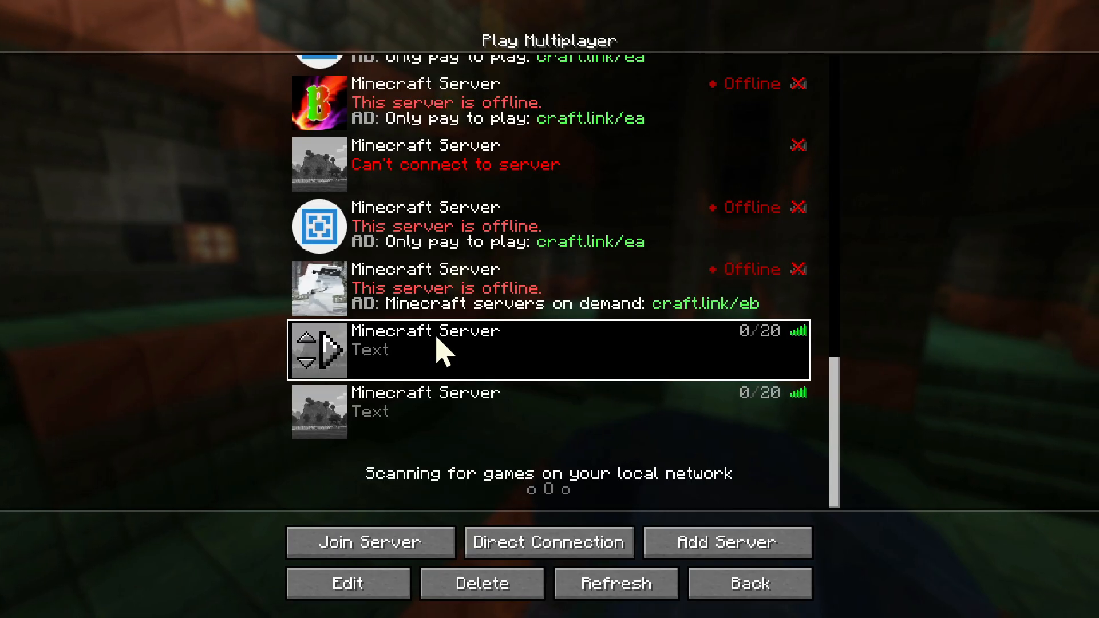
{"action": "left_click", "coordinate": [346, 583]}
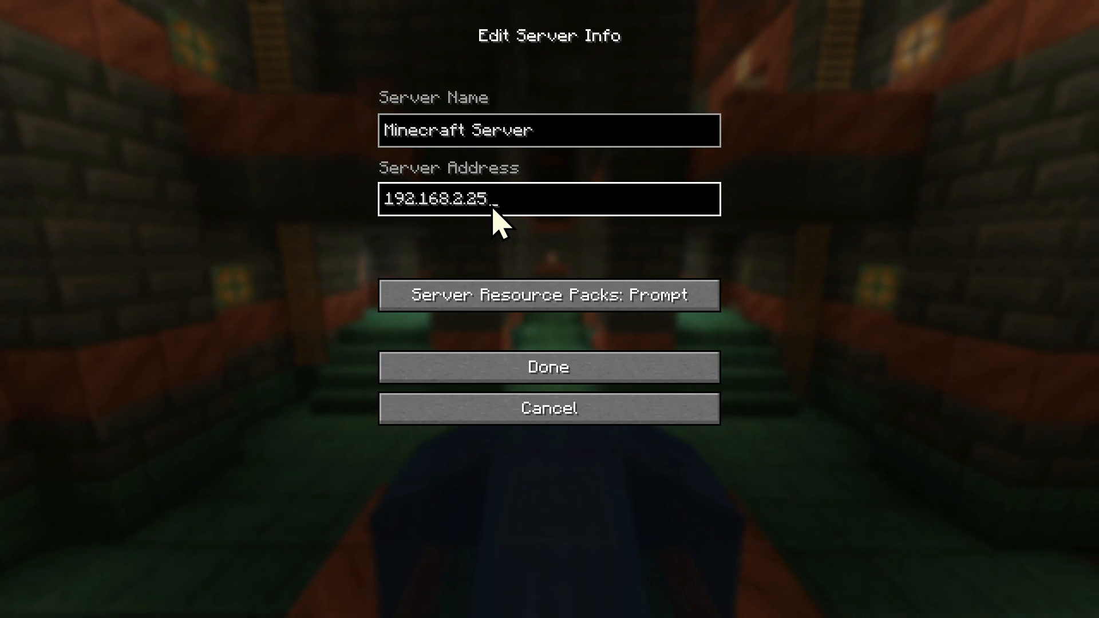
{"action": "left_click", "coordinate": [549, 367]}
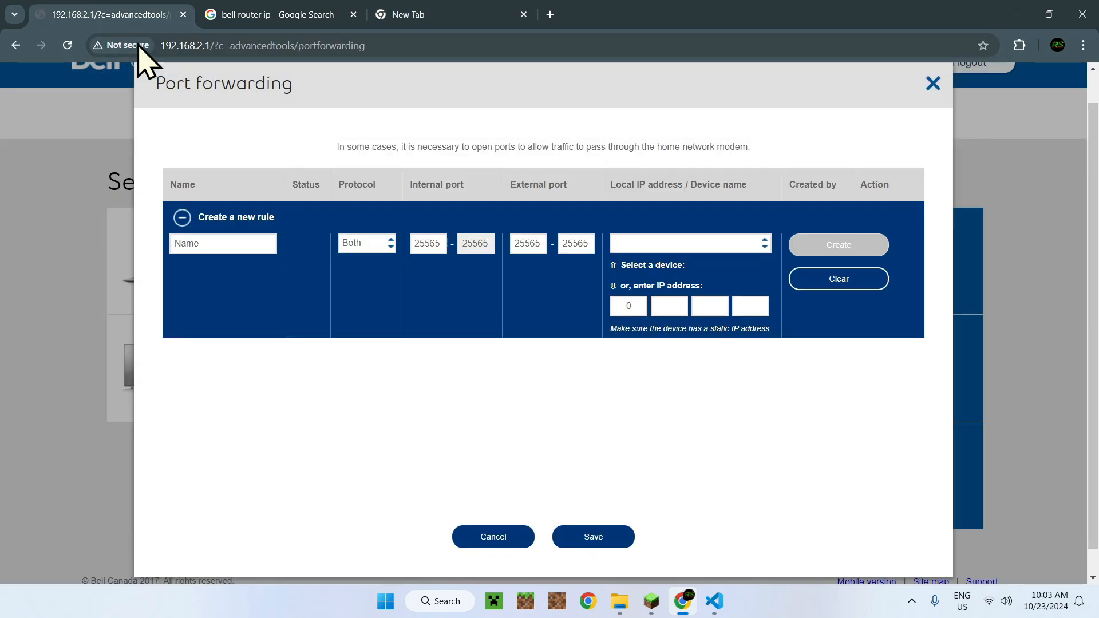
- Enter 192.168.2.25 as the forwarding rule's device IP address
{"action": "left_click", "coordinate": [449, 14]}
{"action": "type", "text": "192.168.2.25"}
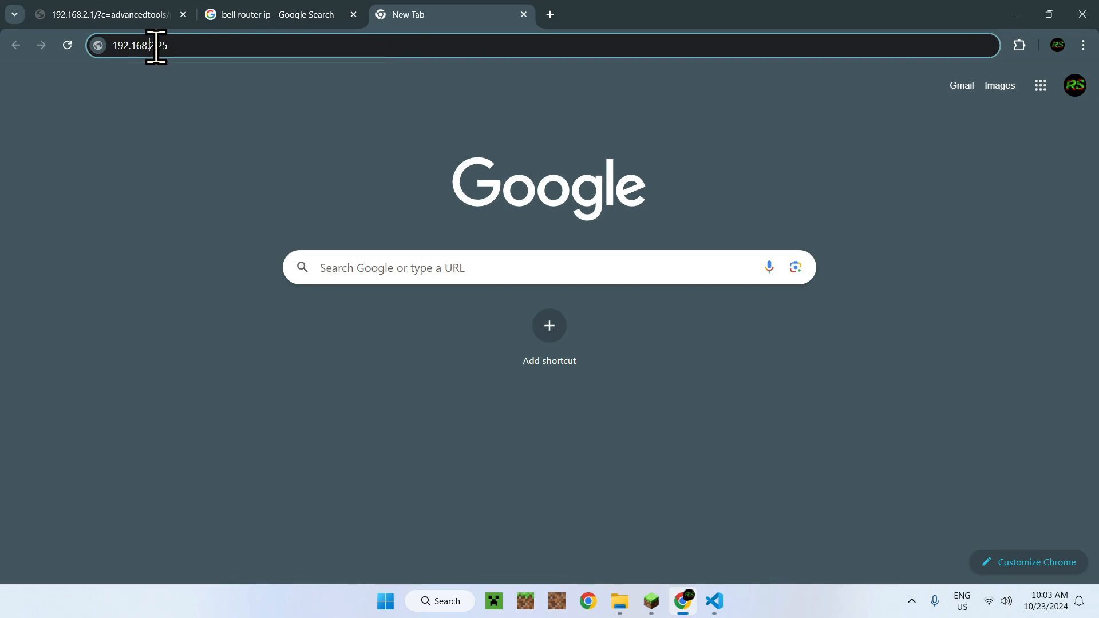
{"action": "left_click", "coordinate": [105, 14]}
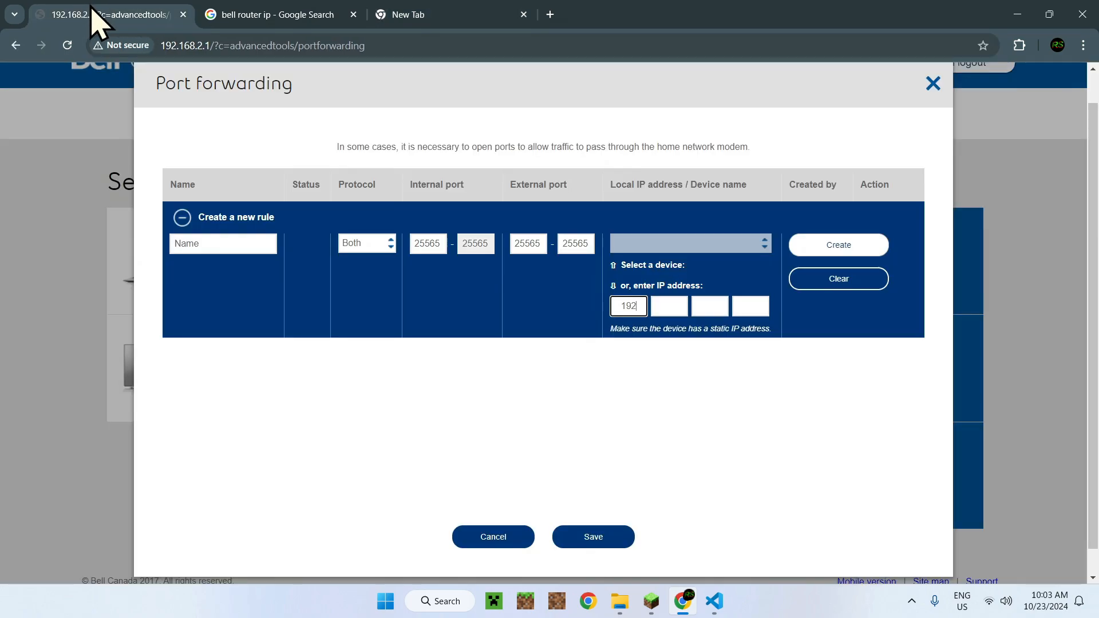
{"action": "type", "text": "168"}
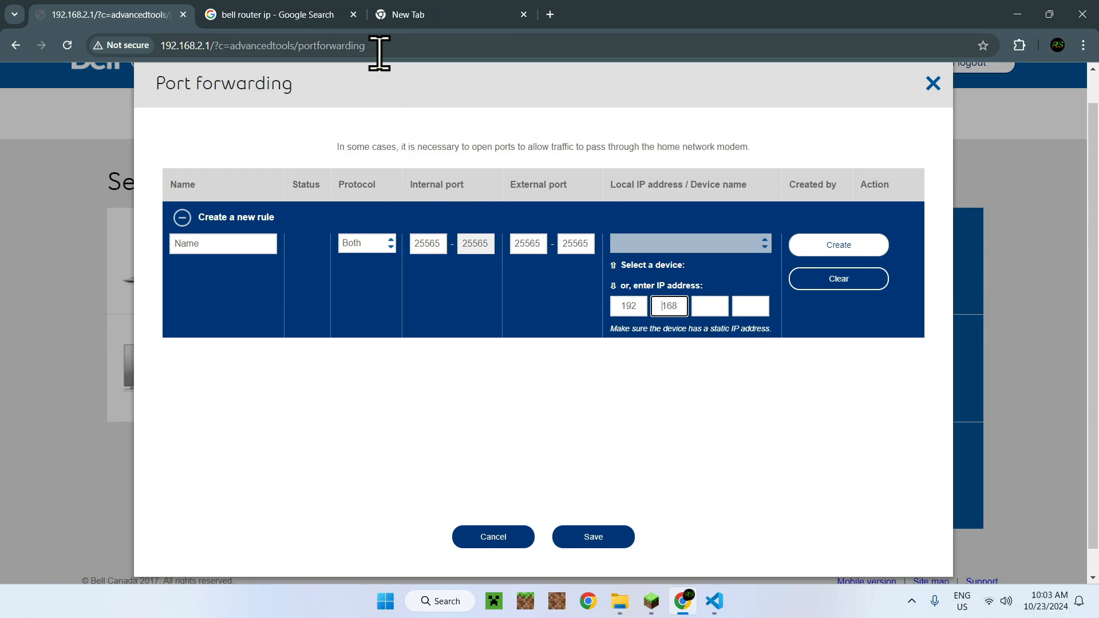
{"action": "left_click", "coordinate": [452, 14]}
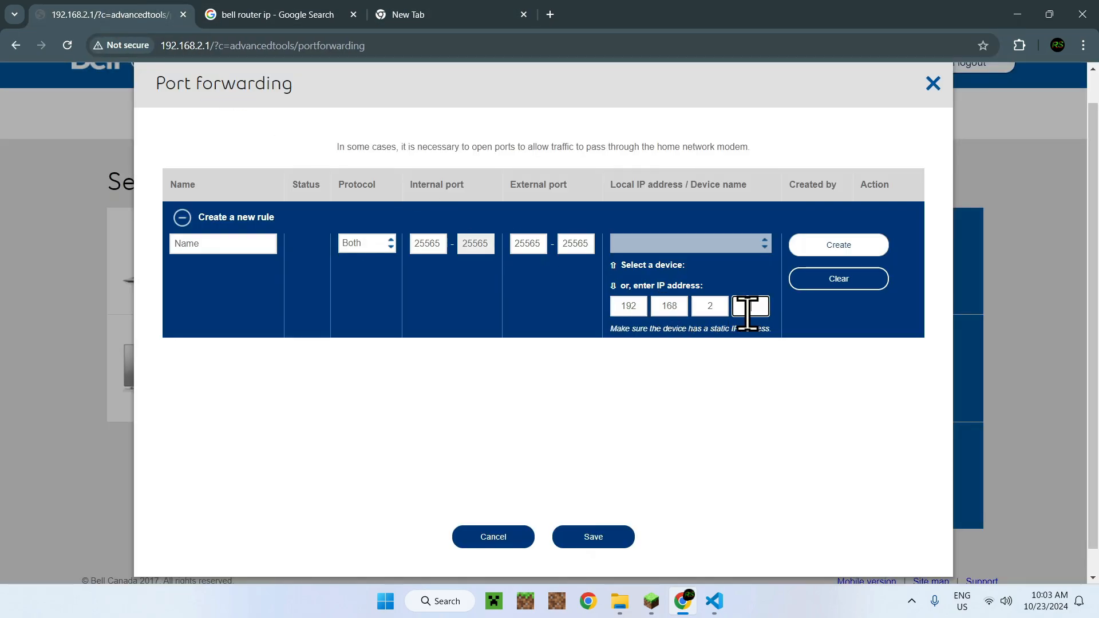
{"action": "type", "text": "25"}
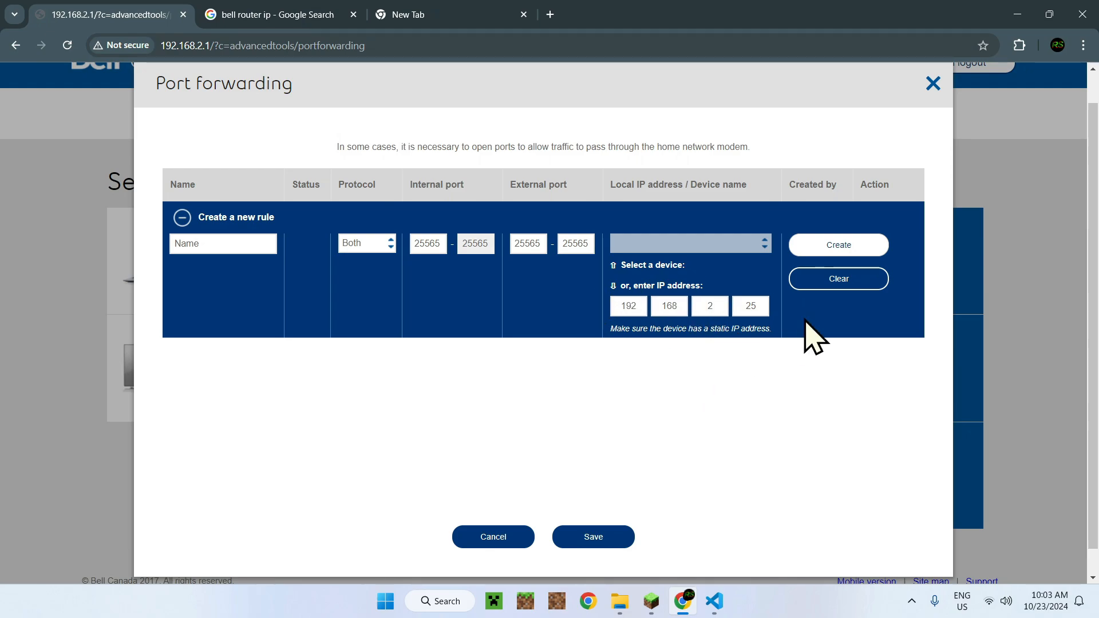
- Add and save the port 25565 rule for ReverseSteve, dismissing the confirmation
{"action": "left_click", "coordinate": [837, 244]}
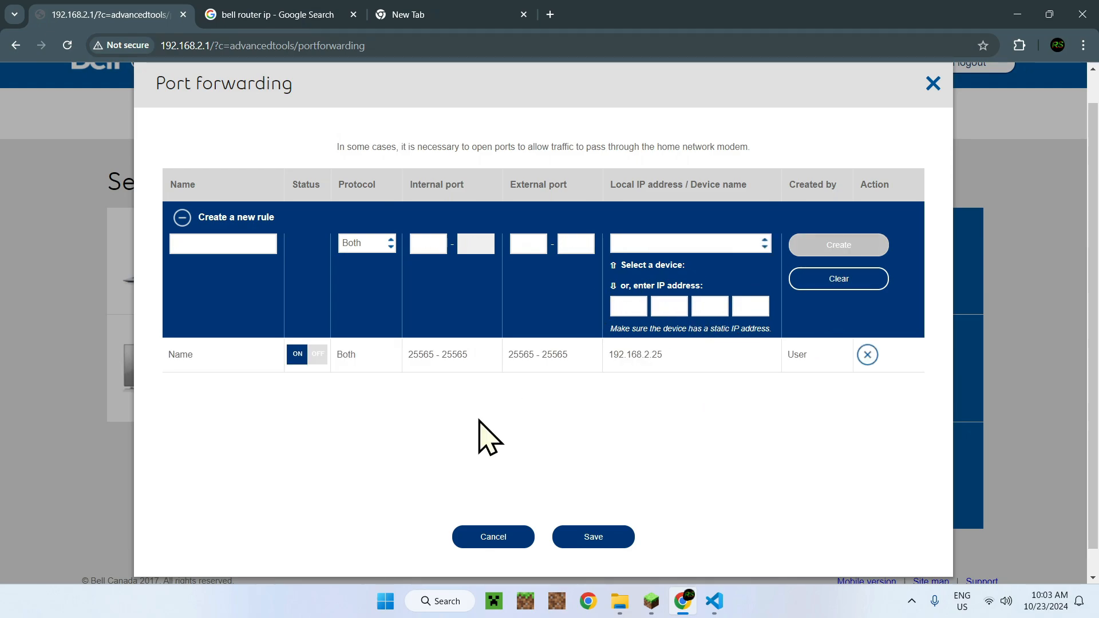
{"action": "mouse_move", "coordinate": [220, 384]}
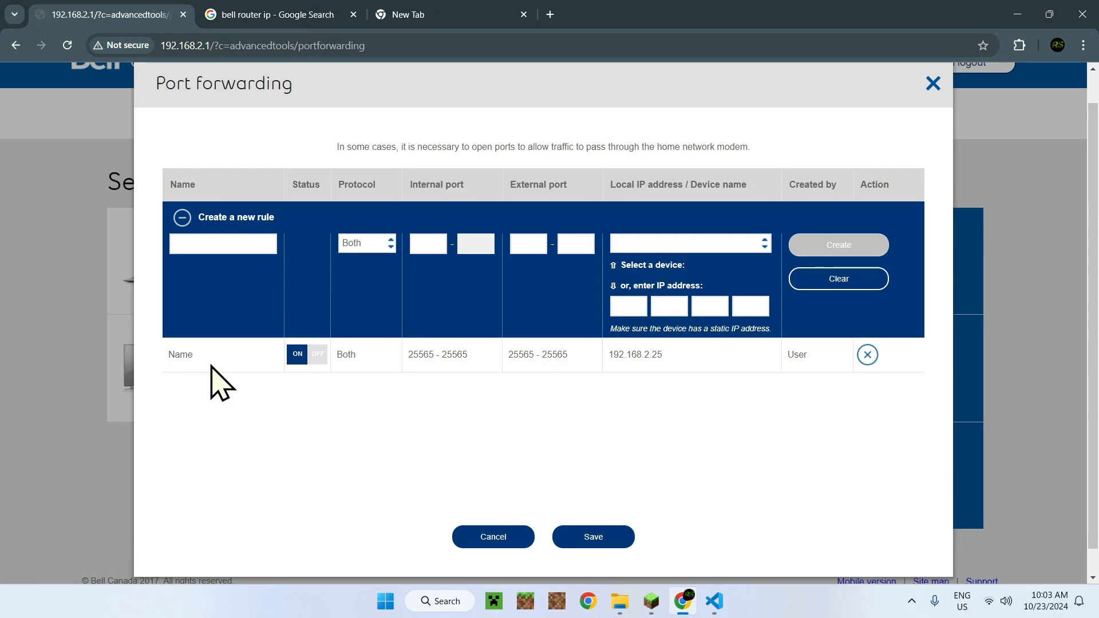
{"action": "mouse_move", "coordinate": [393, 361]}
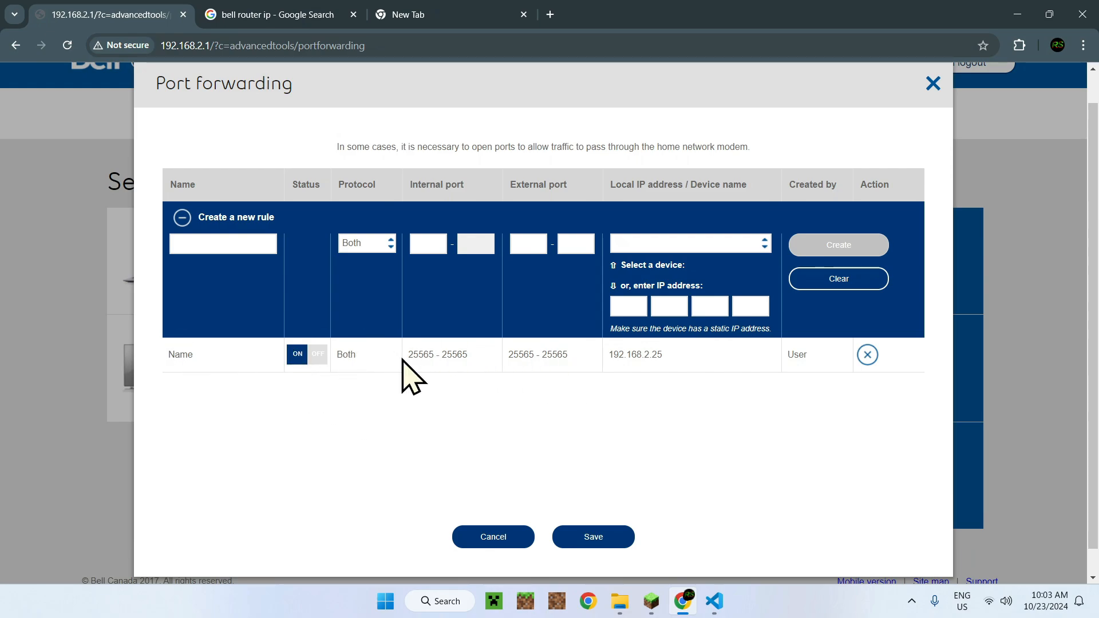
{"action": "mouse_move", "coordinate": [540, 390]}
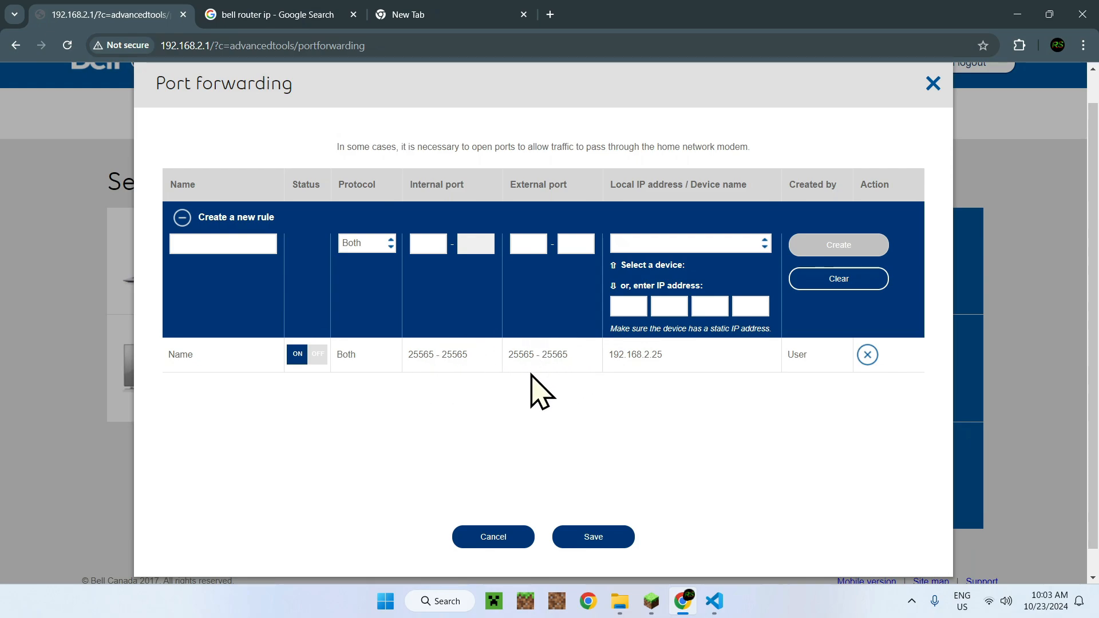
{"action": "mouse_move", "coordinate": [845, 361]}
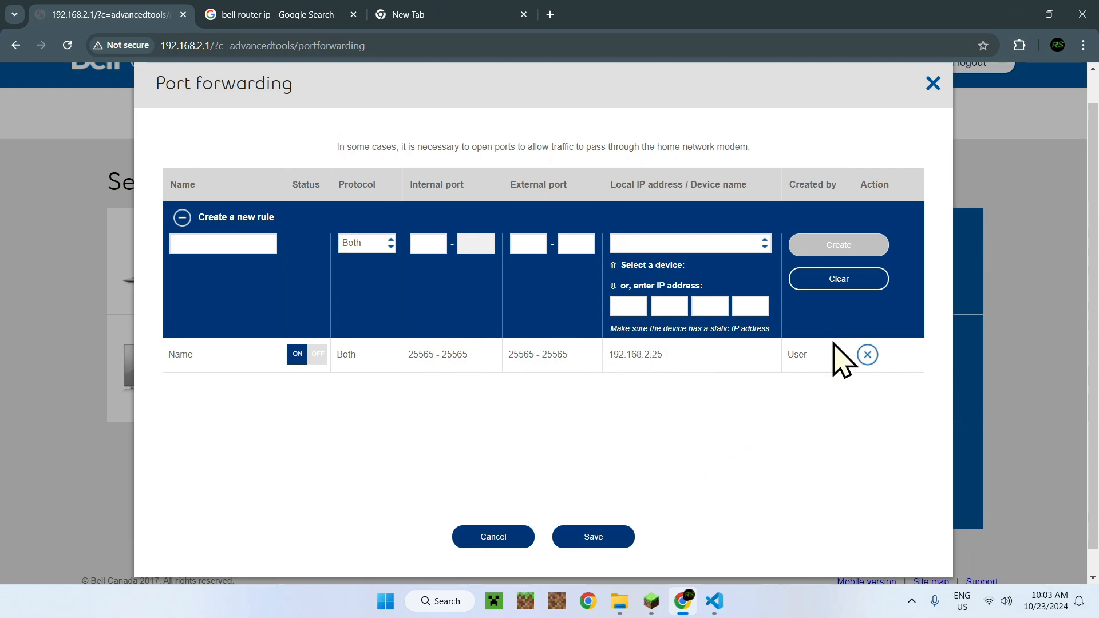
{"action": "mouse_move", "coordinate": [609, 546]}
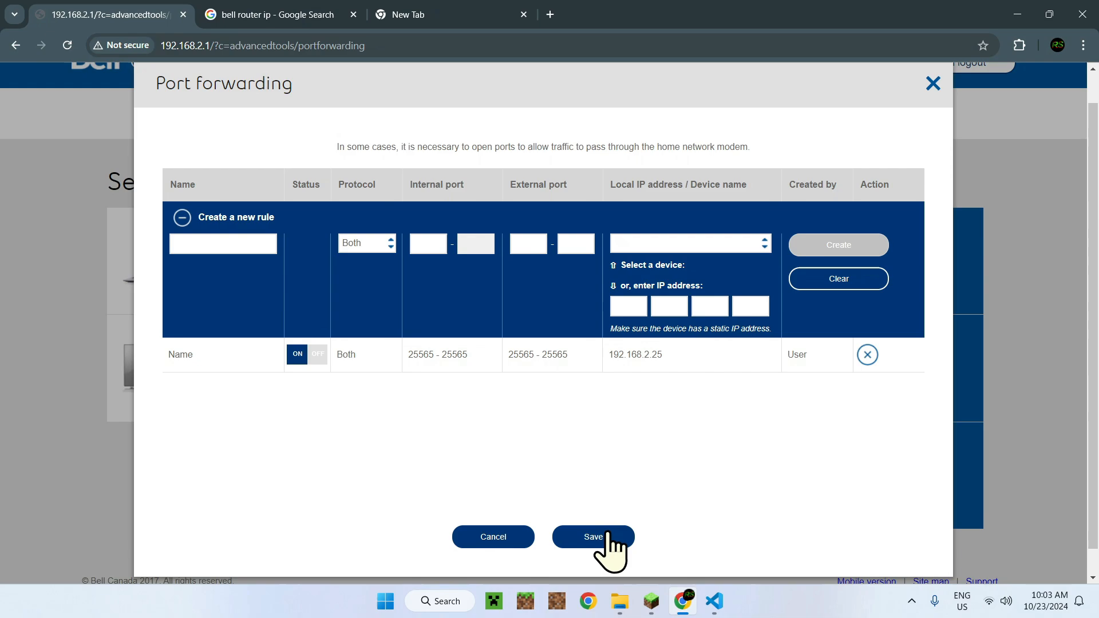
{"action": "left_click", "coordinate": [592, 537]}
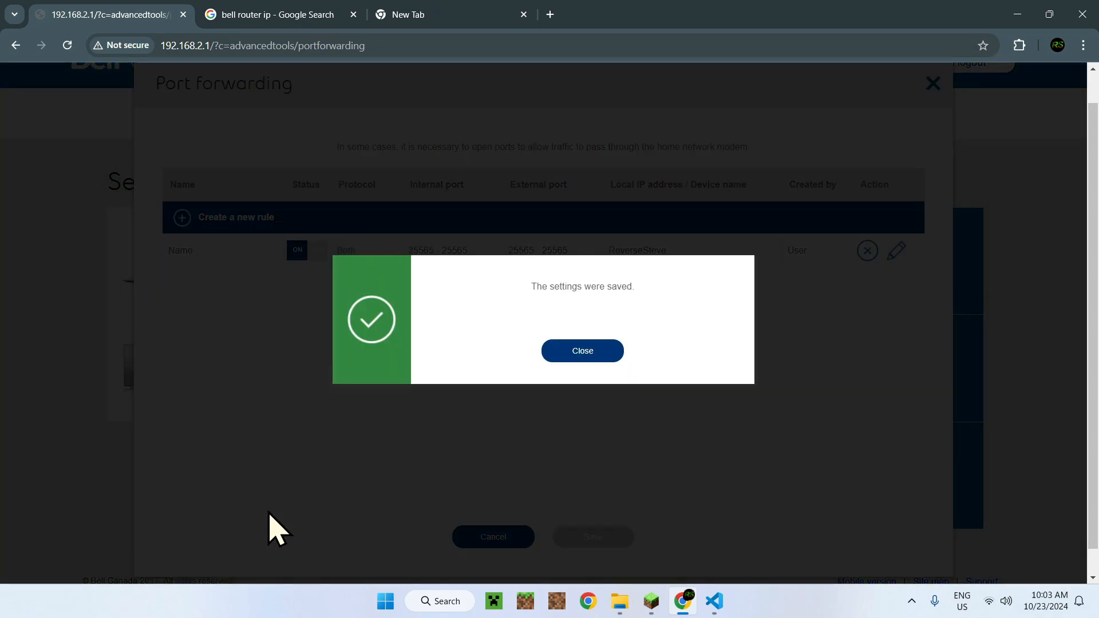
{"action": "left_click", "coordinate": [581, 351]}
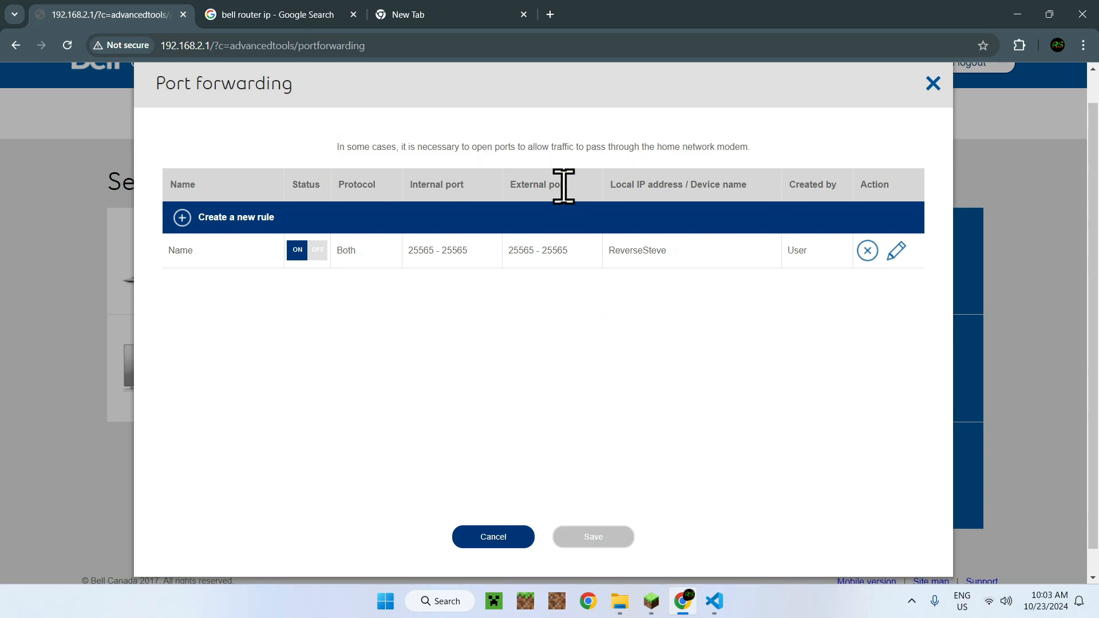
{"action": "mouse_move", "coordinate": [562, 221]}
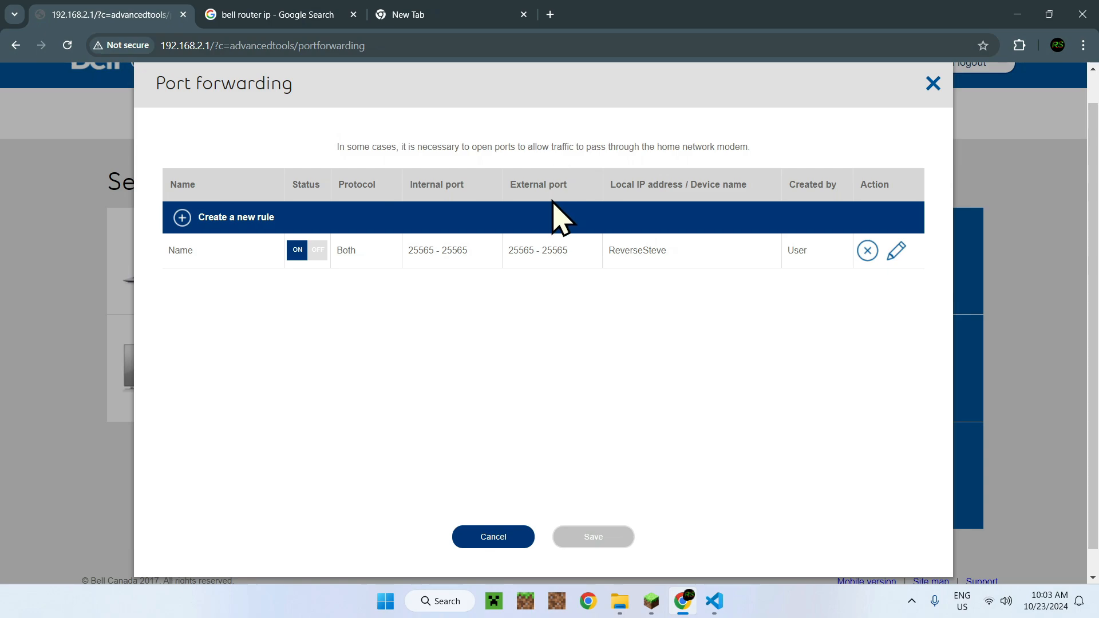
{"action": "mouse_move", "coordinate": [690, 137]}
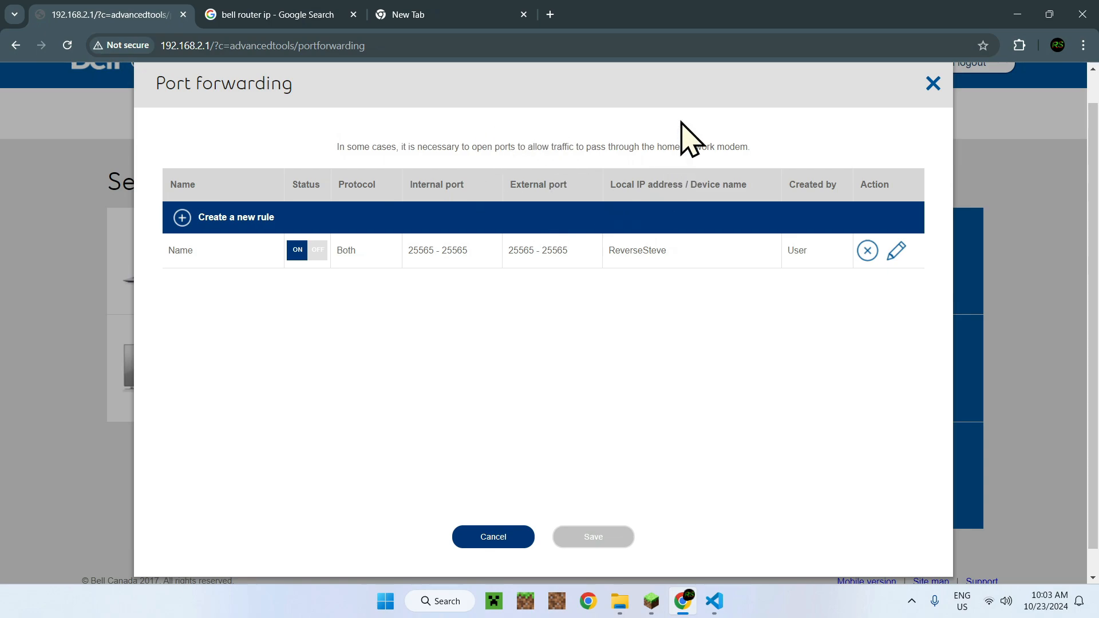
{"action": "mouse_move", "coordinate": [503, 280]}
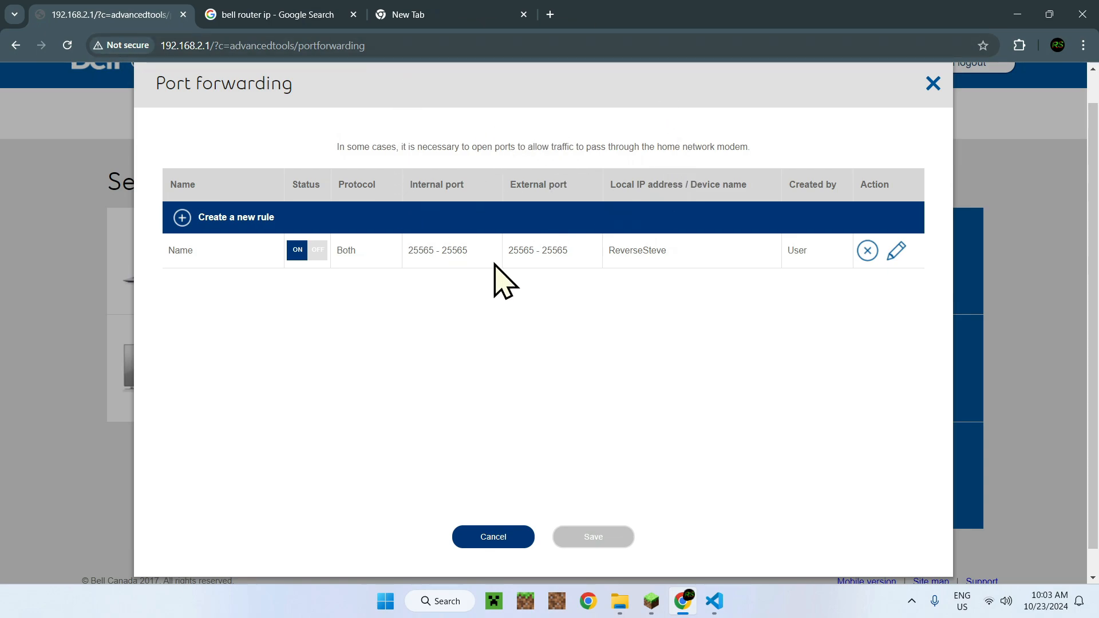
{"action": "mouse_move", "coordinate": [545, 312]}
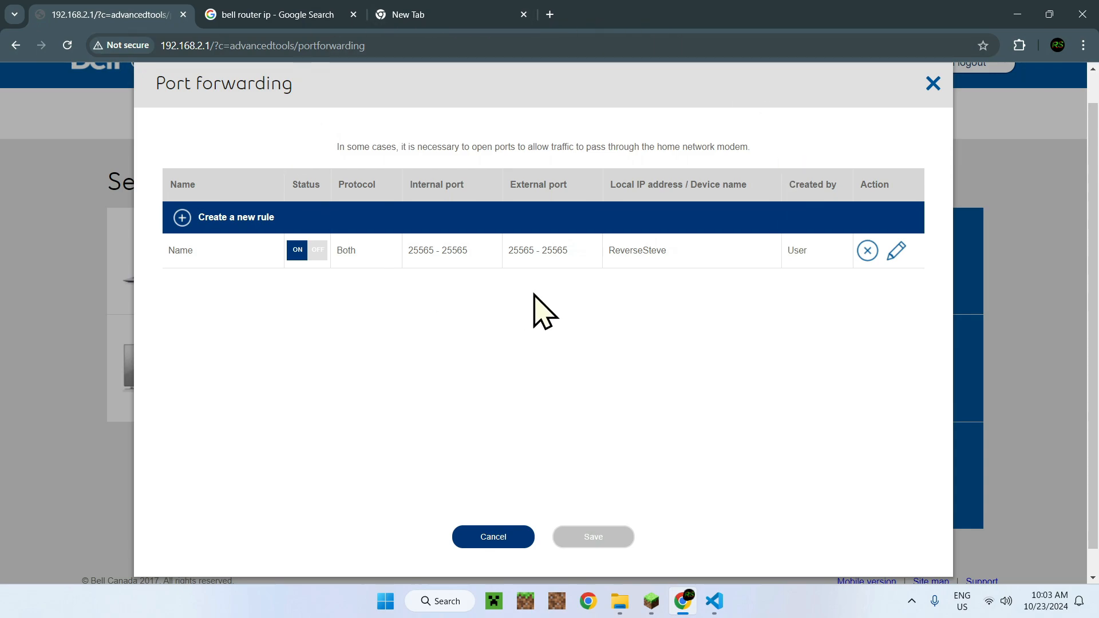
{"action": "left_click", "coordinate": [452, 13]}
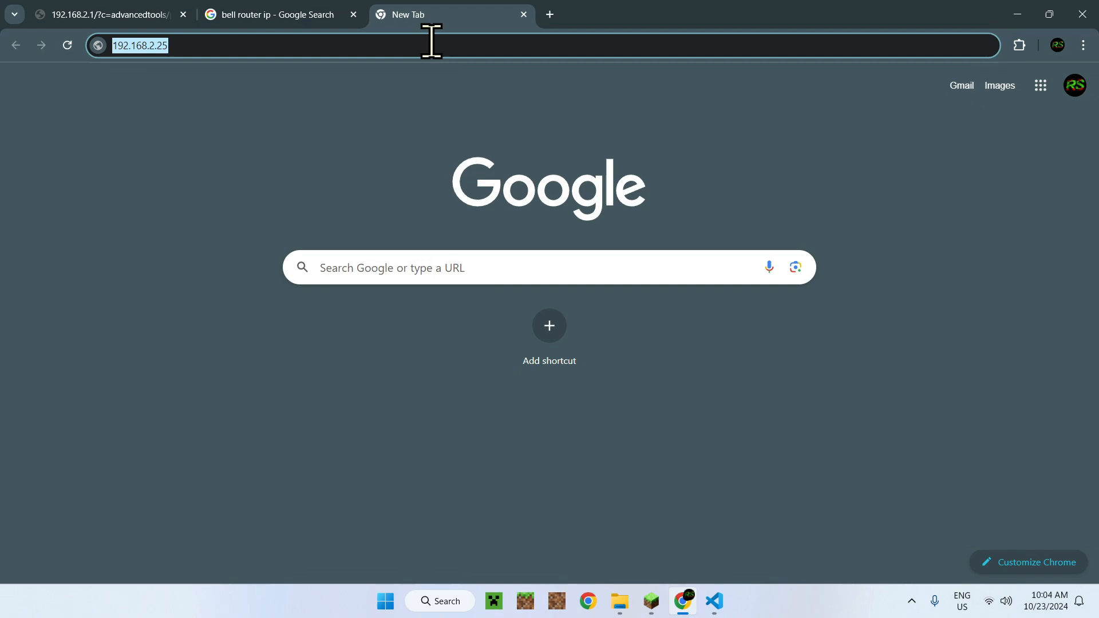
{"action": "key", "text": "Delete"}
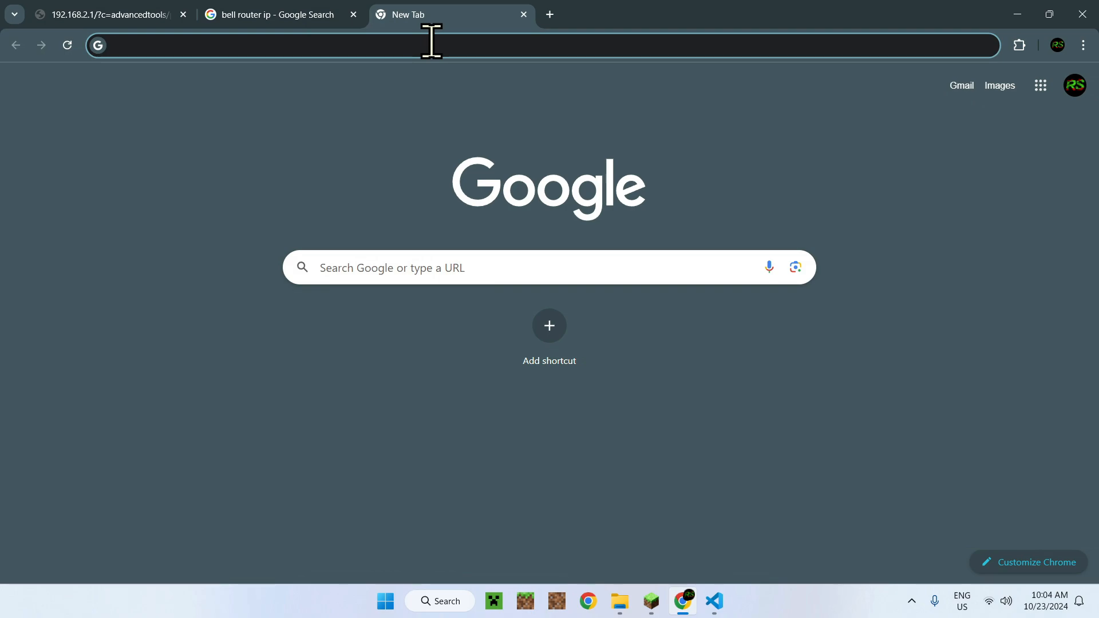
{"action": "type", "text": "what's my ip"}
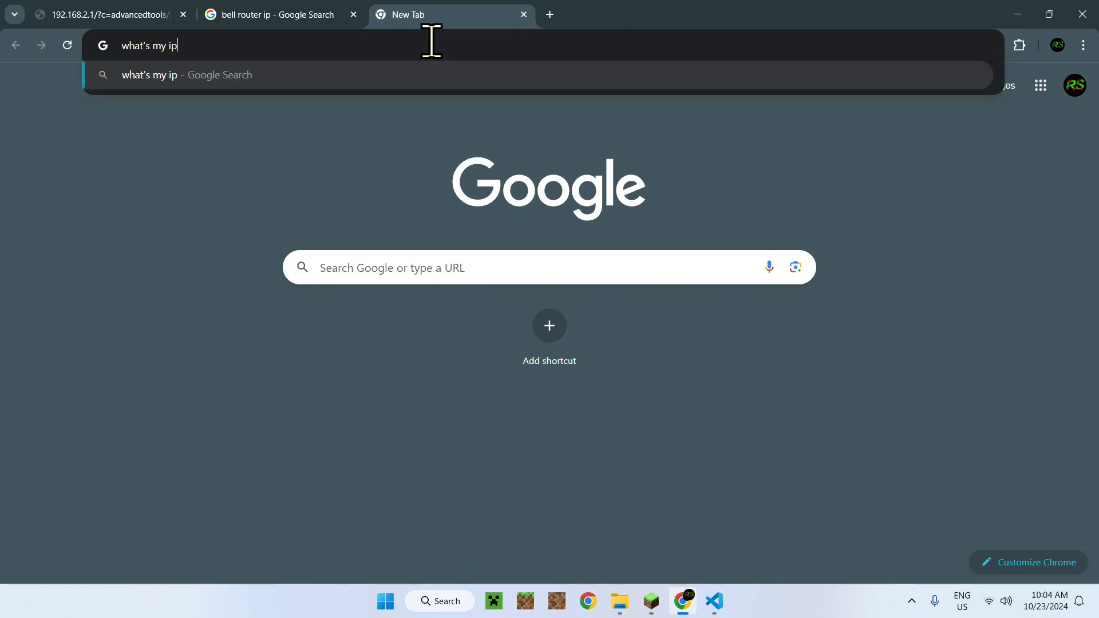
{"action": "type", "text": ".org"}
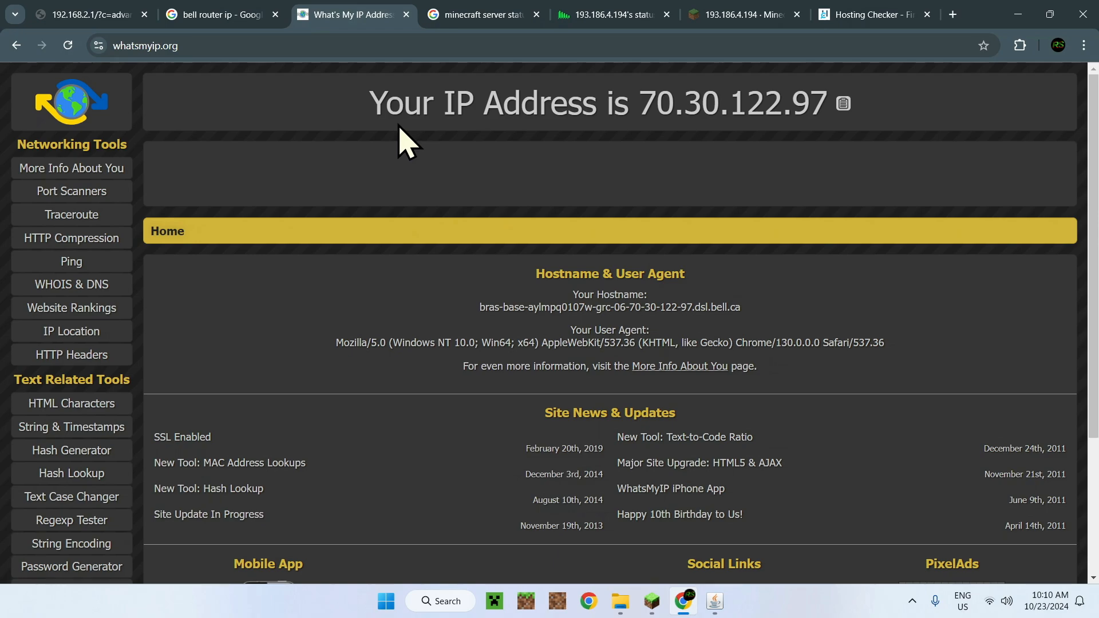
{"action": "mouse_move", "coordinate": [390, 119]}
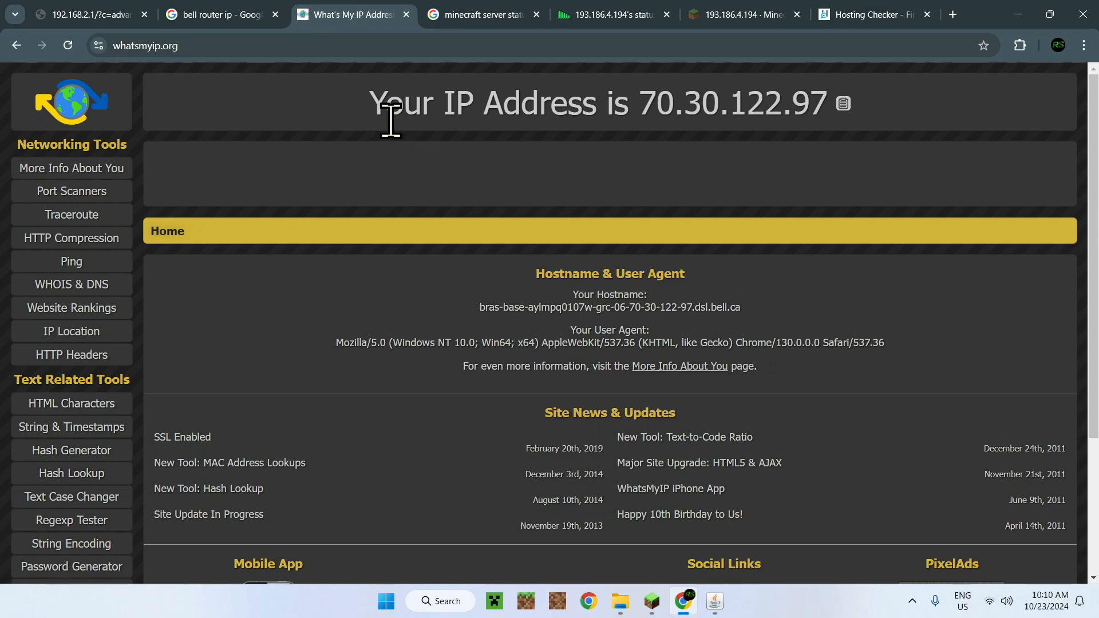
{"action": "mouse_move", "coordinate": [677, 156]}
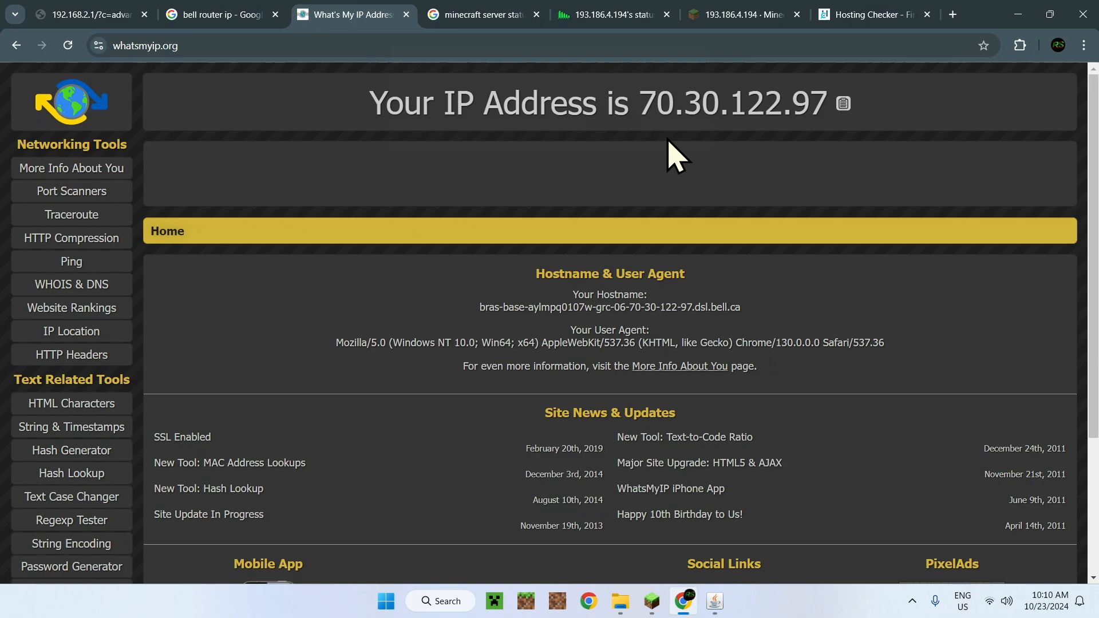
{"action": "mouse_move", "coordinate": [753, 119]}
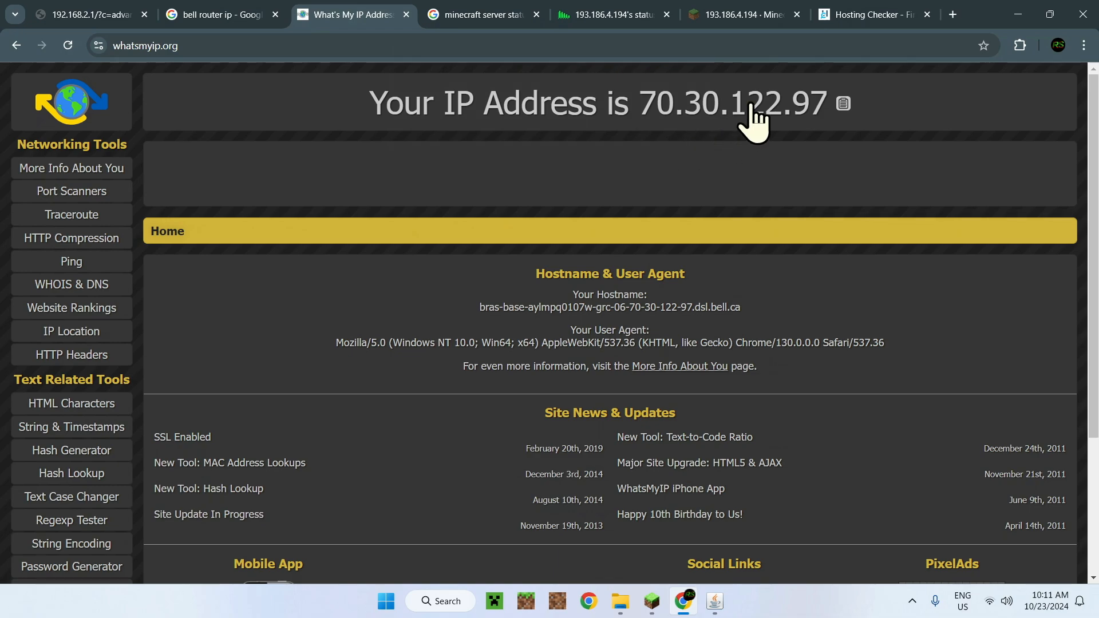
{"action": "mouse_move", "coordinate": [662, 112]}
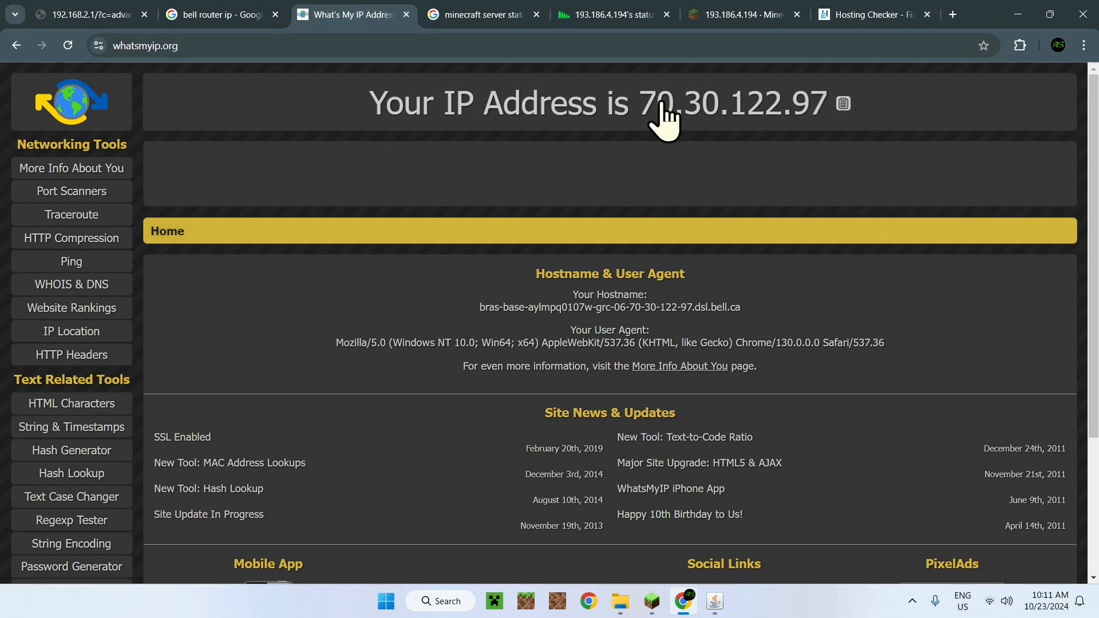
- Delete the outdated server entry and join the remaining Minecraft Server
{"action": "left_click", "coordinate": [842, 103]}
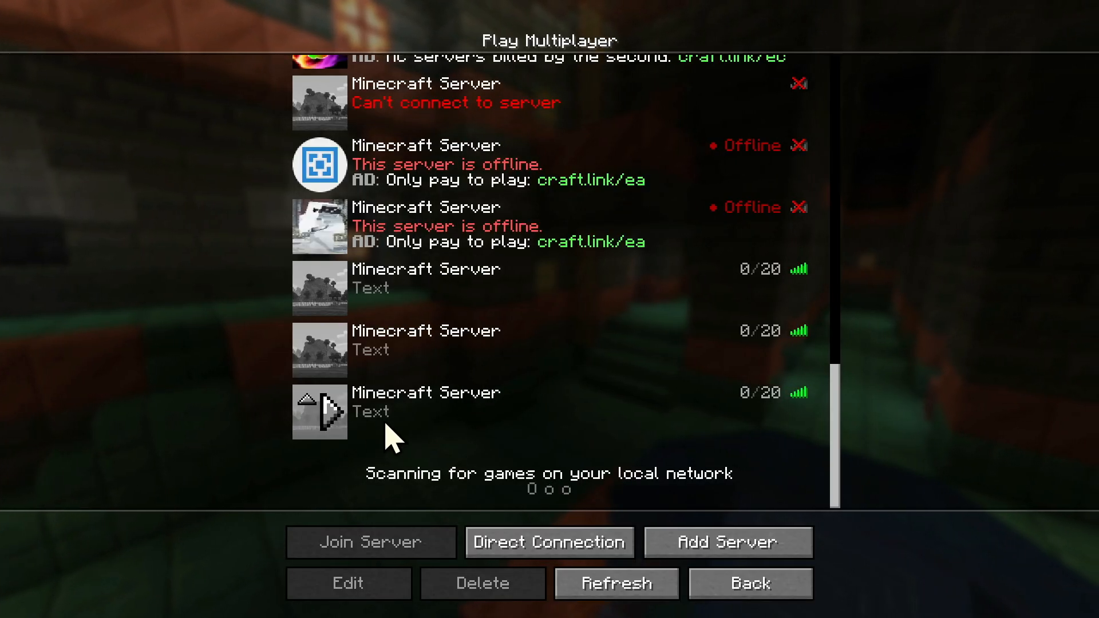
{"action": "left_click", "coordinate": [371, 542]}
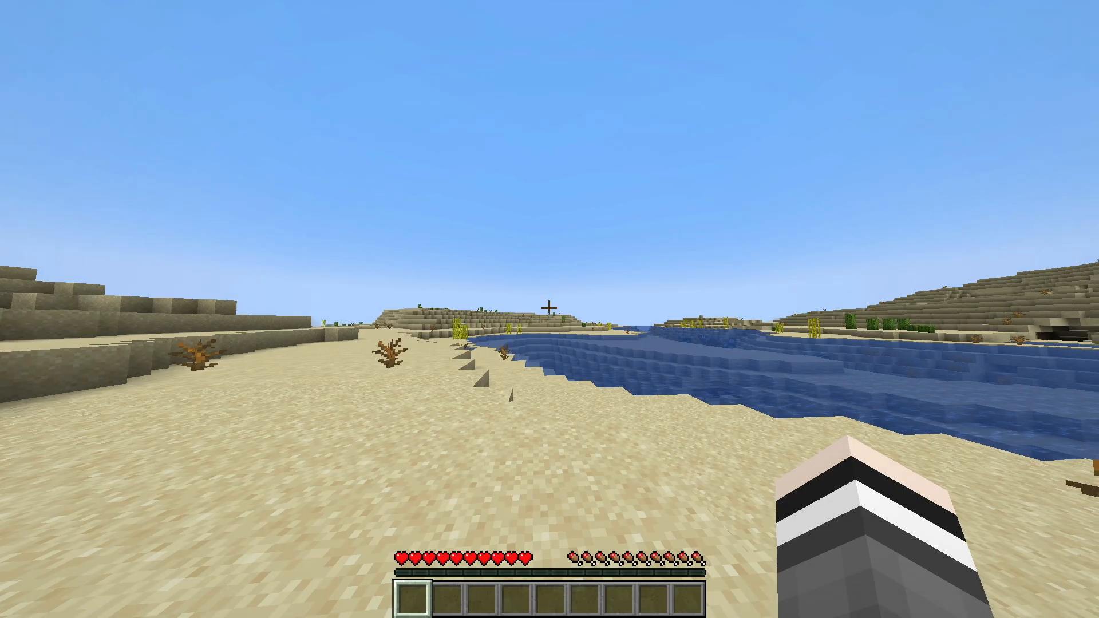
{"action": "left_click", "coordinate": [385, 600]}
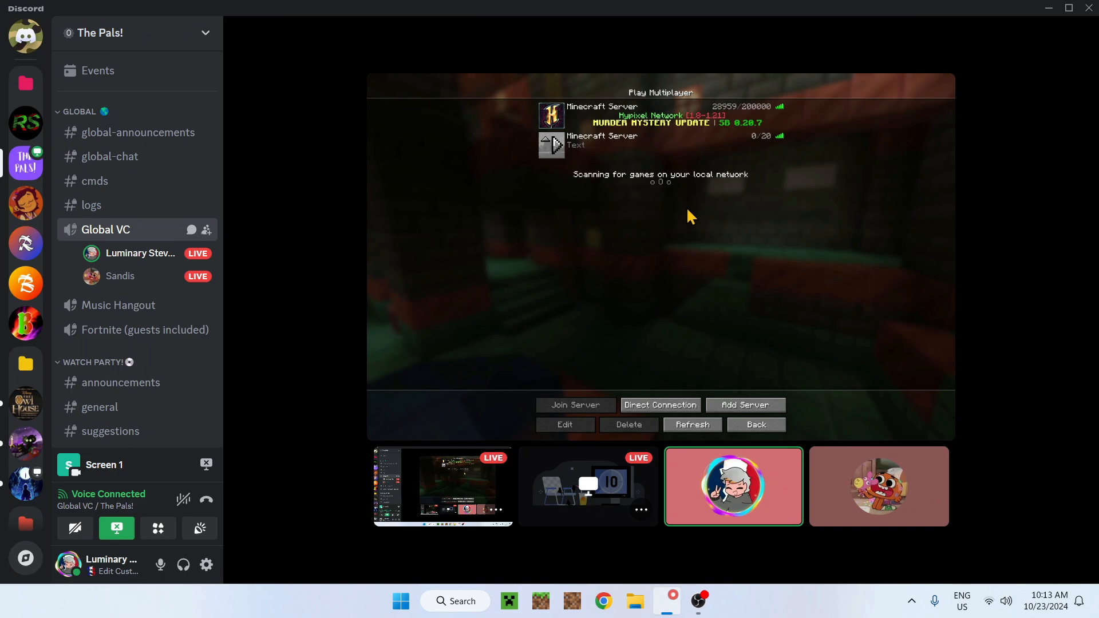
{"action": "left_click", "coordinate": [627, 424]}
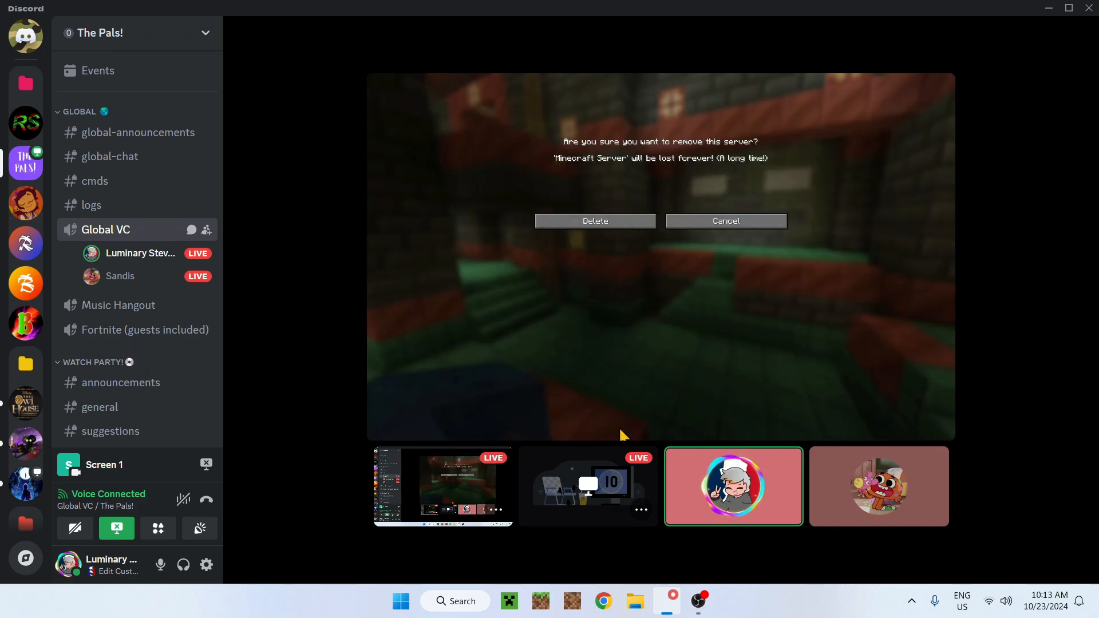
{"action": "left_click", "coordinate": [725, 221]}
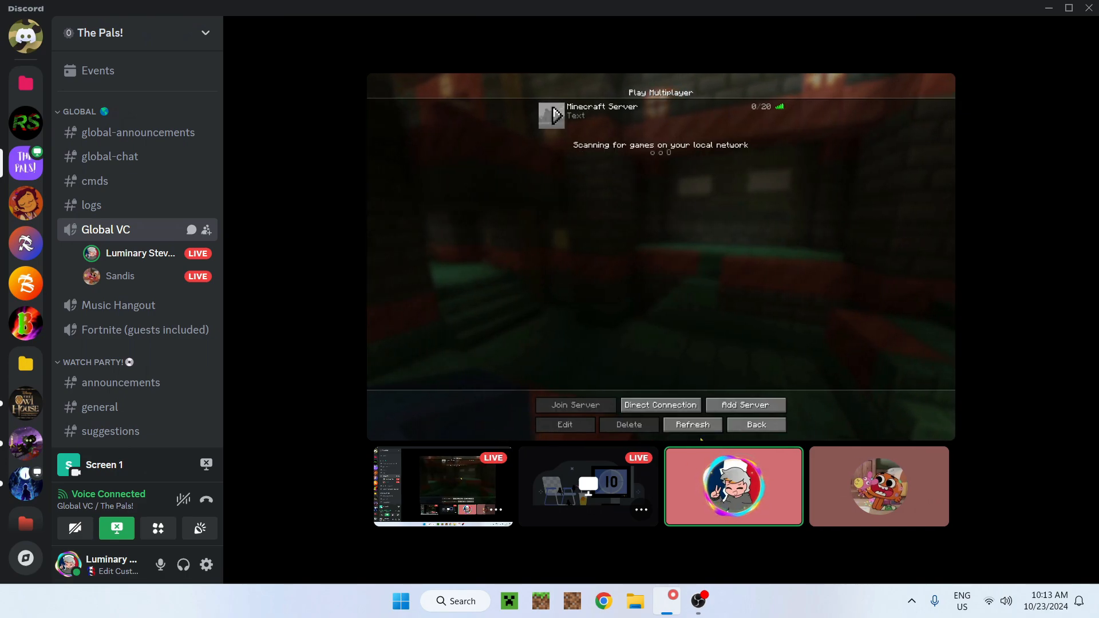
{"action": "left_click", "coordinate": [659, 116]}
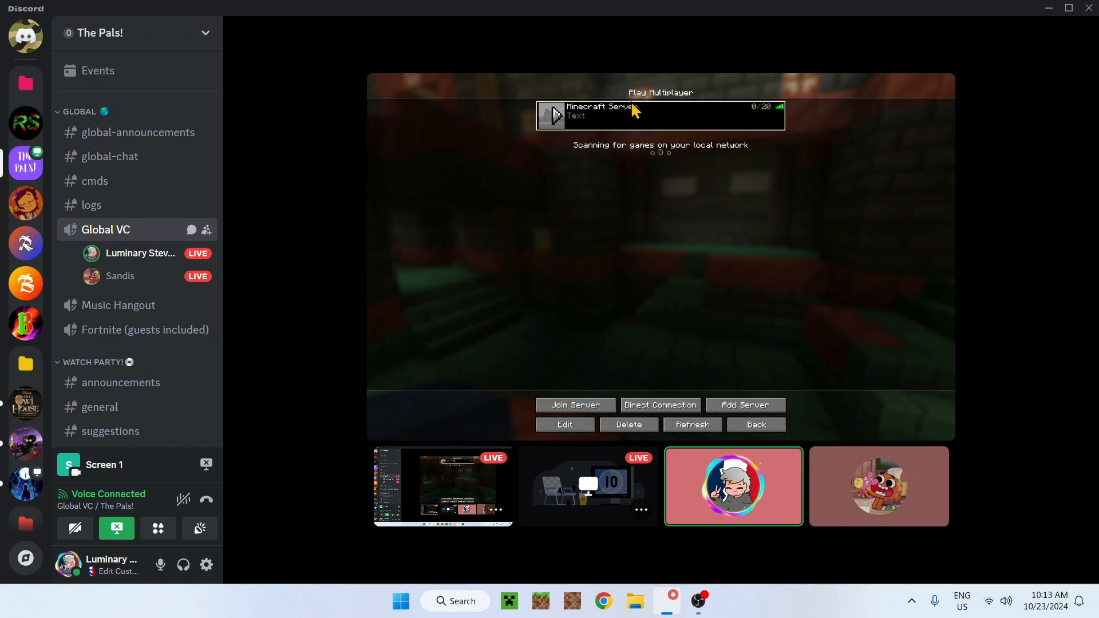
{"action": "left_click", "coordinate": [574, 405]}
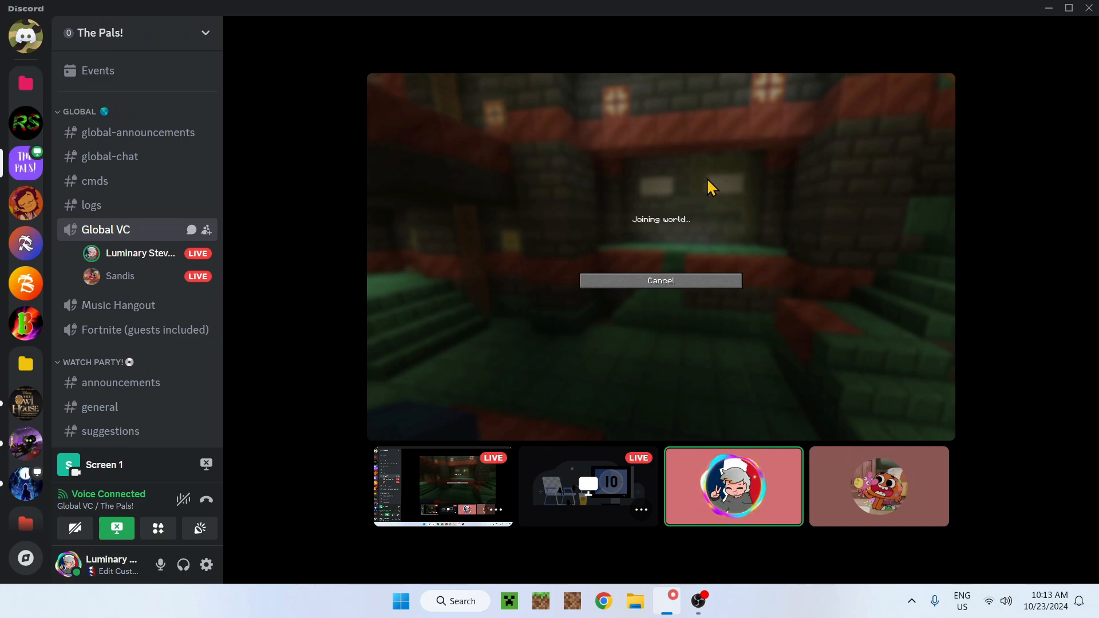
{"action": "mouse_move", "coordinate": [717, 164]}
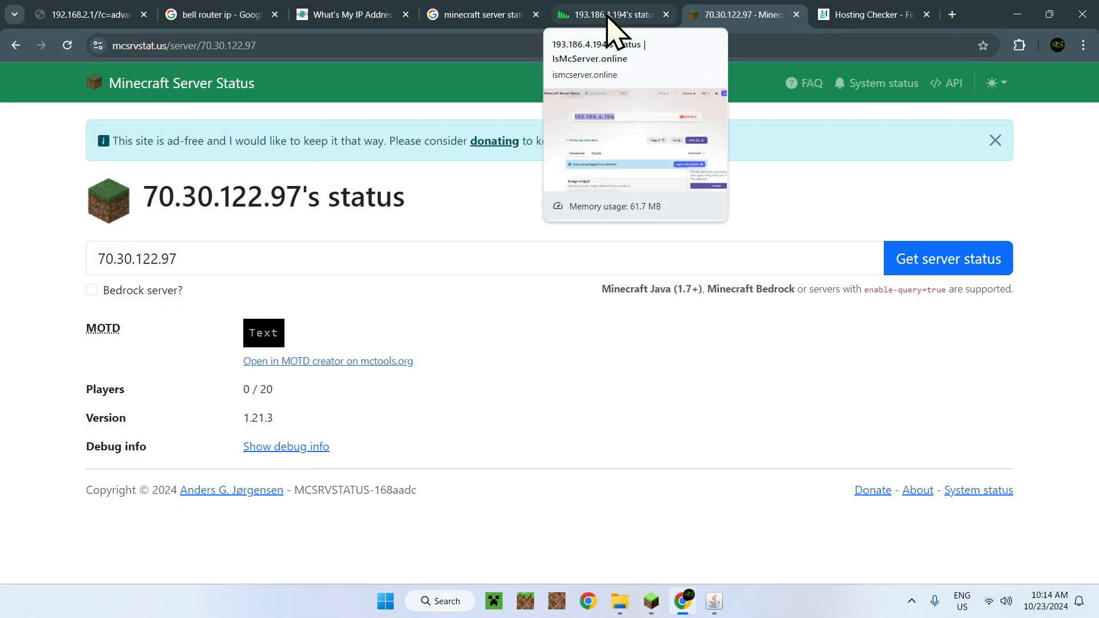
{"action": "left_click", "coordinate": [602, 14]}
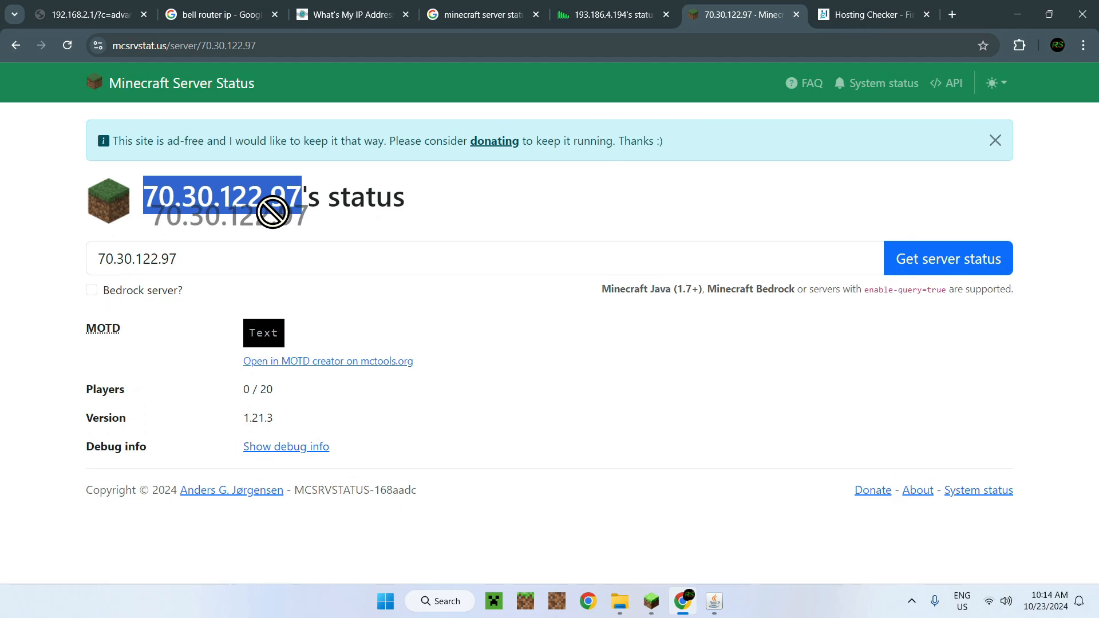
{"action": "left_click", "coordinate": [951, 14]}
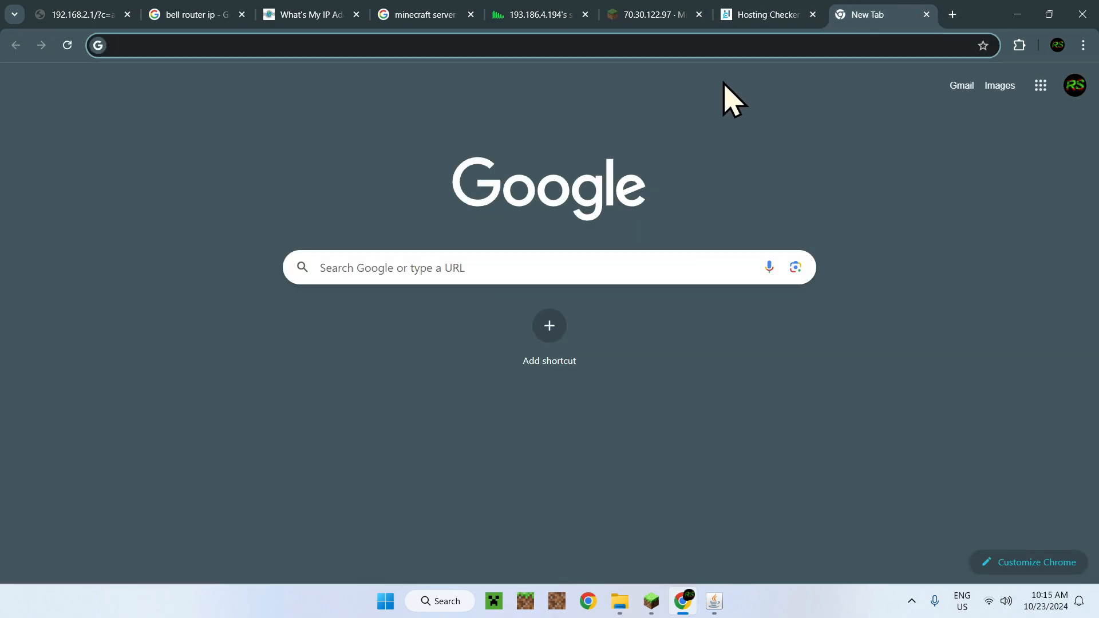
- Find Namecheap's 'Connect a Domain to a Server' guide in Google Images for 'domain namecheap'
{"action": "type", "text": "domain namecheap"}
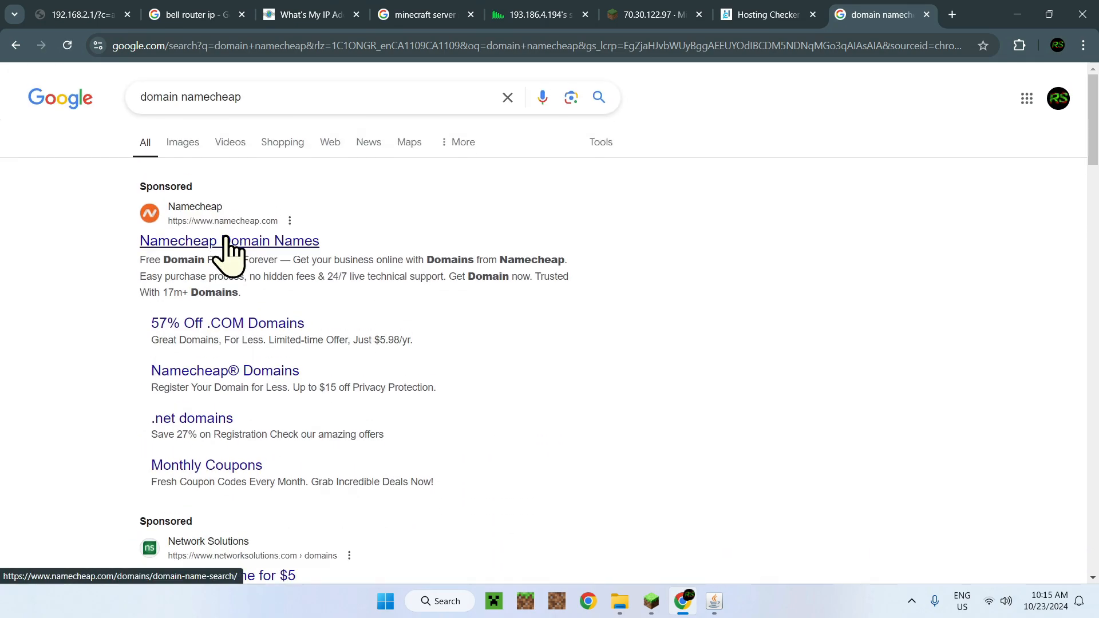
{"action": "left_click", "coordinate": [181, 142]}
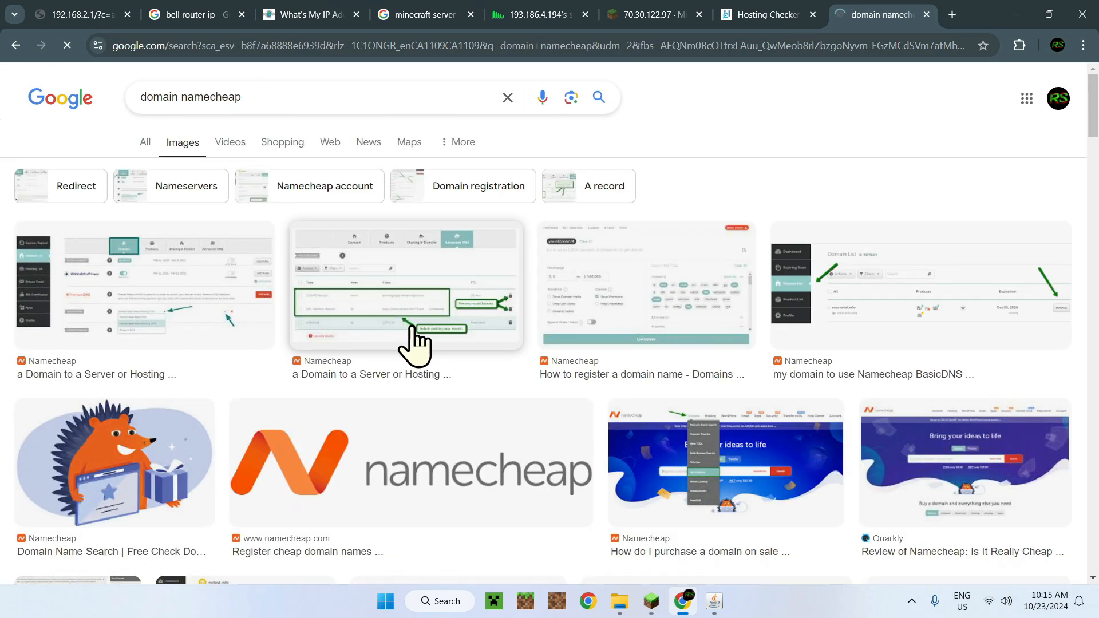
{"action": "left_click", "coordinate": [405, 302]}
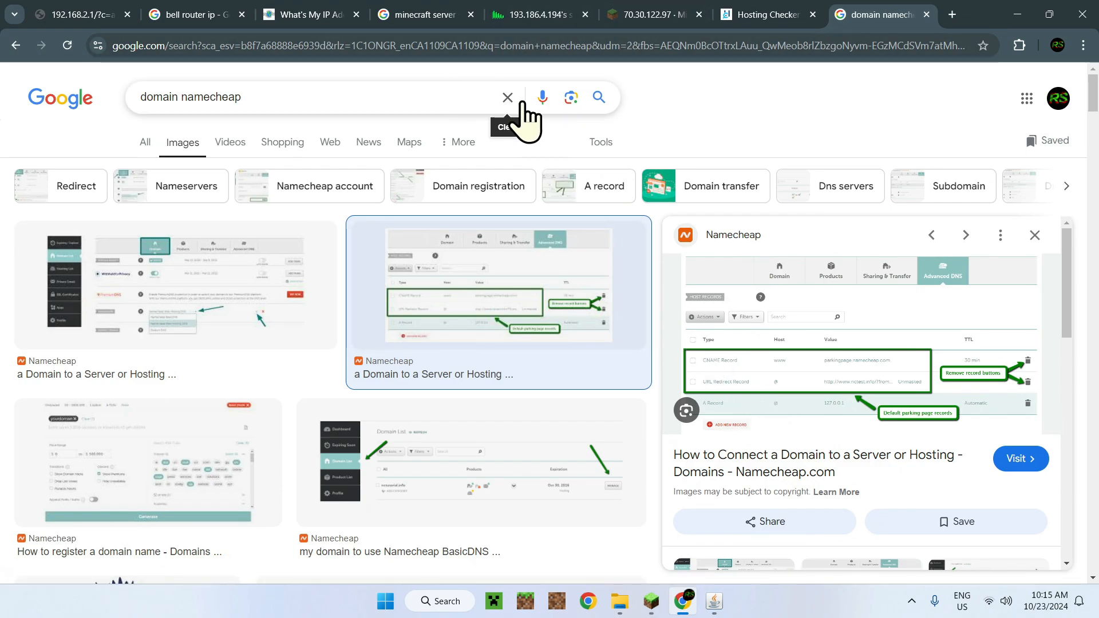
{"action": "mouse_move", "coordinate": [887, 413]}
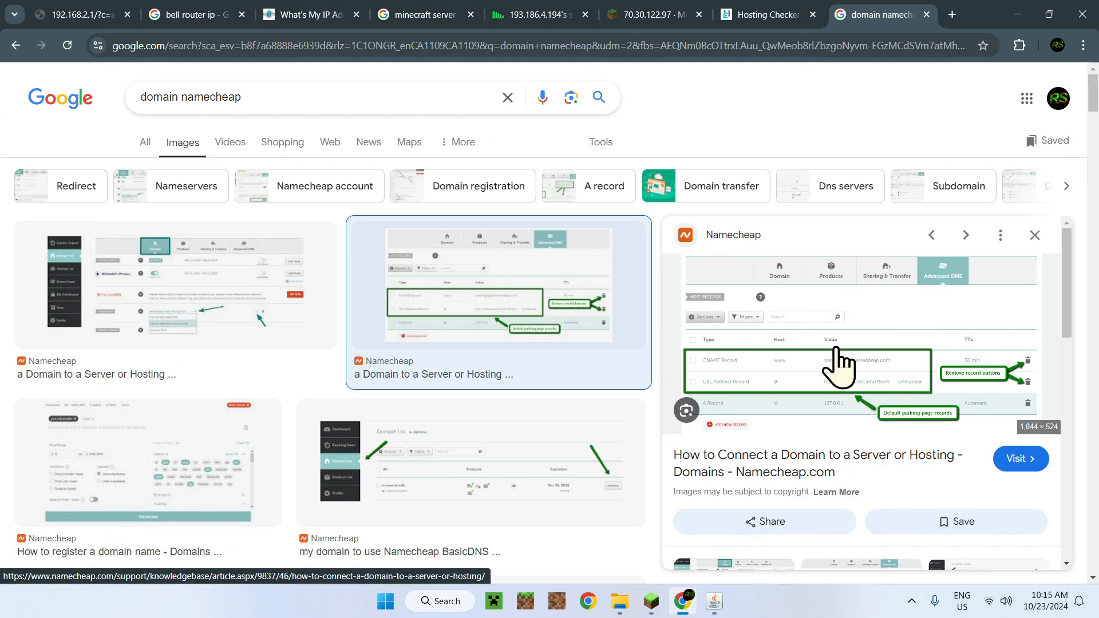
{"action": "right_click", "coordinate": [841, 365]}
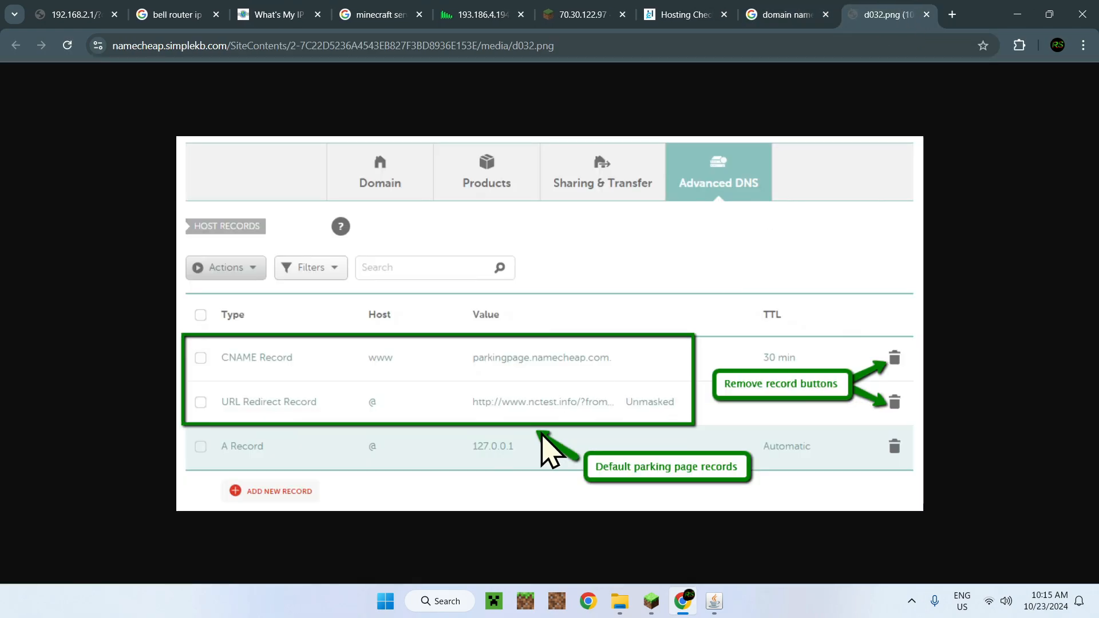
{"action": "mouse_move", "coordinate": [259, 477]}
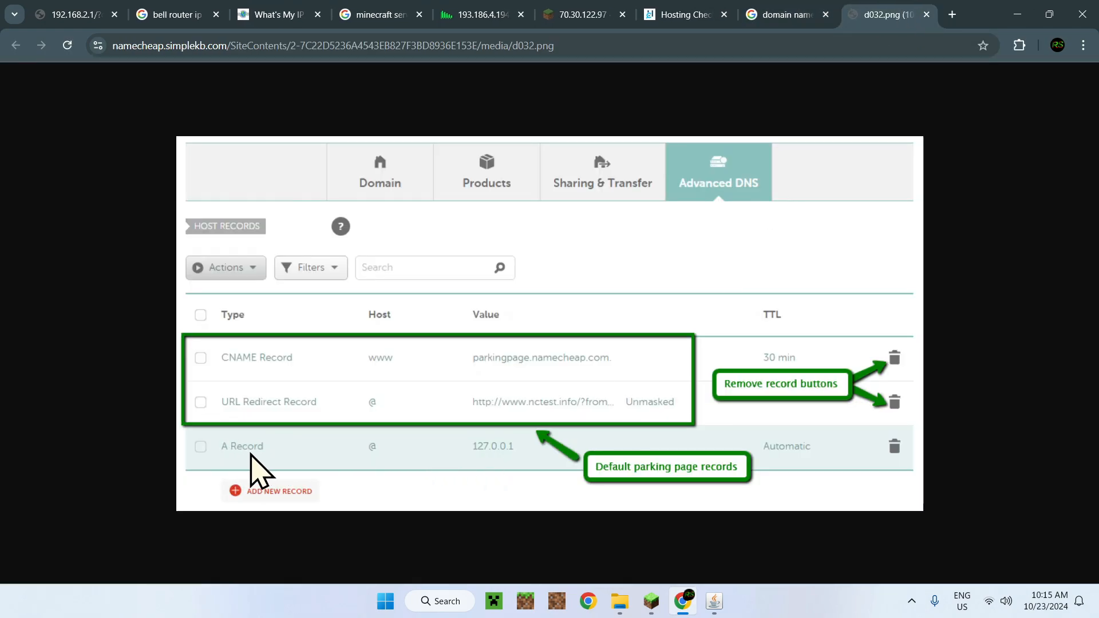
{"action": "mouse_move", "coordinate": [243, 359]}
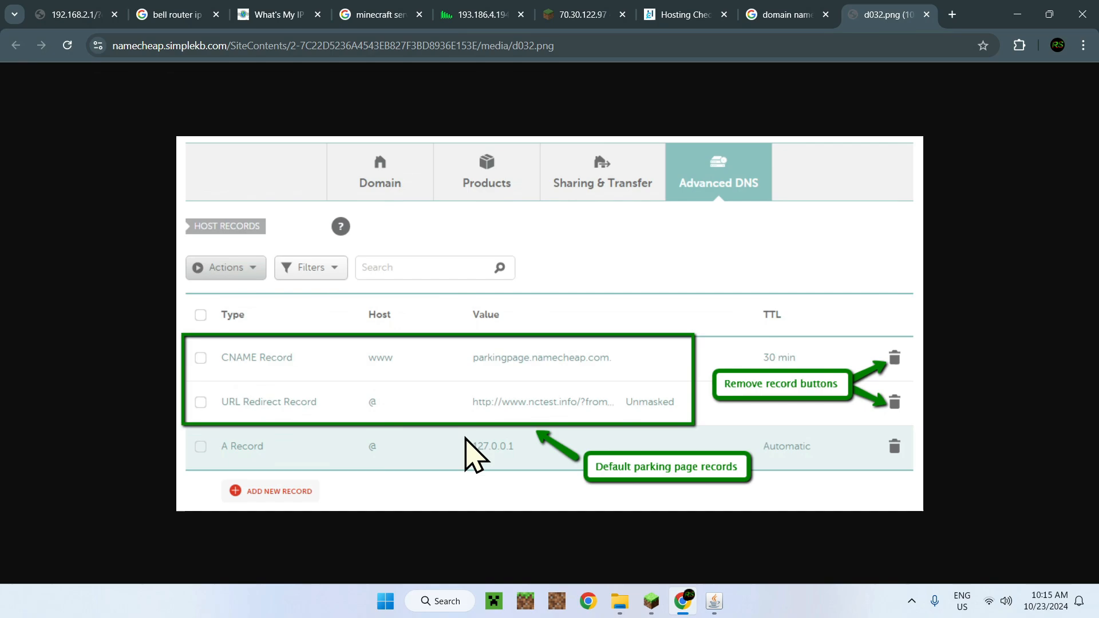
{"action": "mouse_move", "coordinate": [269, 473]}
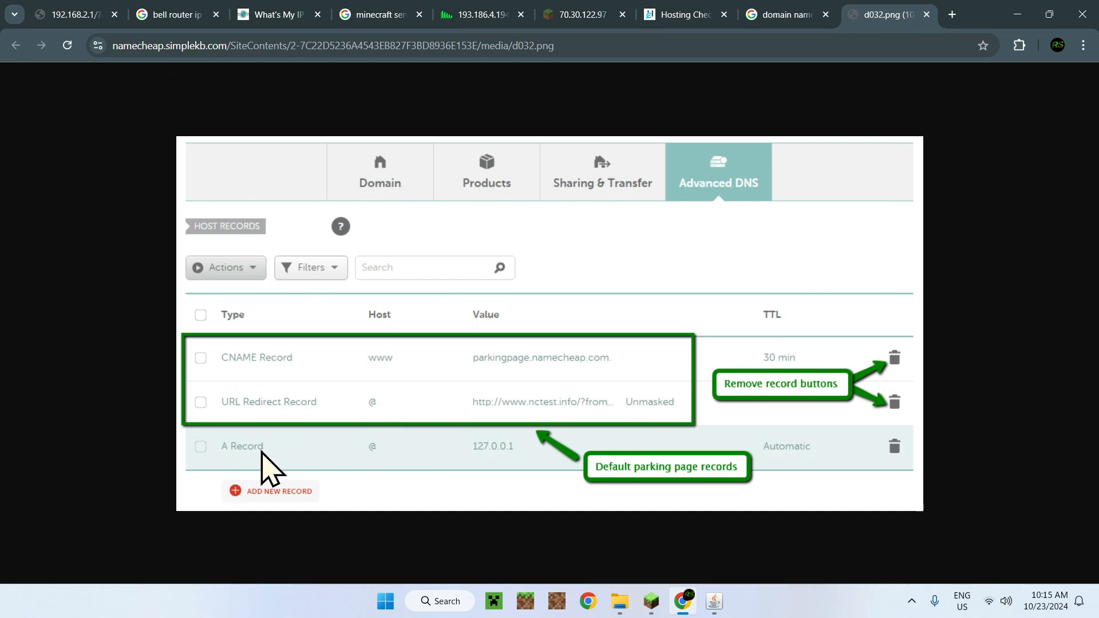
{"action": "mouse_move", "coordinate": [396, 340]}
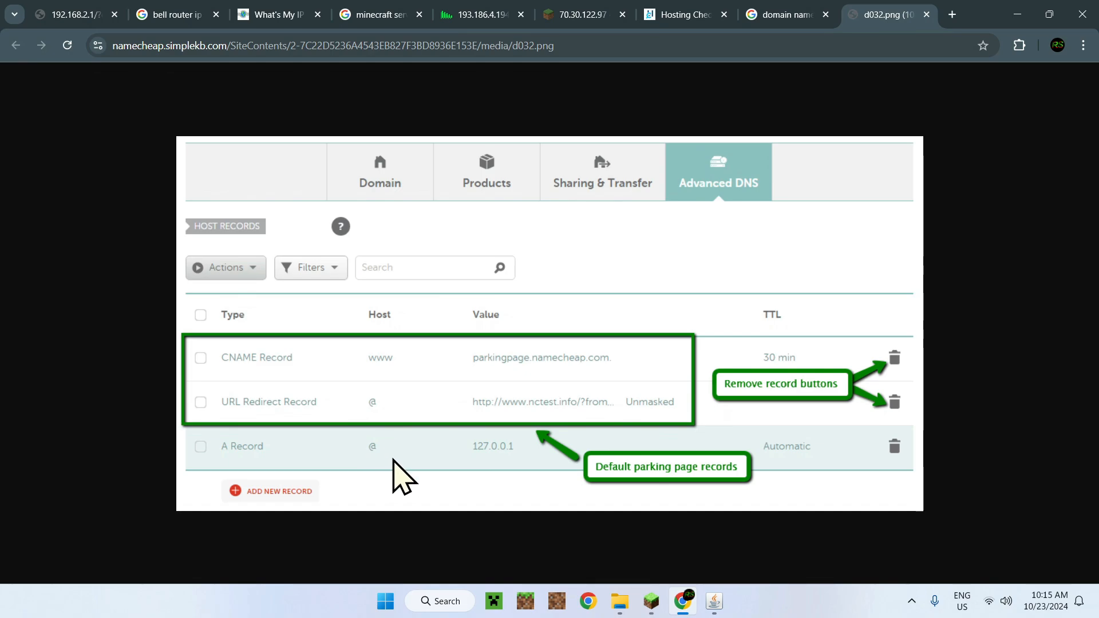
{"action": "mouse_move", "coordinate": [403, 484]}
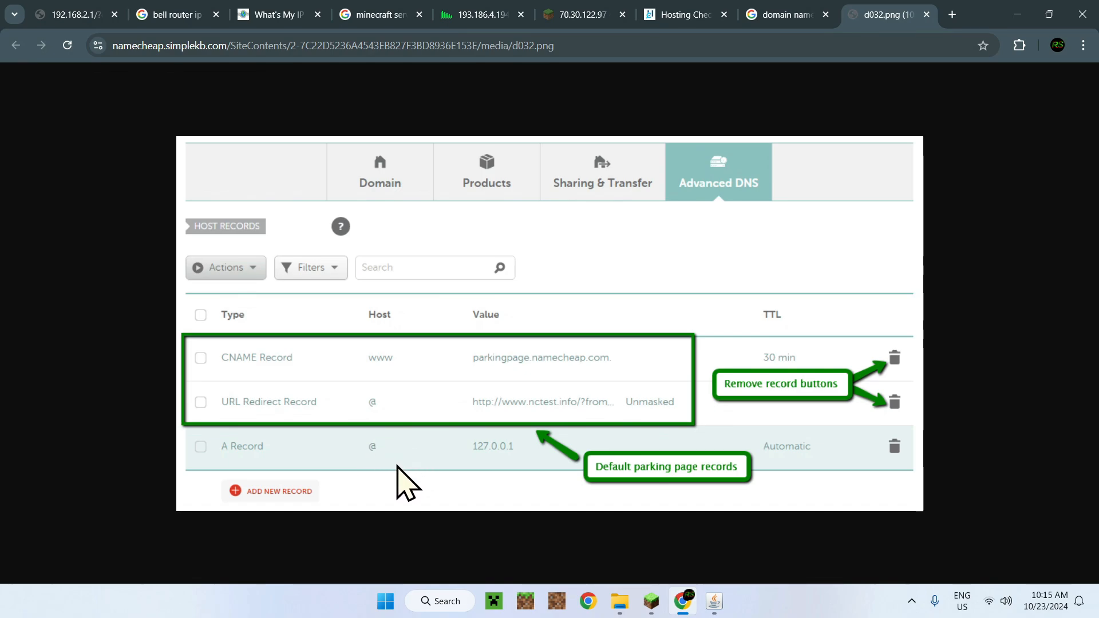
{"action": "mouse_move", "coordinate": [399, 482]}
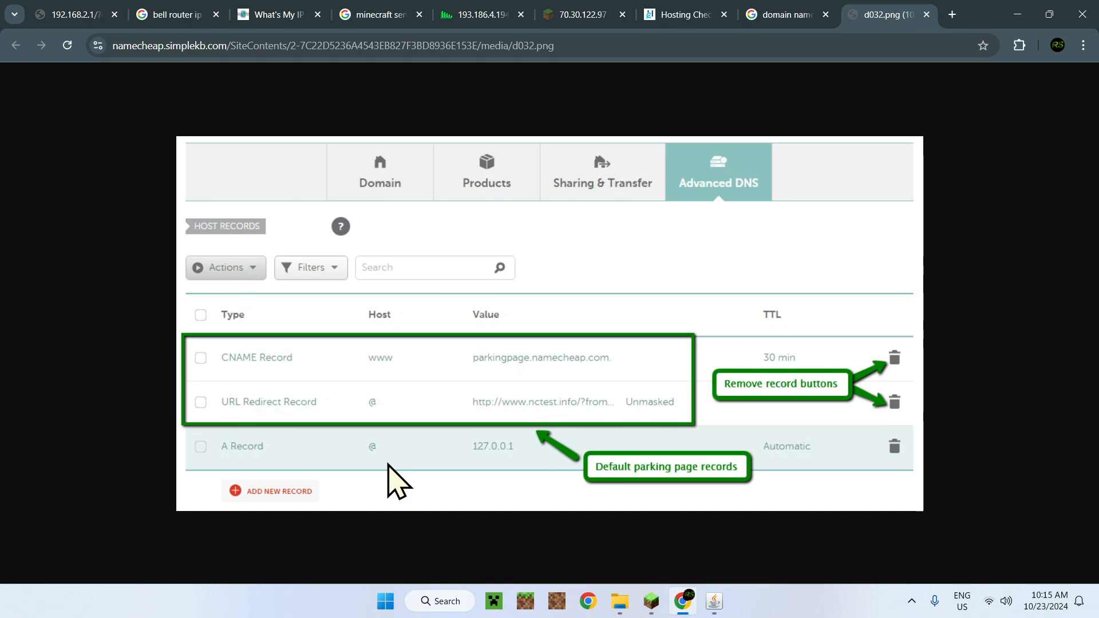
{"action": "mouse_move", "coordinate": [543, 417]}
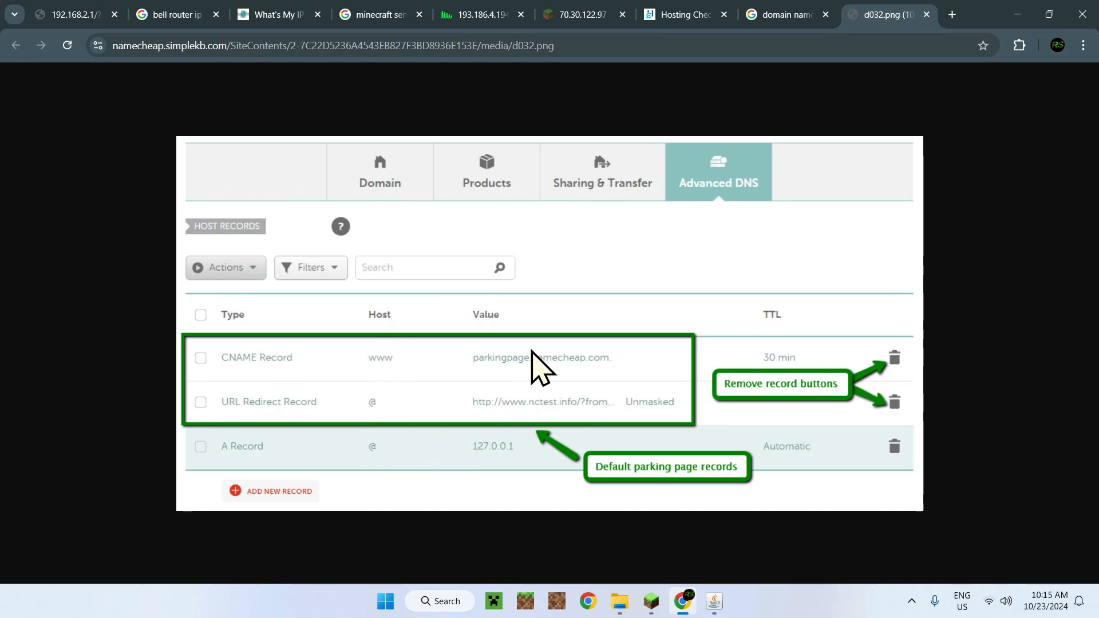
{"action": "mouse_move", "coordinate": [581, 431]}
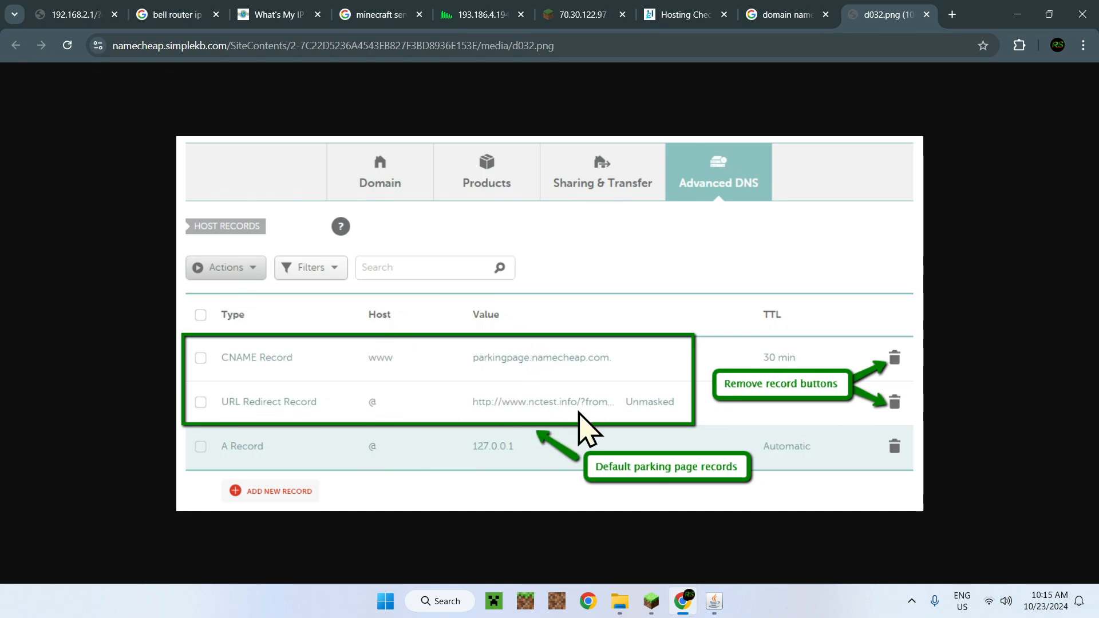
{"action": "mouse_move", "coordinate": [567, 357]}
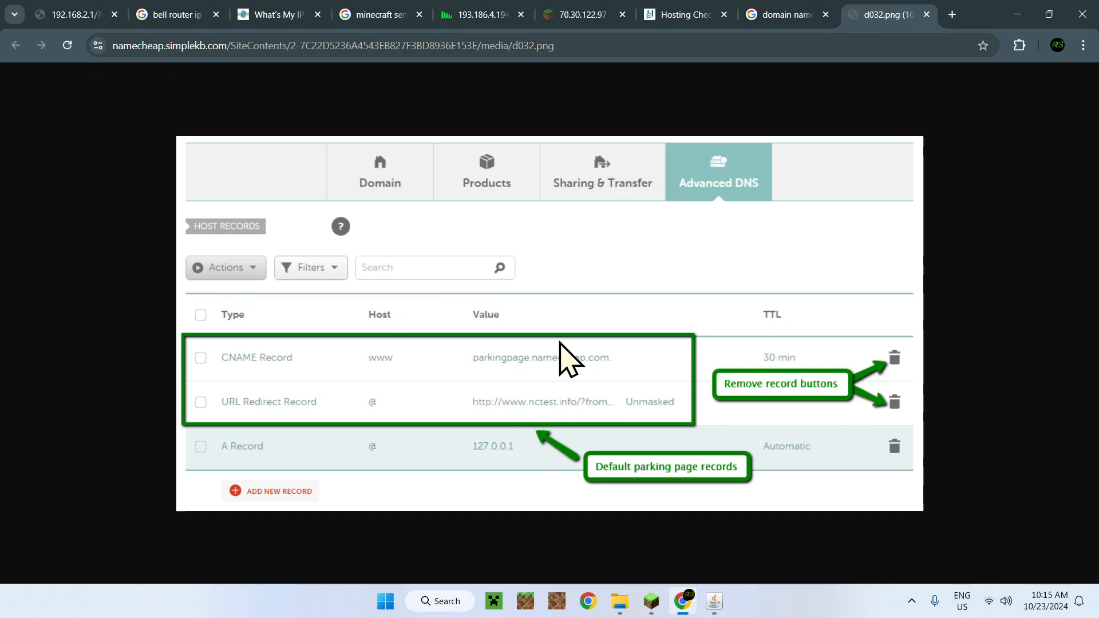
- Compare the Namecheap DNS host records example with public IP 70.30.122.97, then return to Minecraft
{"action": "left_click", "coordinate": [575, 13]}
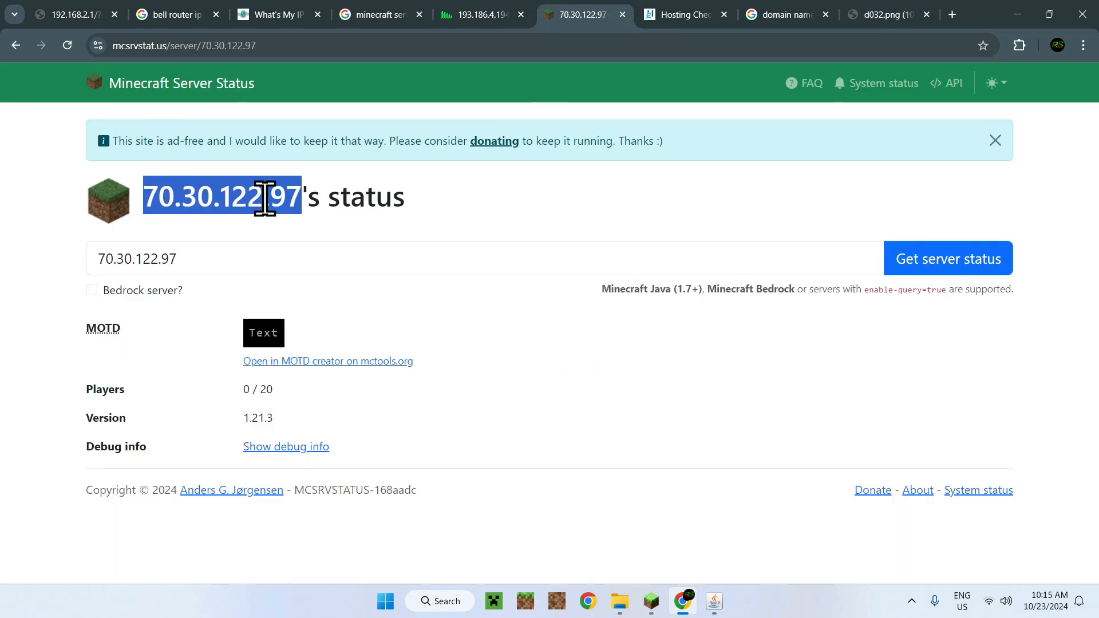
{"action": "left_click", "coordinate": [886, 14]}
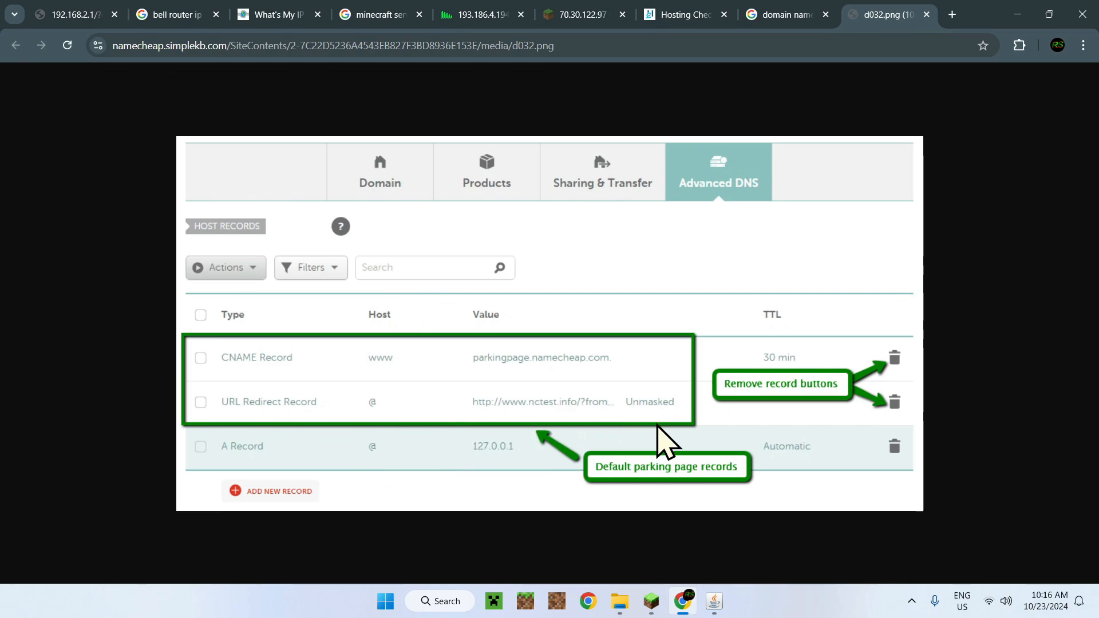
{"action": "mouse_move", "coordinate": [648, 438]}
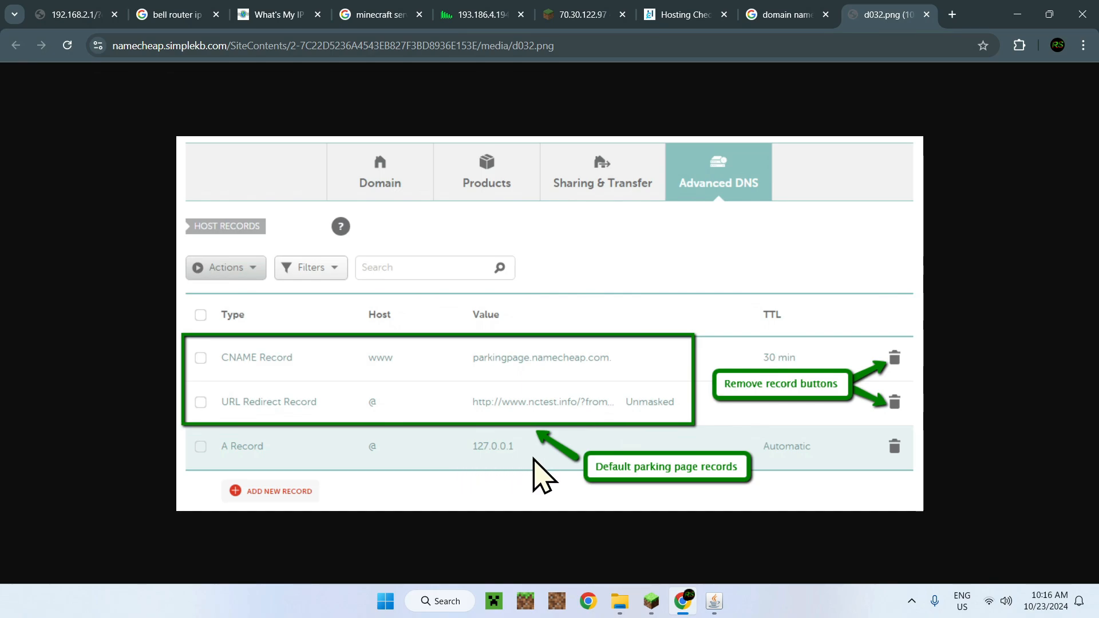
{"action": "mouse_move", "coordinate": [620, 446]}
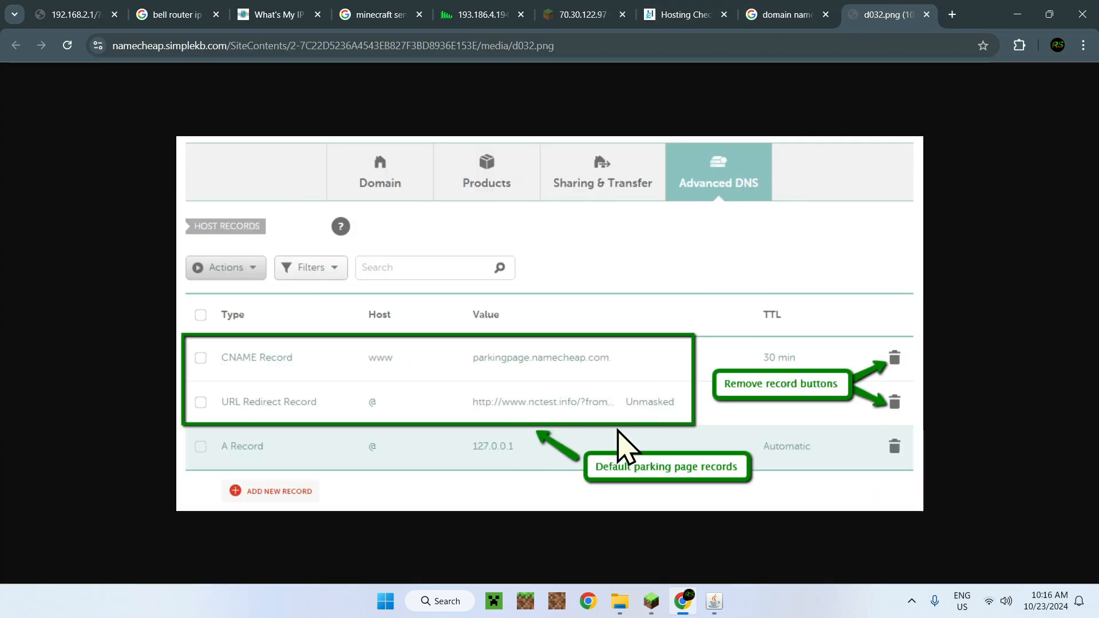
{"action": "mouse_move", "coordinate": [585, 483]}
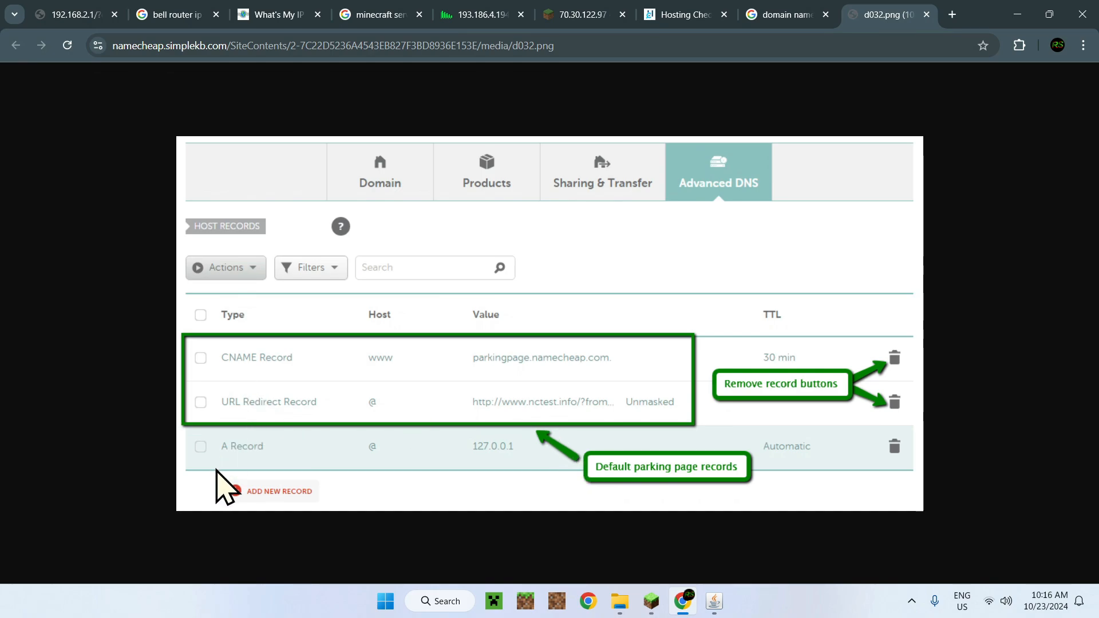
{"action": "mouse_move", "coordinate": [543, 490]}
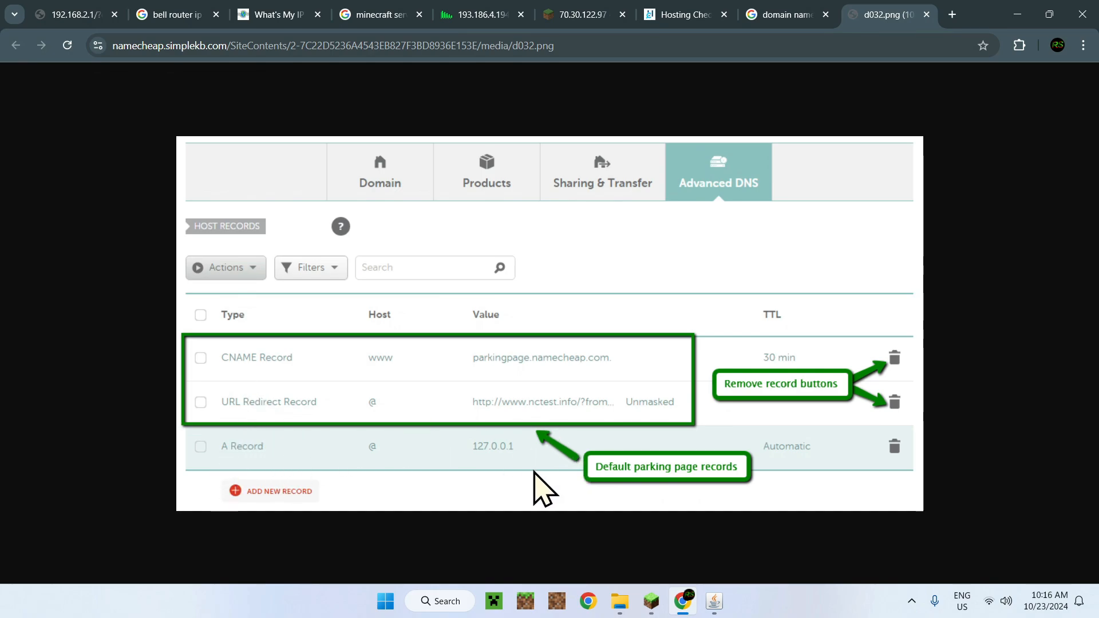
{"action": "mouse_move", "coordinate": [553, 413]}
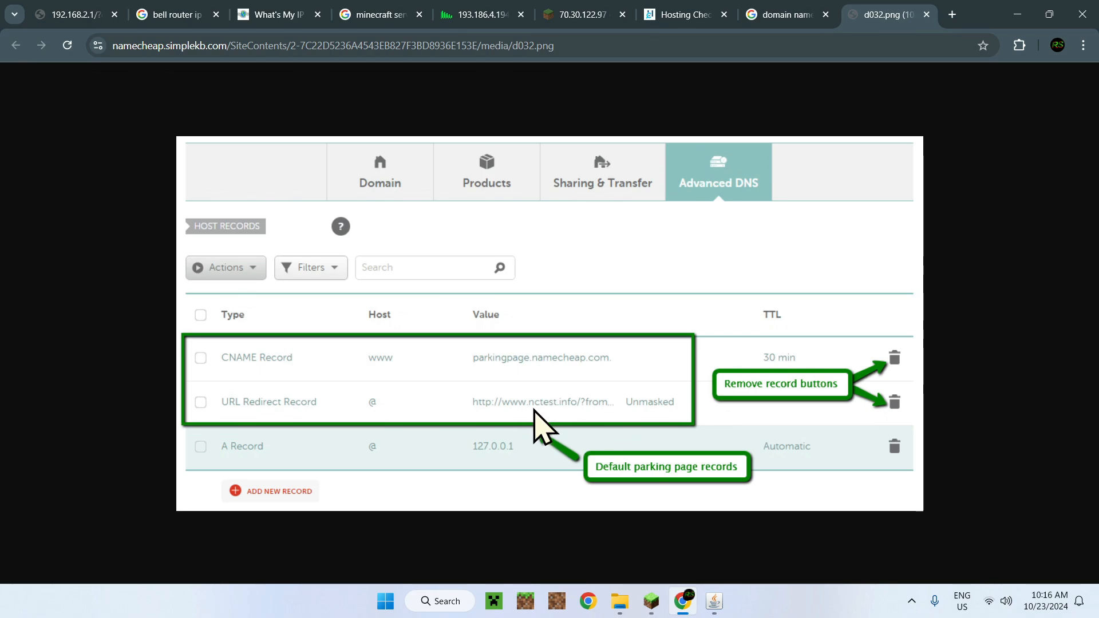
{"action": "mouse_move", "coordinate": [585, 428]}
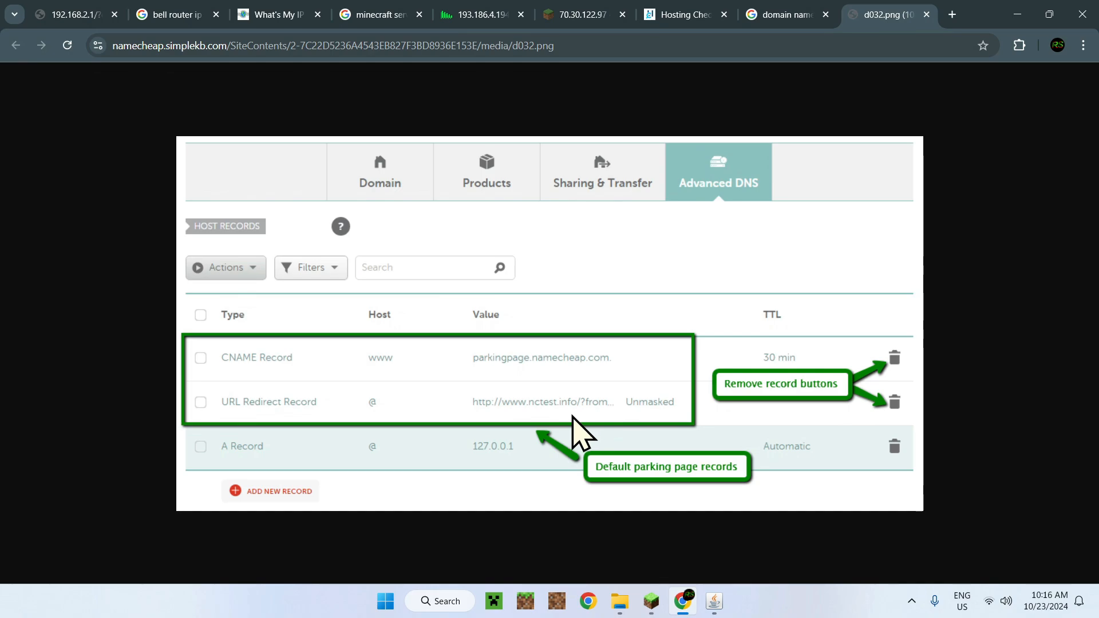
{"action": "mouse_move", "coordinate": [497, 469]}
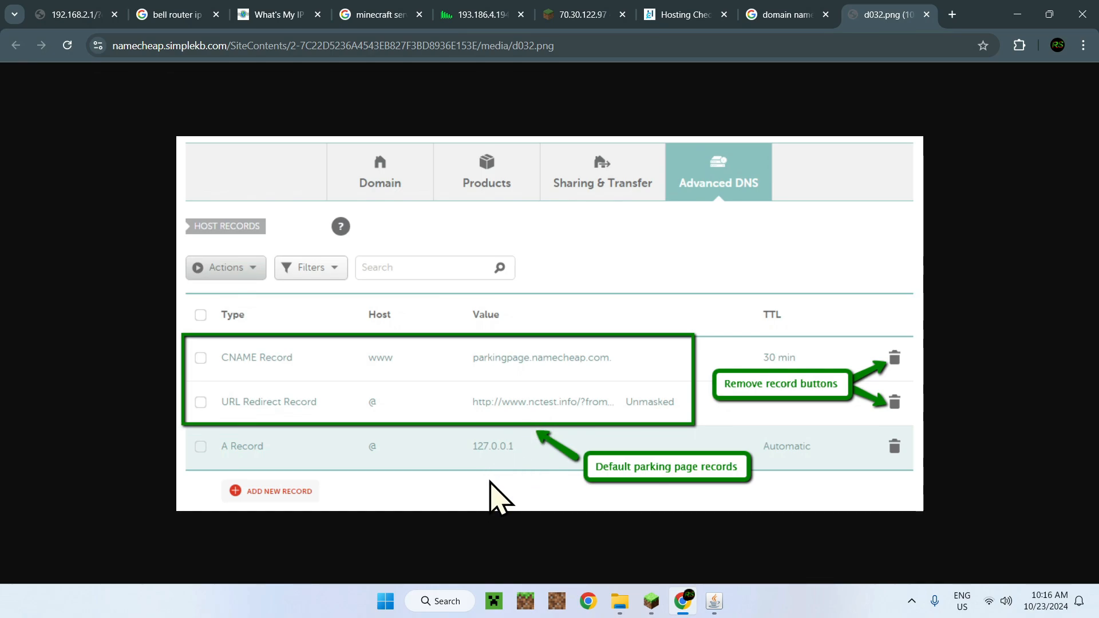
{"action": "mouse_move", "coordinate": [508, 470]}
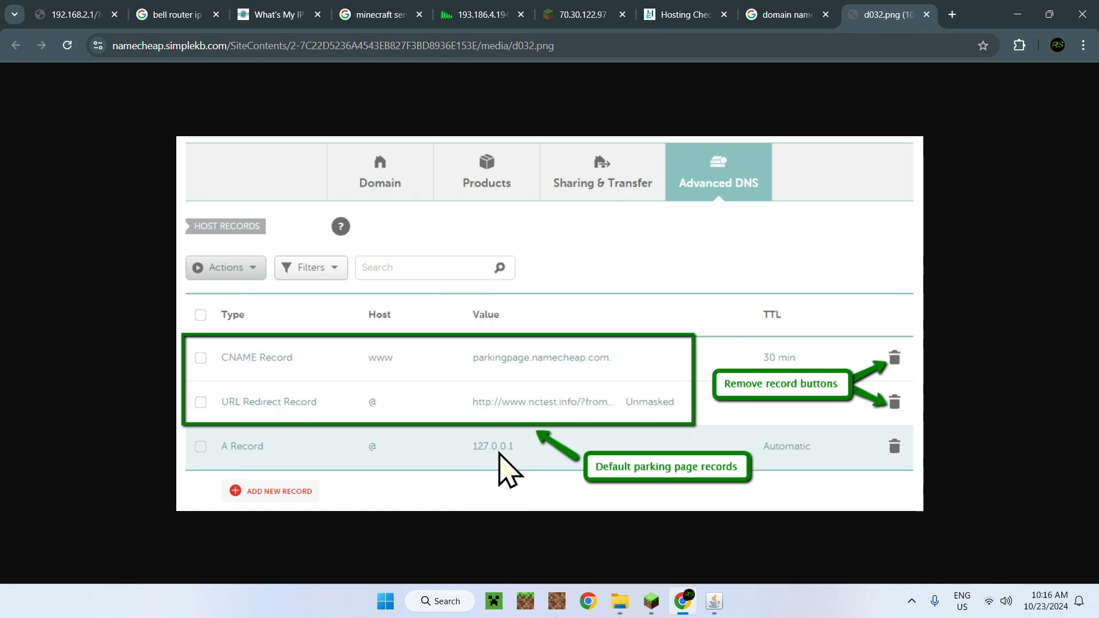
{"action": "mouse_move", "coordinate": [499, 466]}
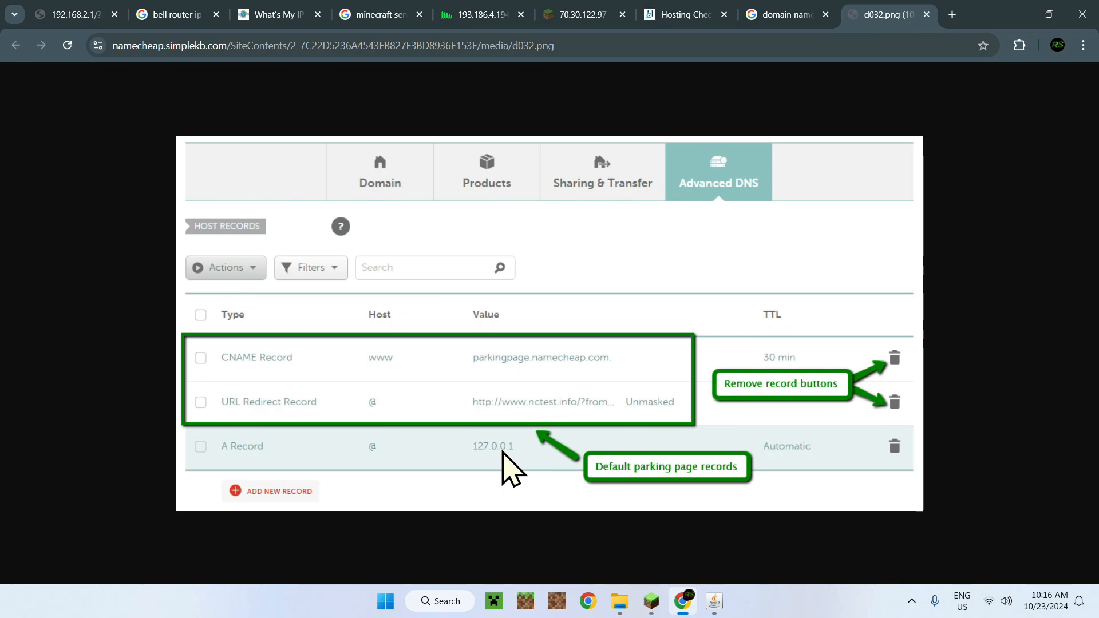
{"action": "mouse_move", "coordinate": [565, 179]}
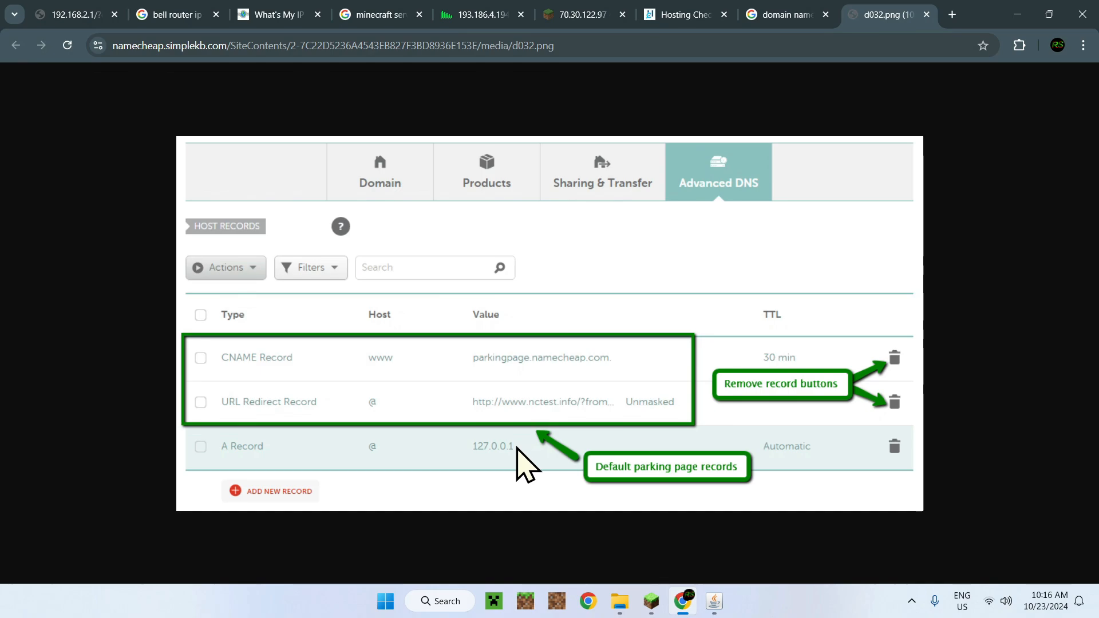
{"action": "mouse_move", "coordinate": [577, 448]}
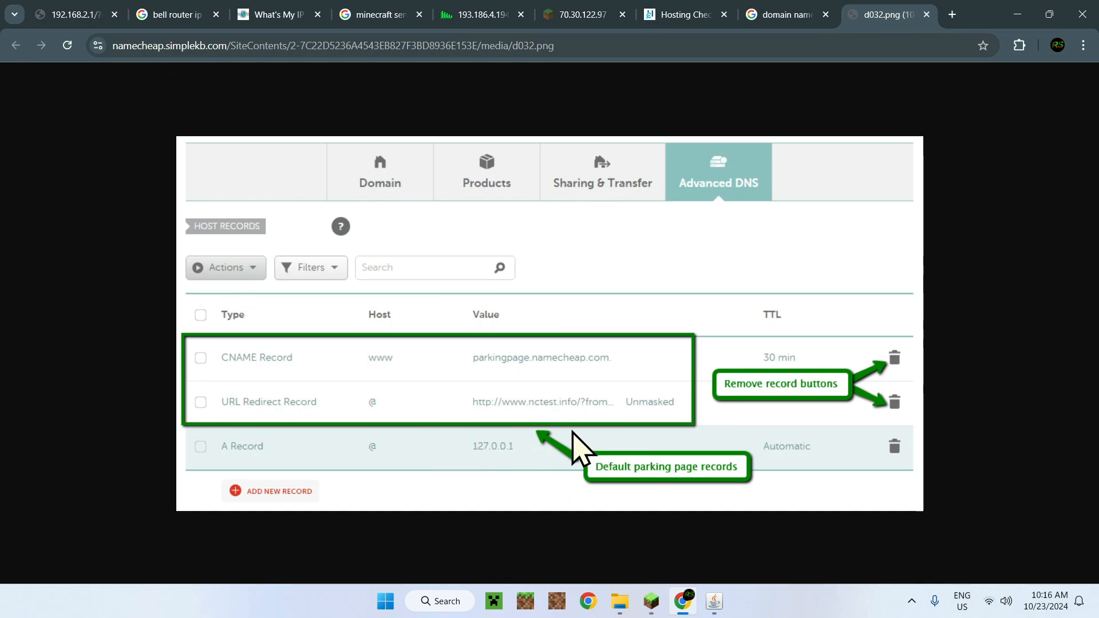
{"action": "left_click", "coordinate": [785, 14]}
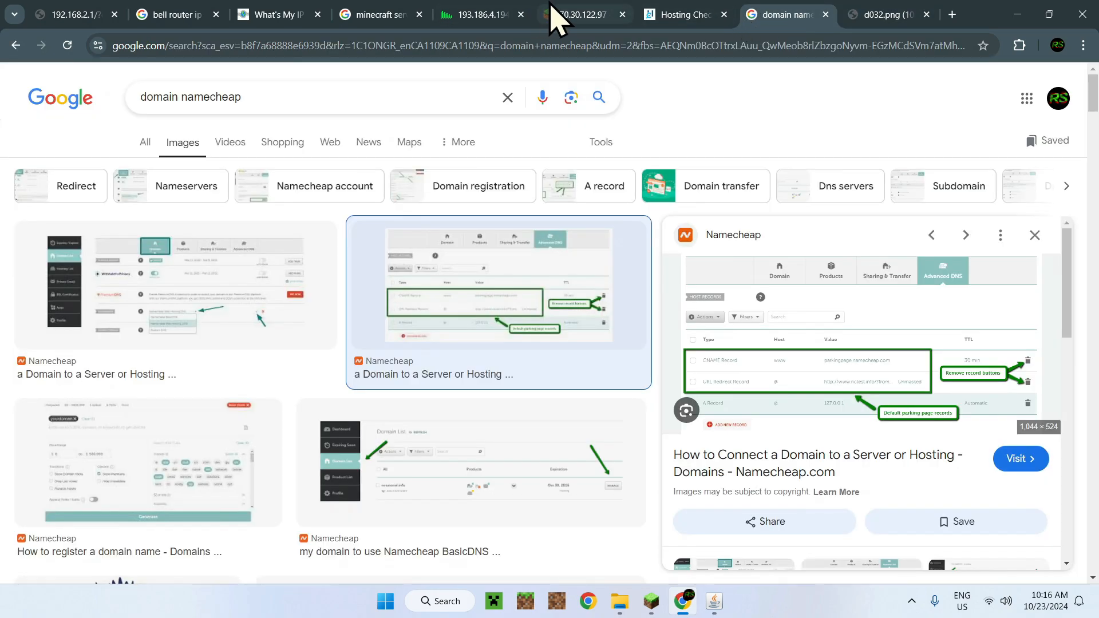
{"action": "left_click", "coordinate": [575, 14]}
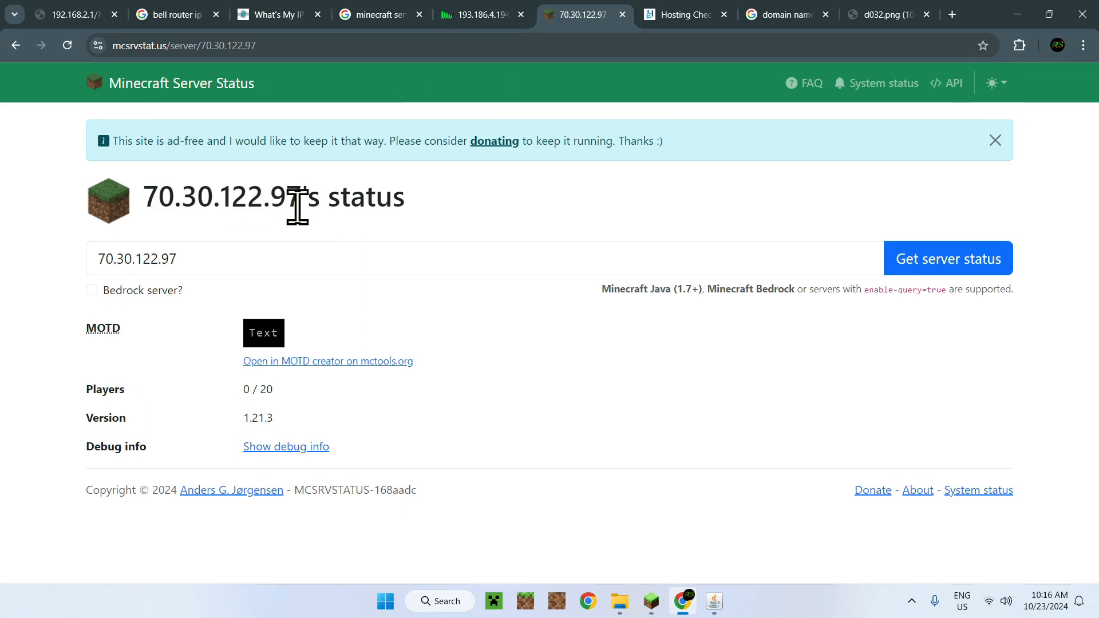
{"action": "double_click", "coordinate": [220, 196]}
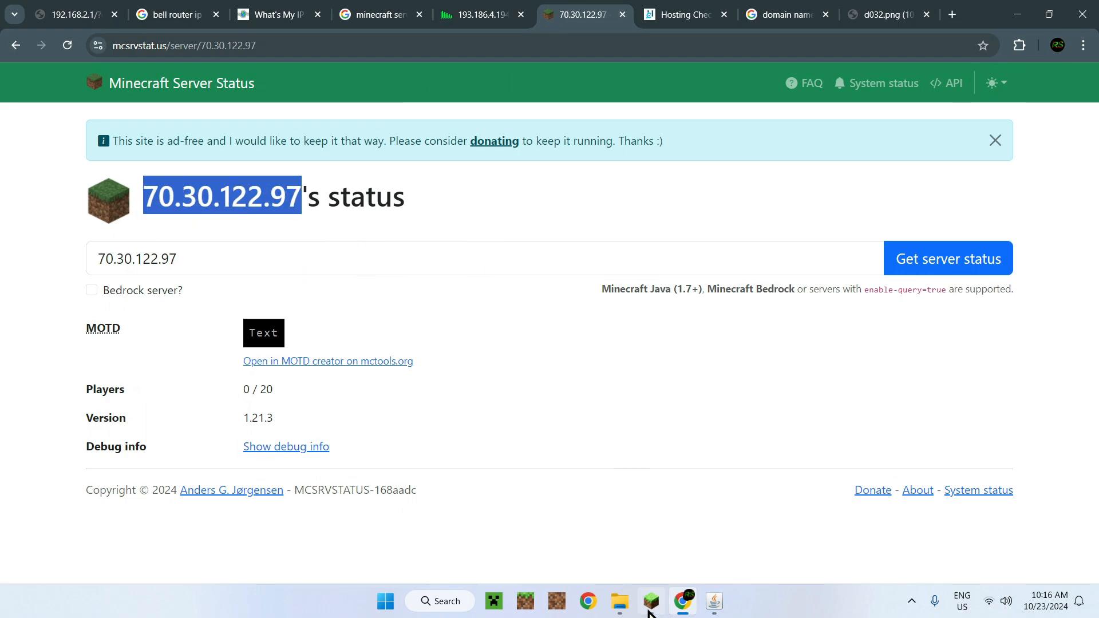
{"action": "left_click", "coordinate": [649, 600]}
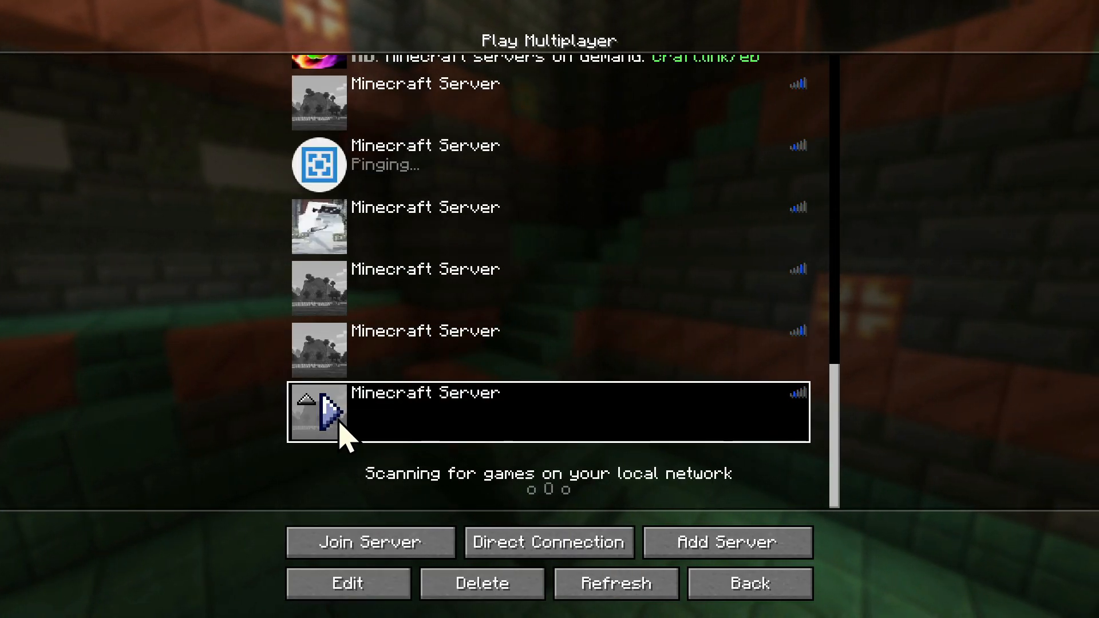